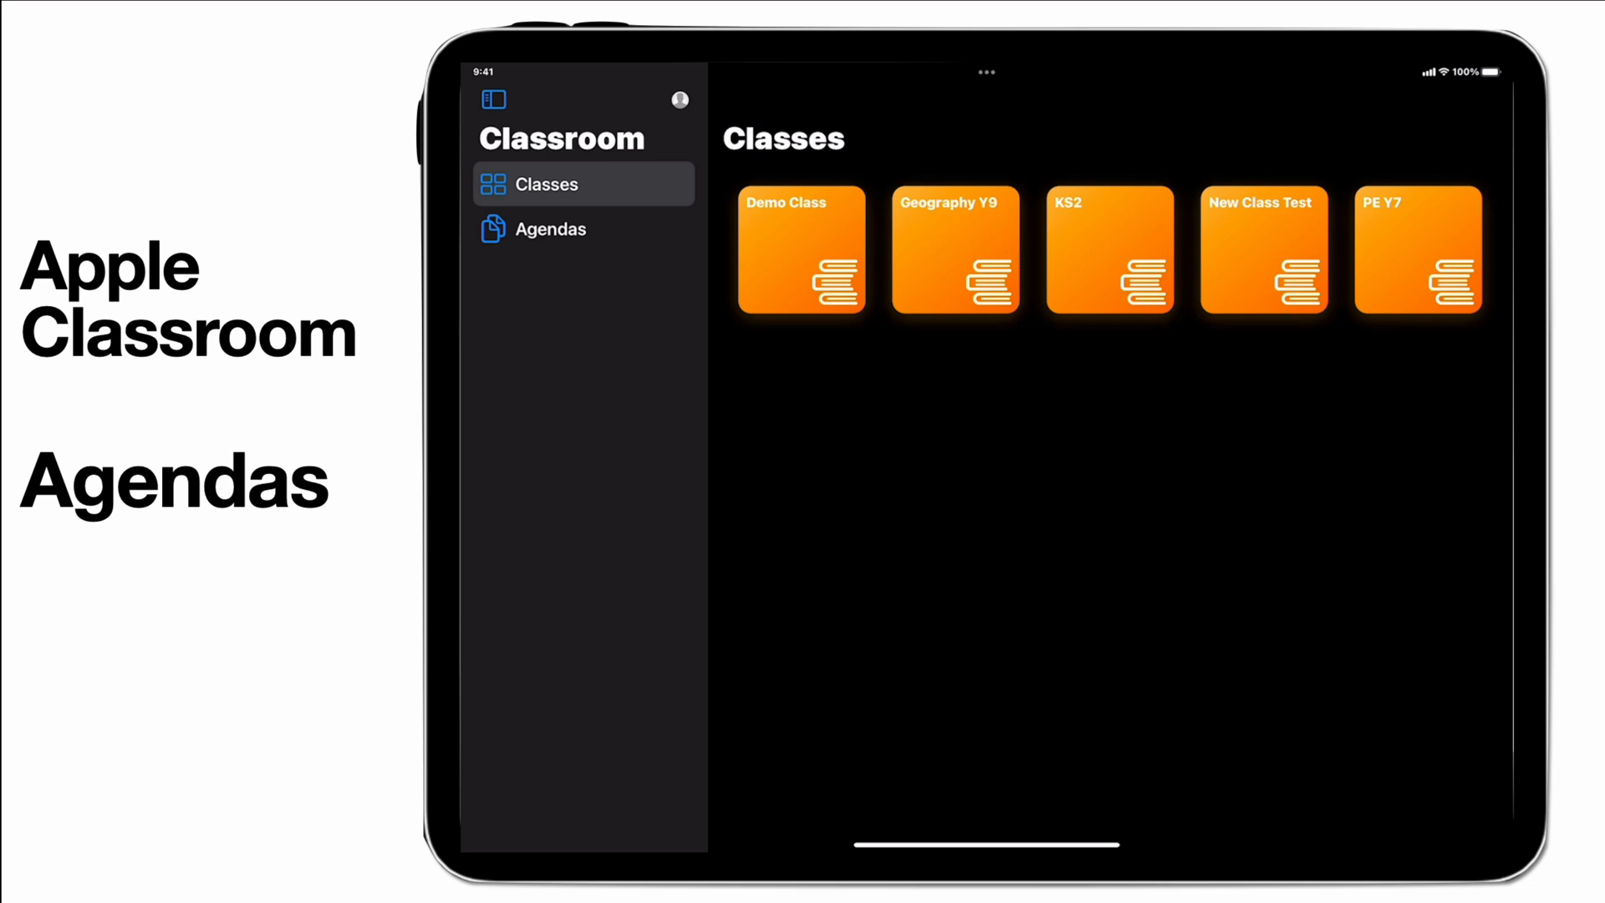
Step: Start a new agenda from the Agendas list and name its file 'Demo'
{"action": "left_click", "coordinate": [551, 228]}
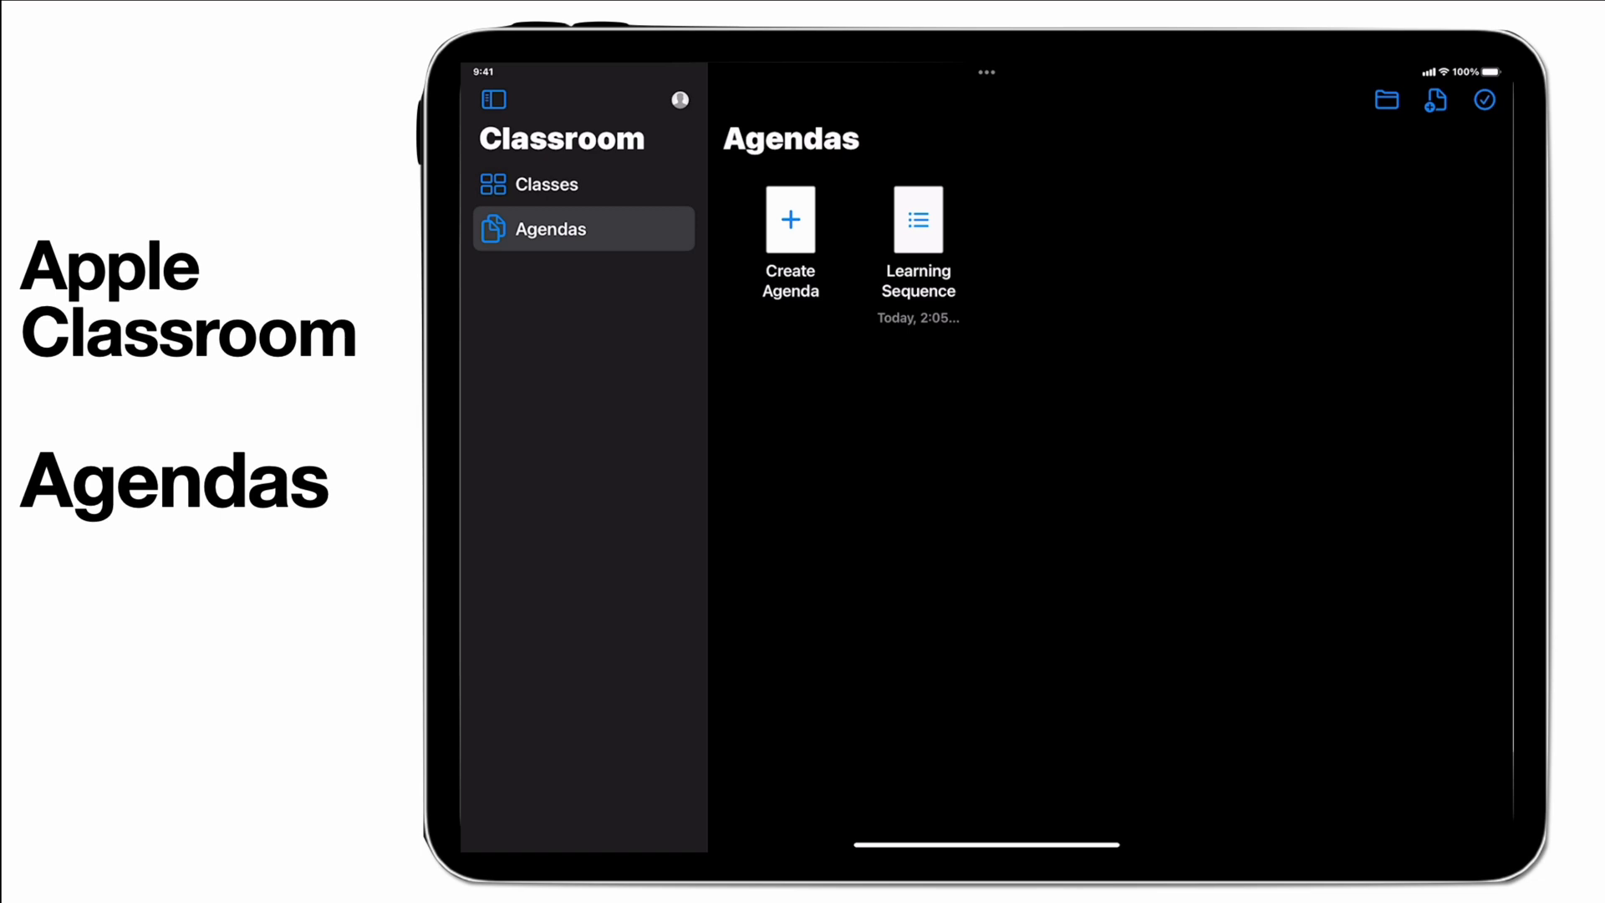
{"action": "left_click", "coordinate": [789, 219]}
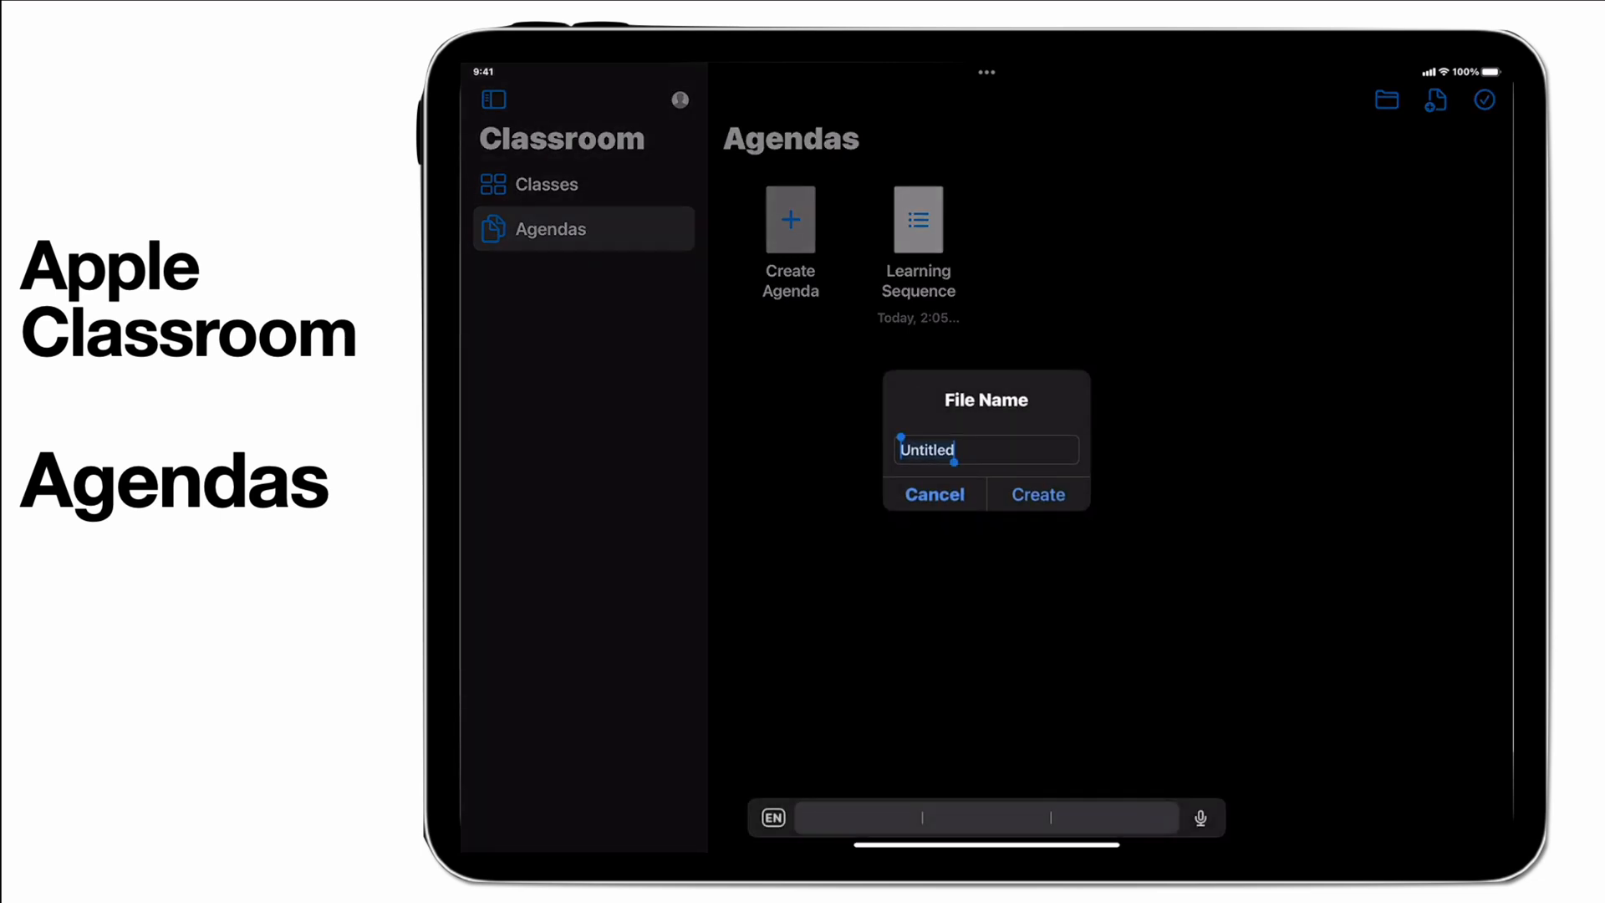
{"action": "type", "text": "De"}
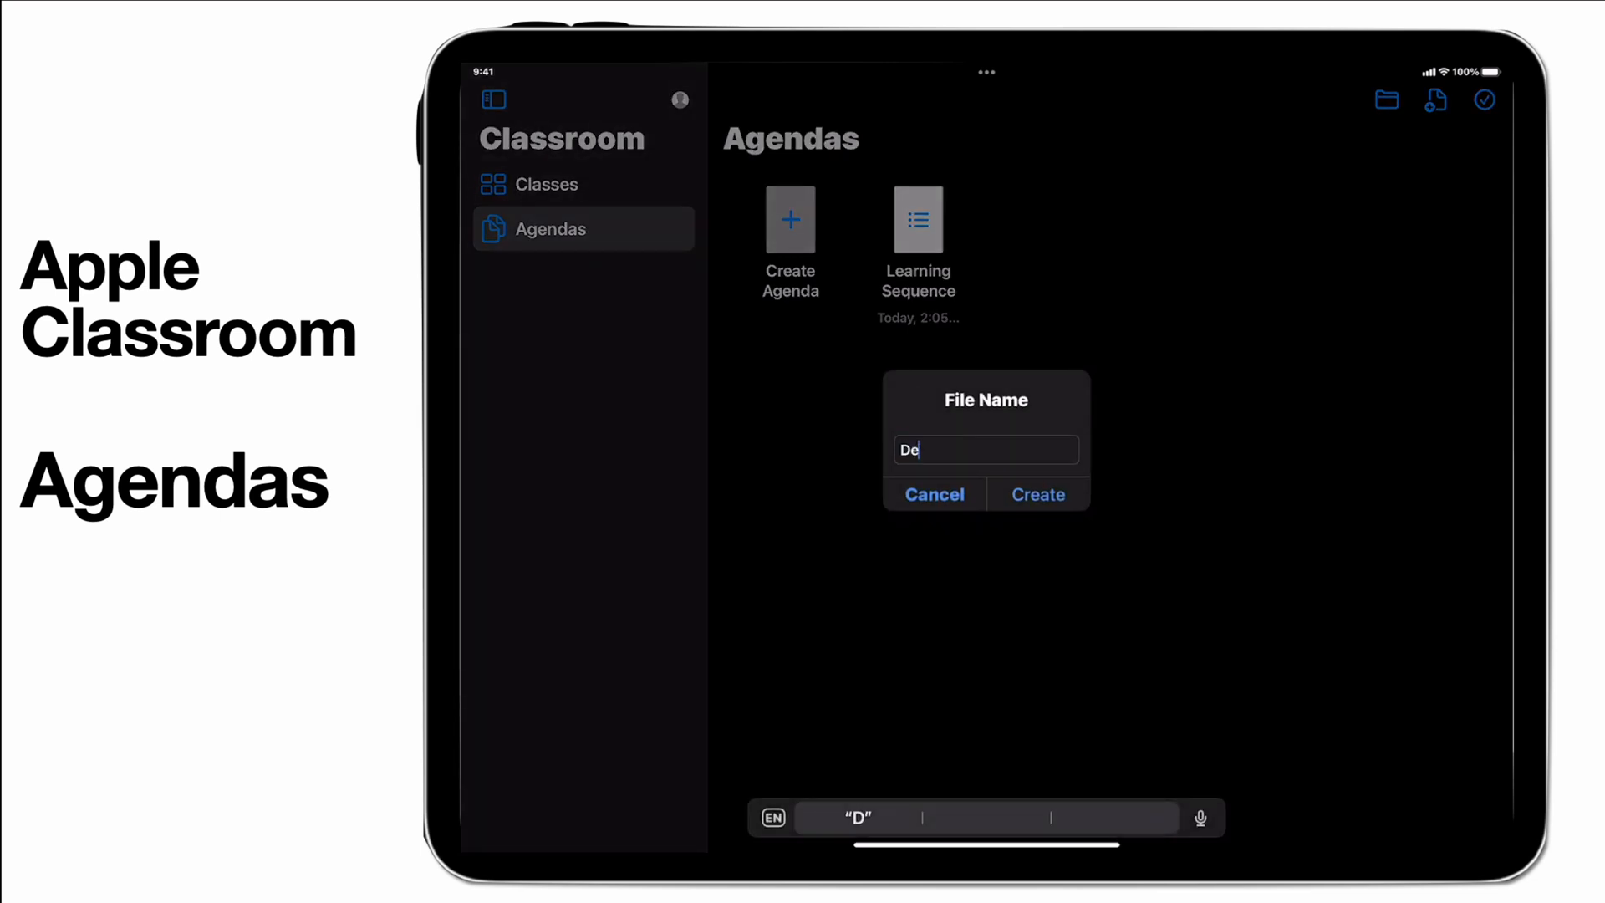
{"action": "type", "text": "mo"}
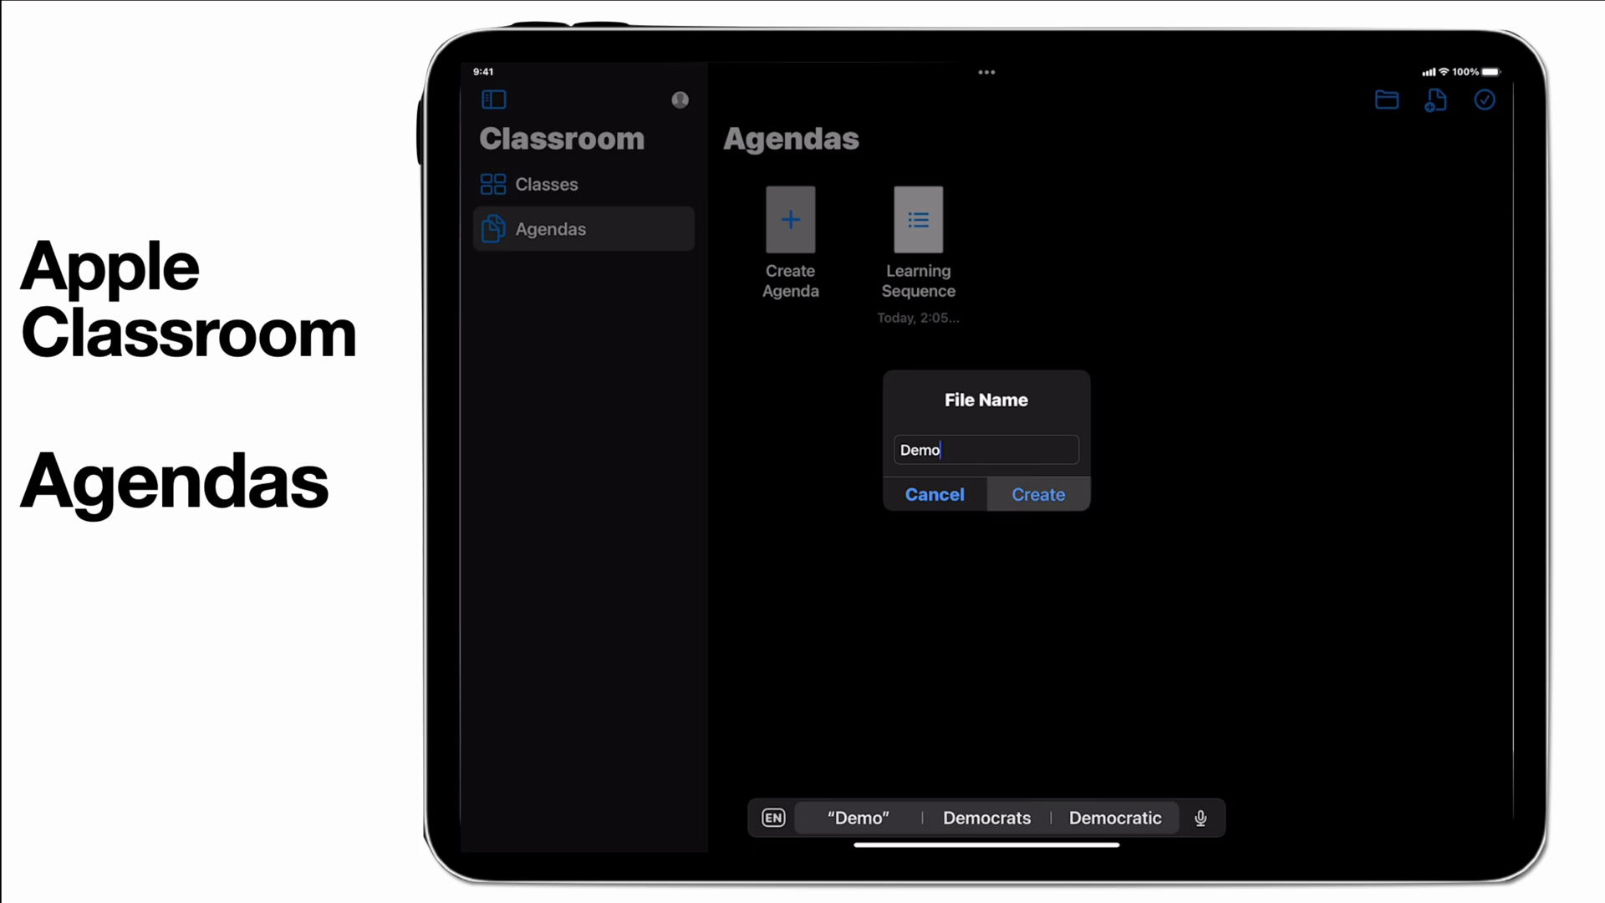
Step: Create the Demo agenda and review its timer and When Ends options, leaving Auto-Advance off
{"action": "left_click", "coordinate": [1037, 494]}
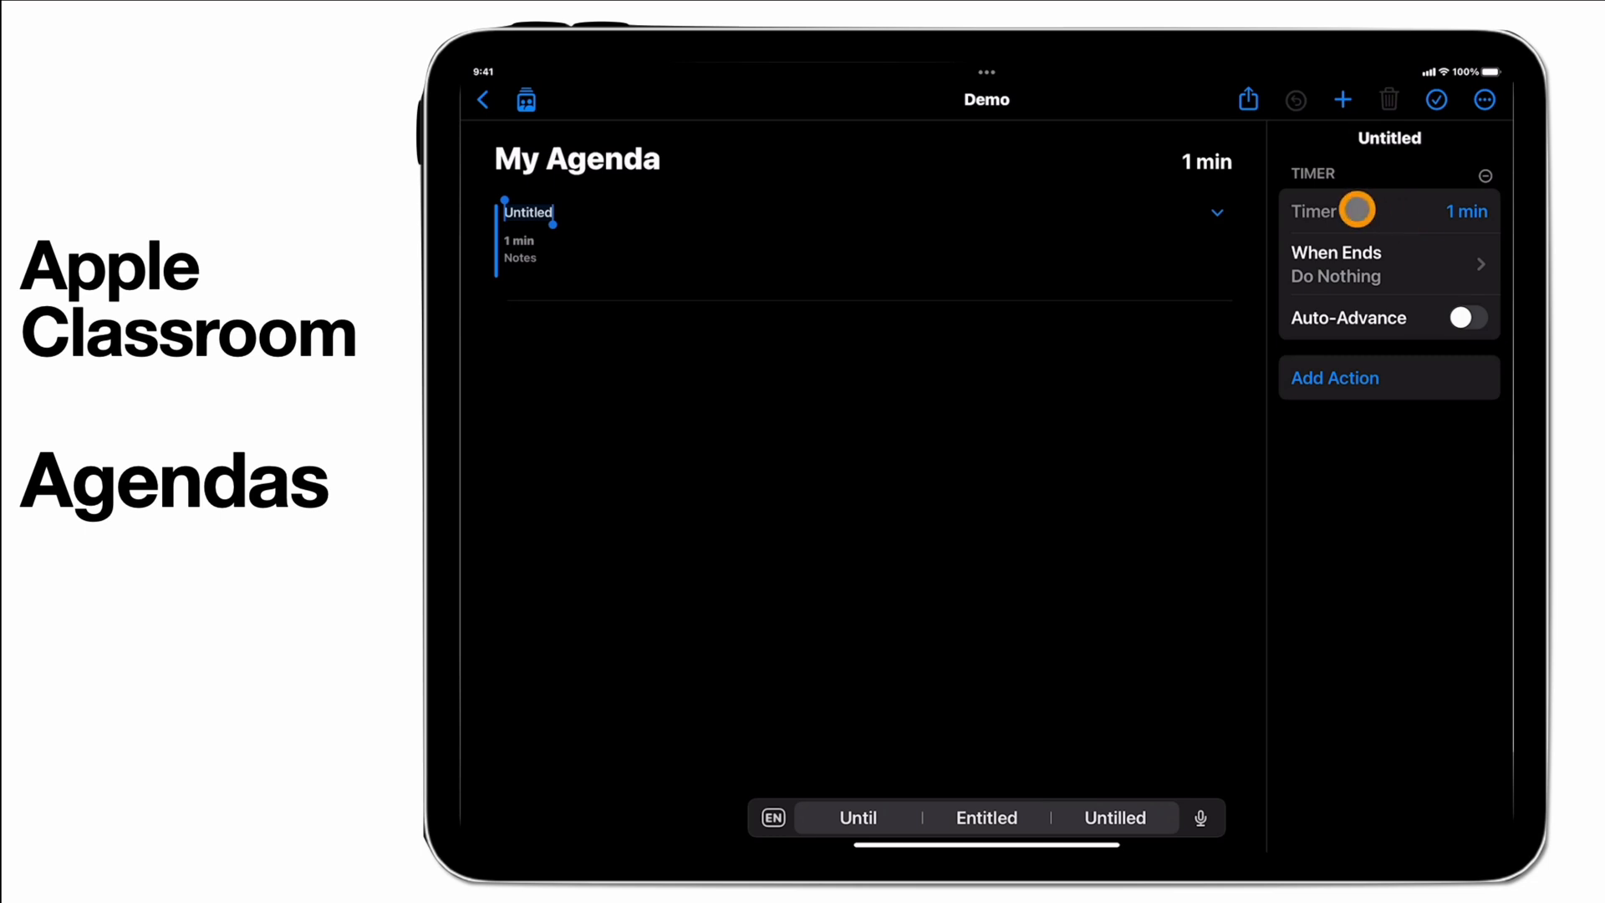
{"action": "left_click", "coordinate": [1466, 211]}
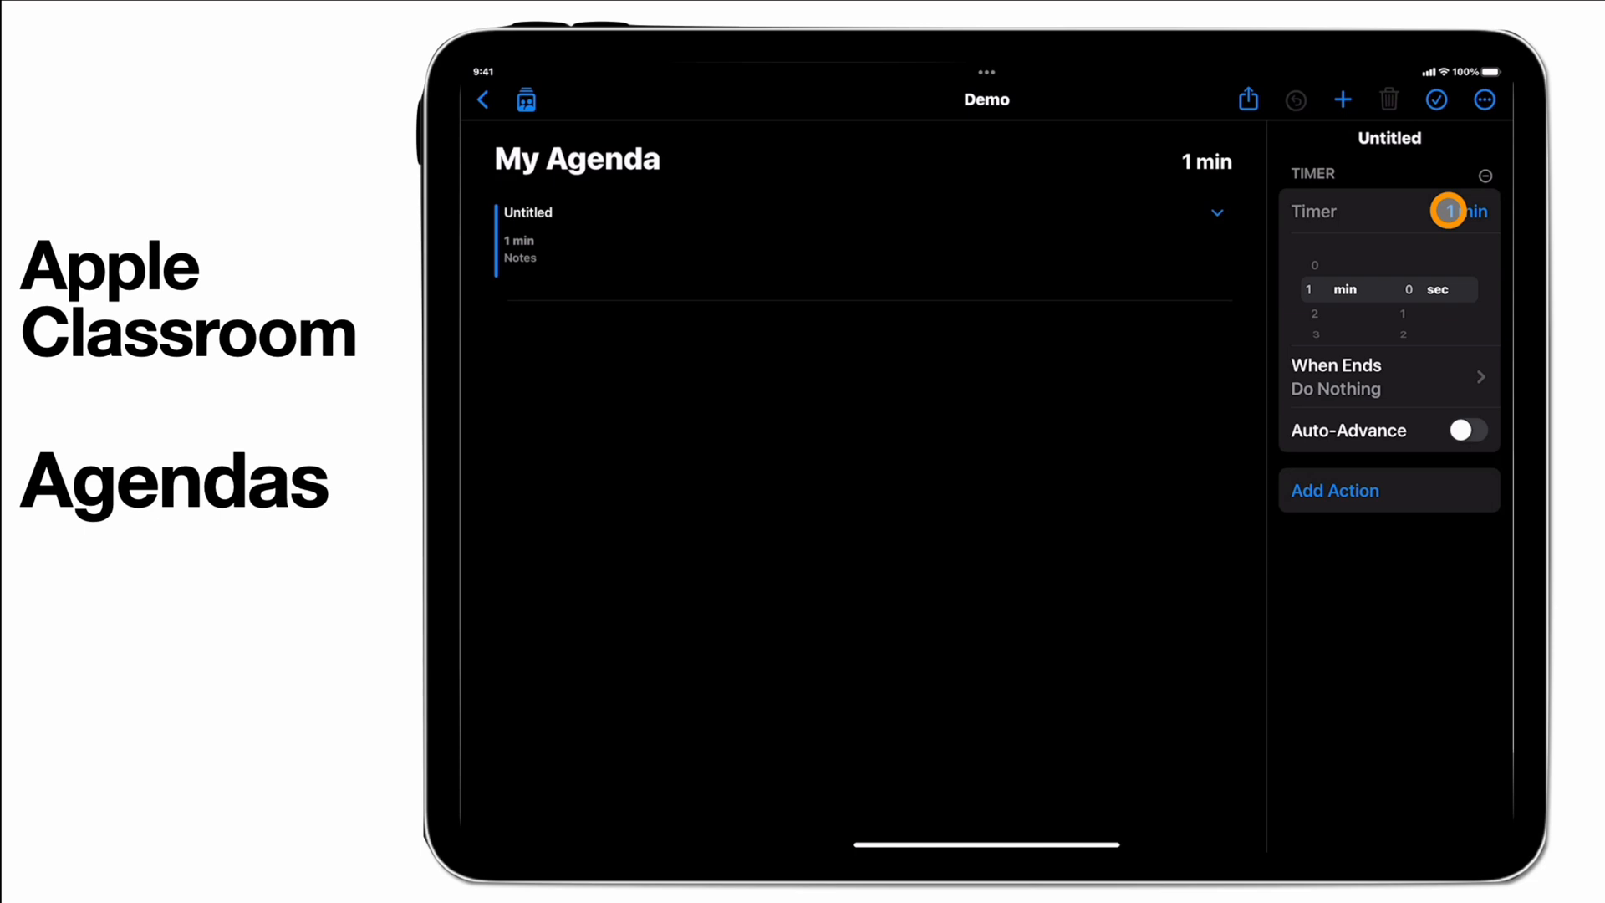
{"action": "mouse_move", "coordinate": [1369, 302]}
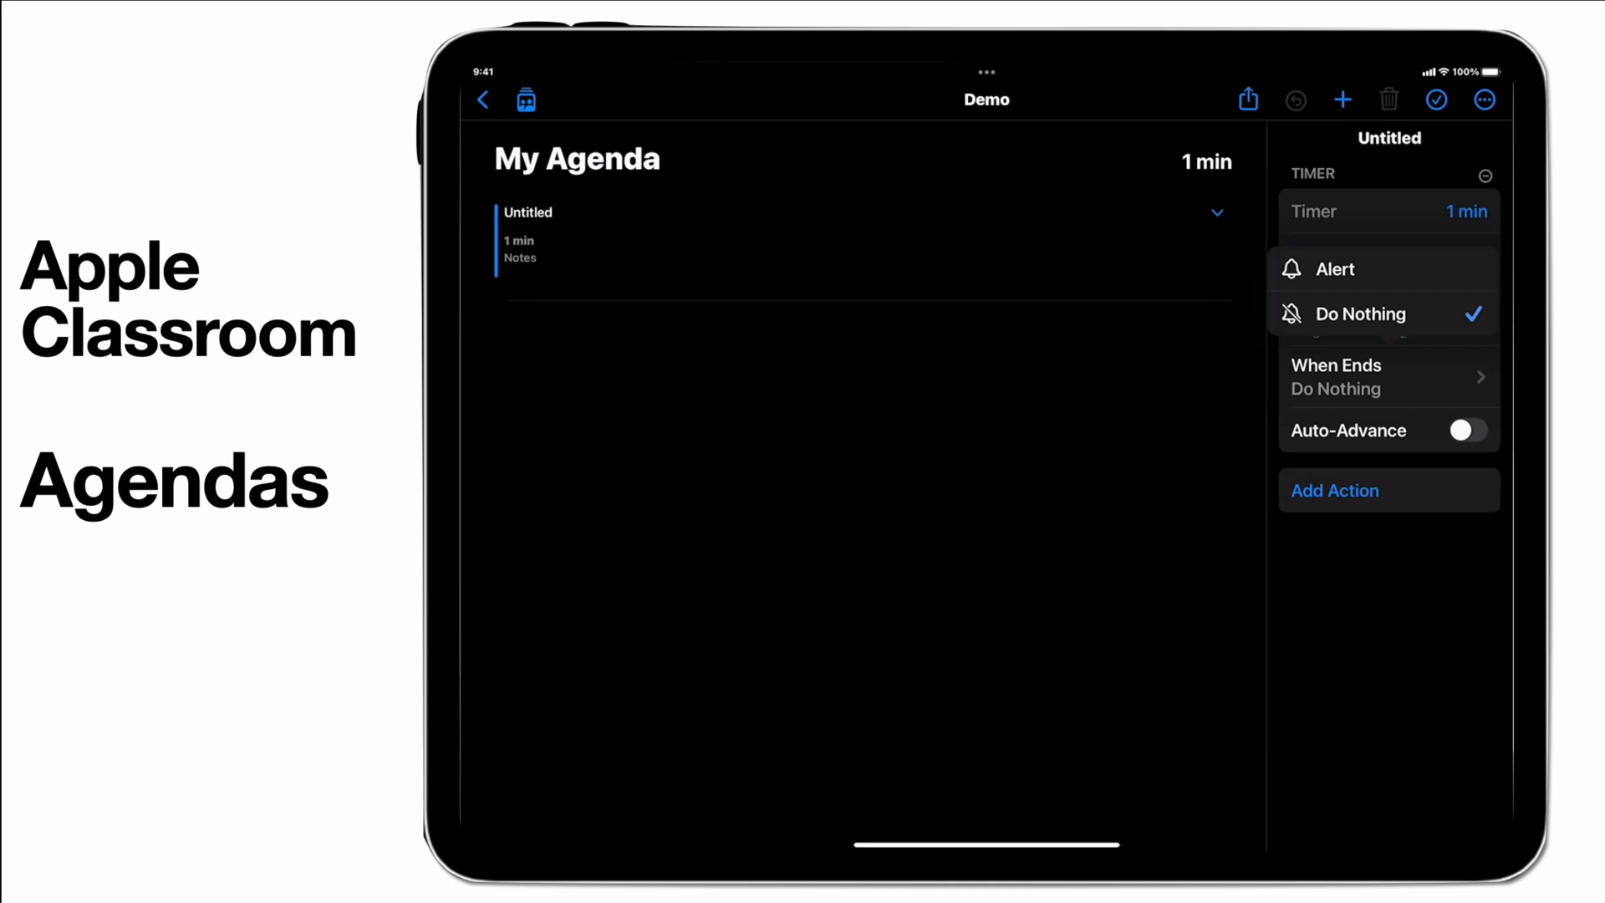
{"action": "left_click", "coordinate": [1470, 430]}
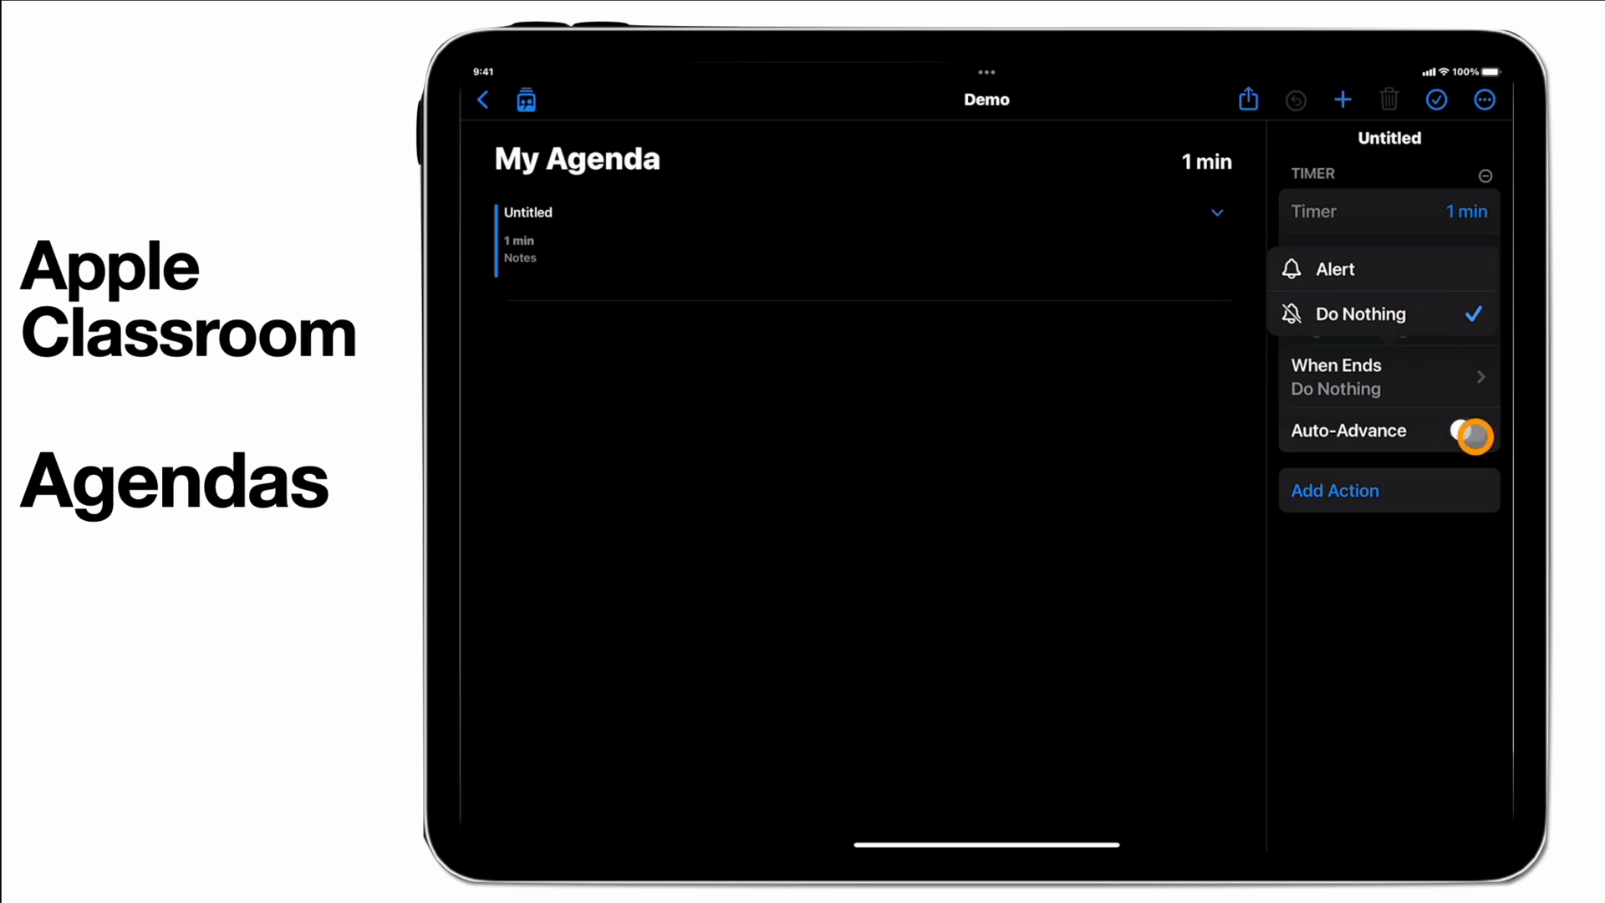
{"action": "left_click", "coordinate": [1472, 431]}
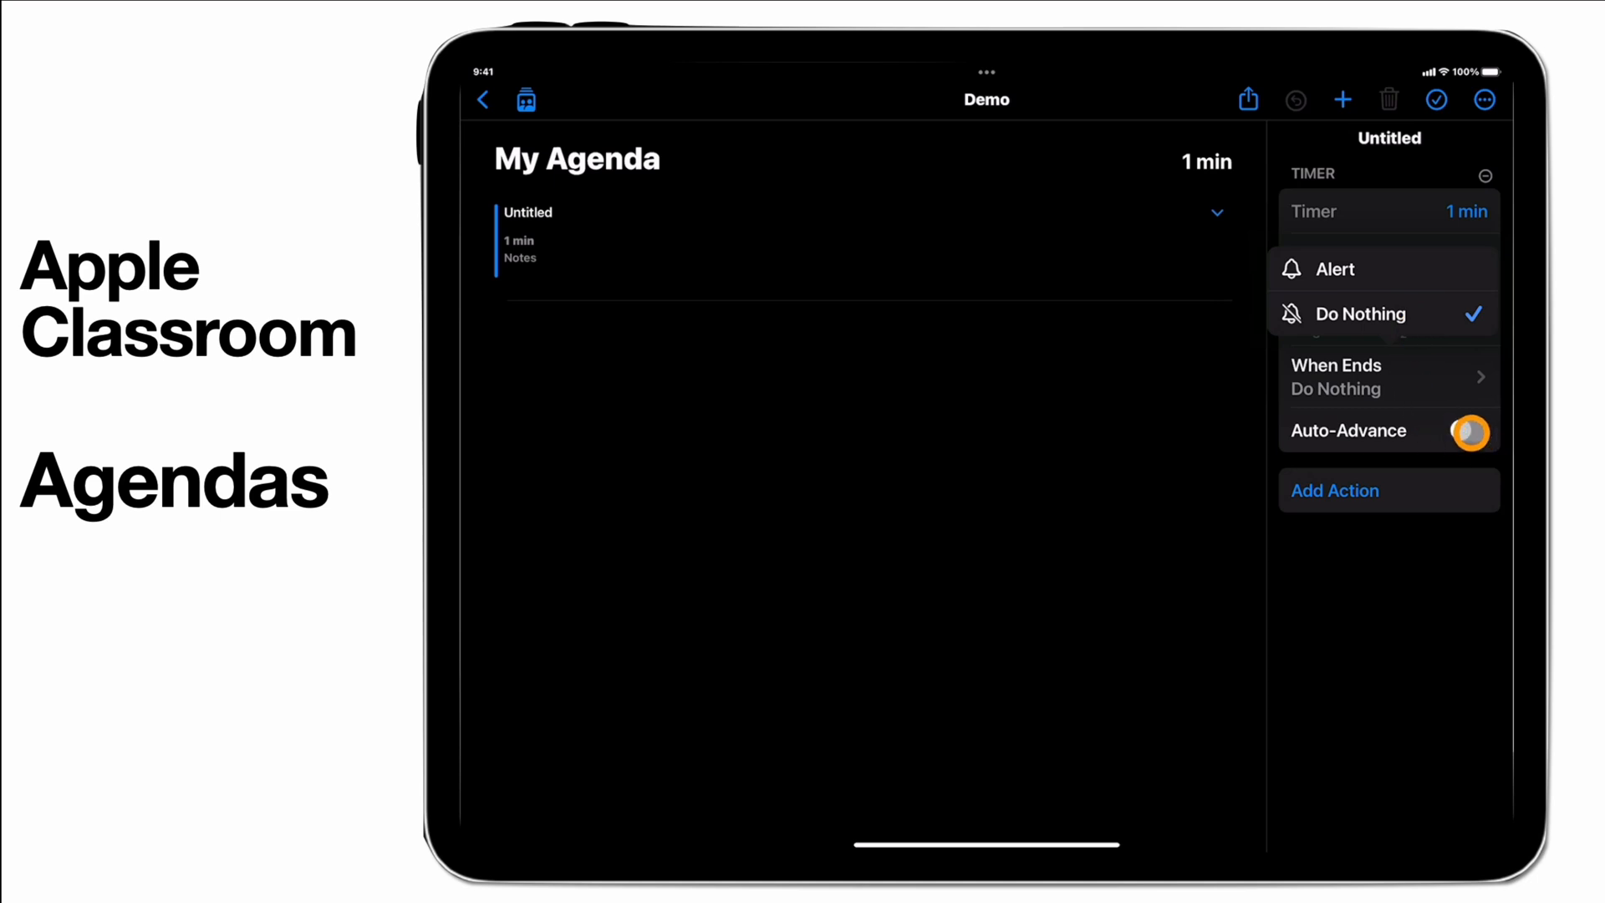
{"action": "left_click", "coordinate": [1468, 431]}
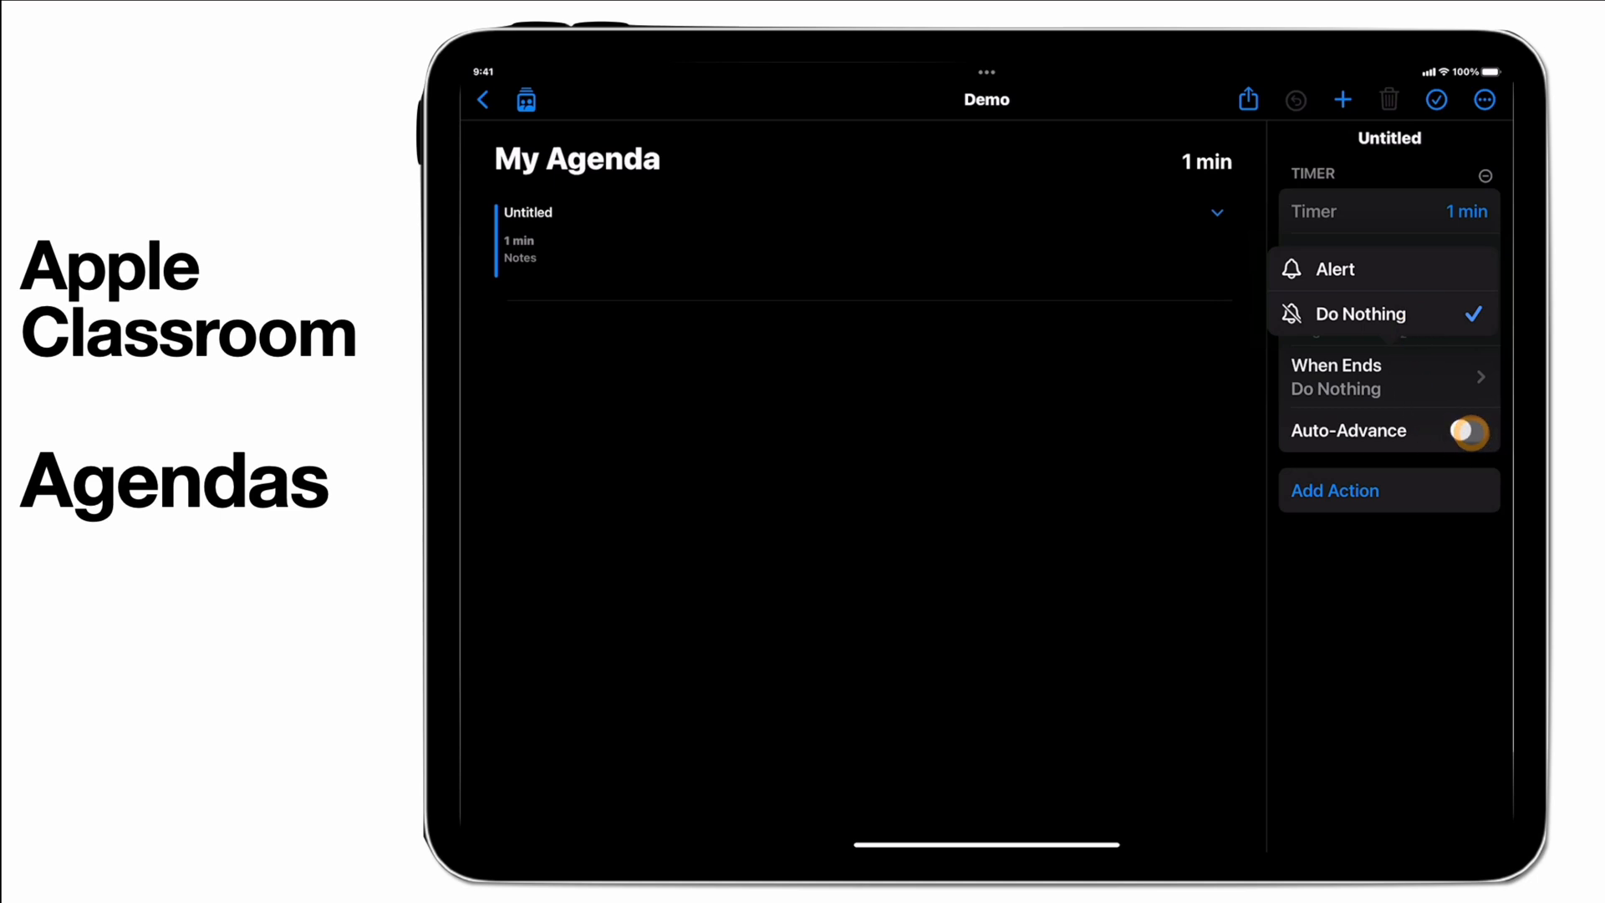
{"action": "left_click", "coordinate": [1468, 432]}
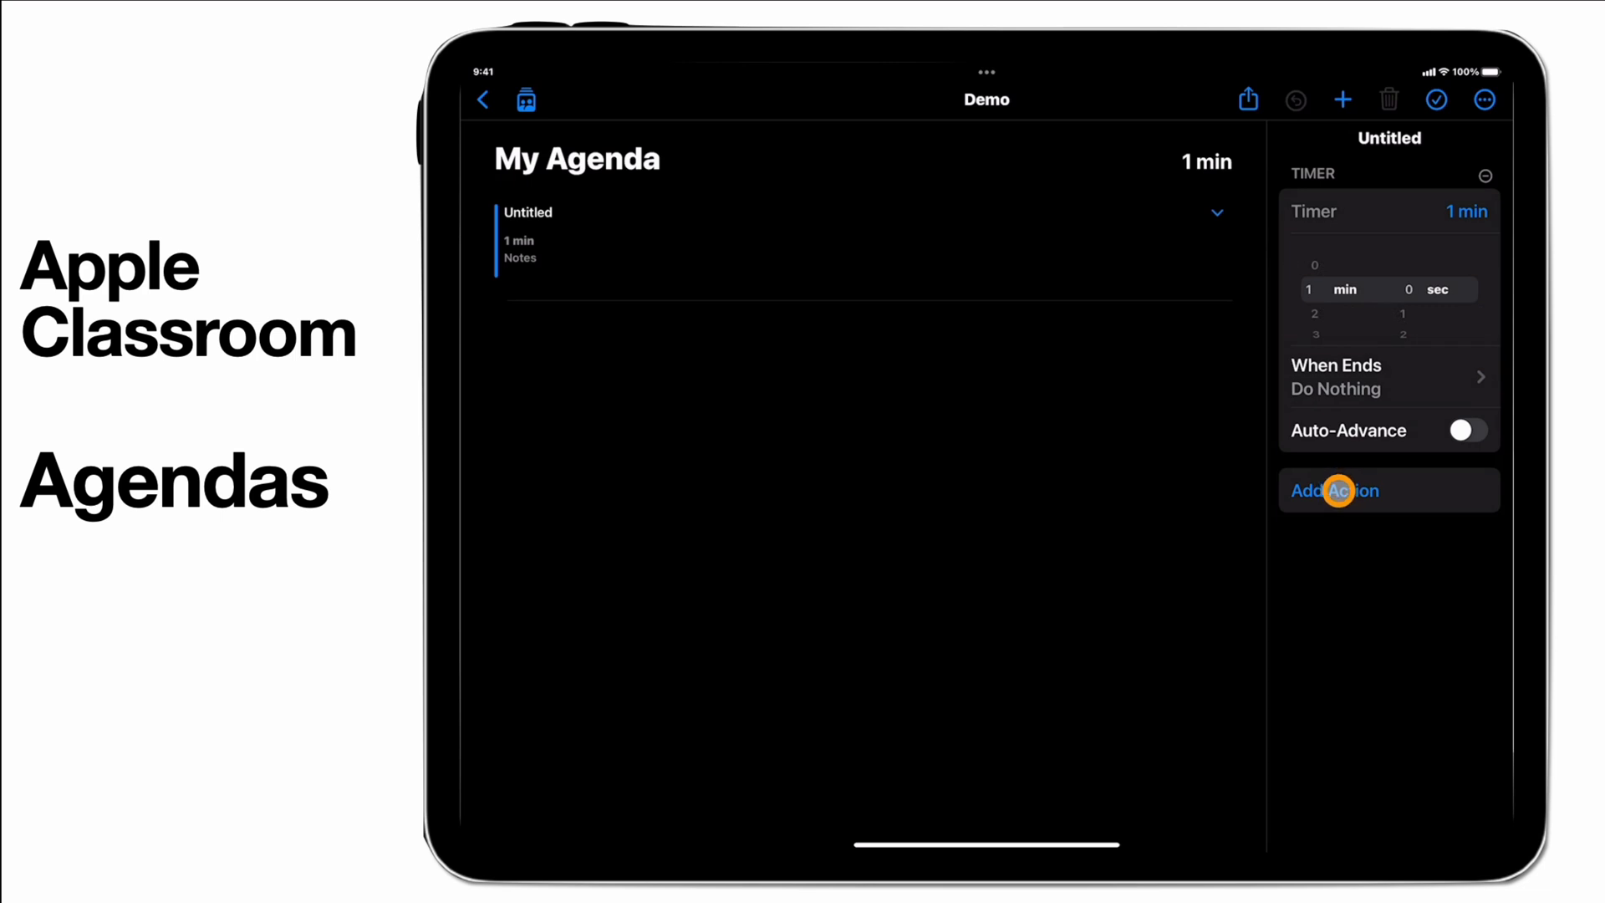
Step: Browse the Add Action list for the Untitled activity, including the apps it can open
{"action": "left_click", "coordinate": [1335, 489]}
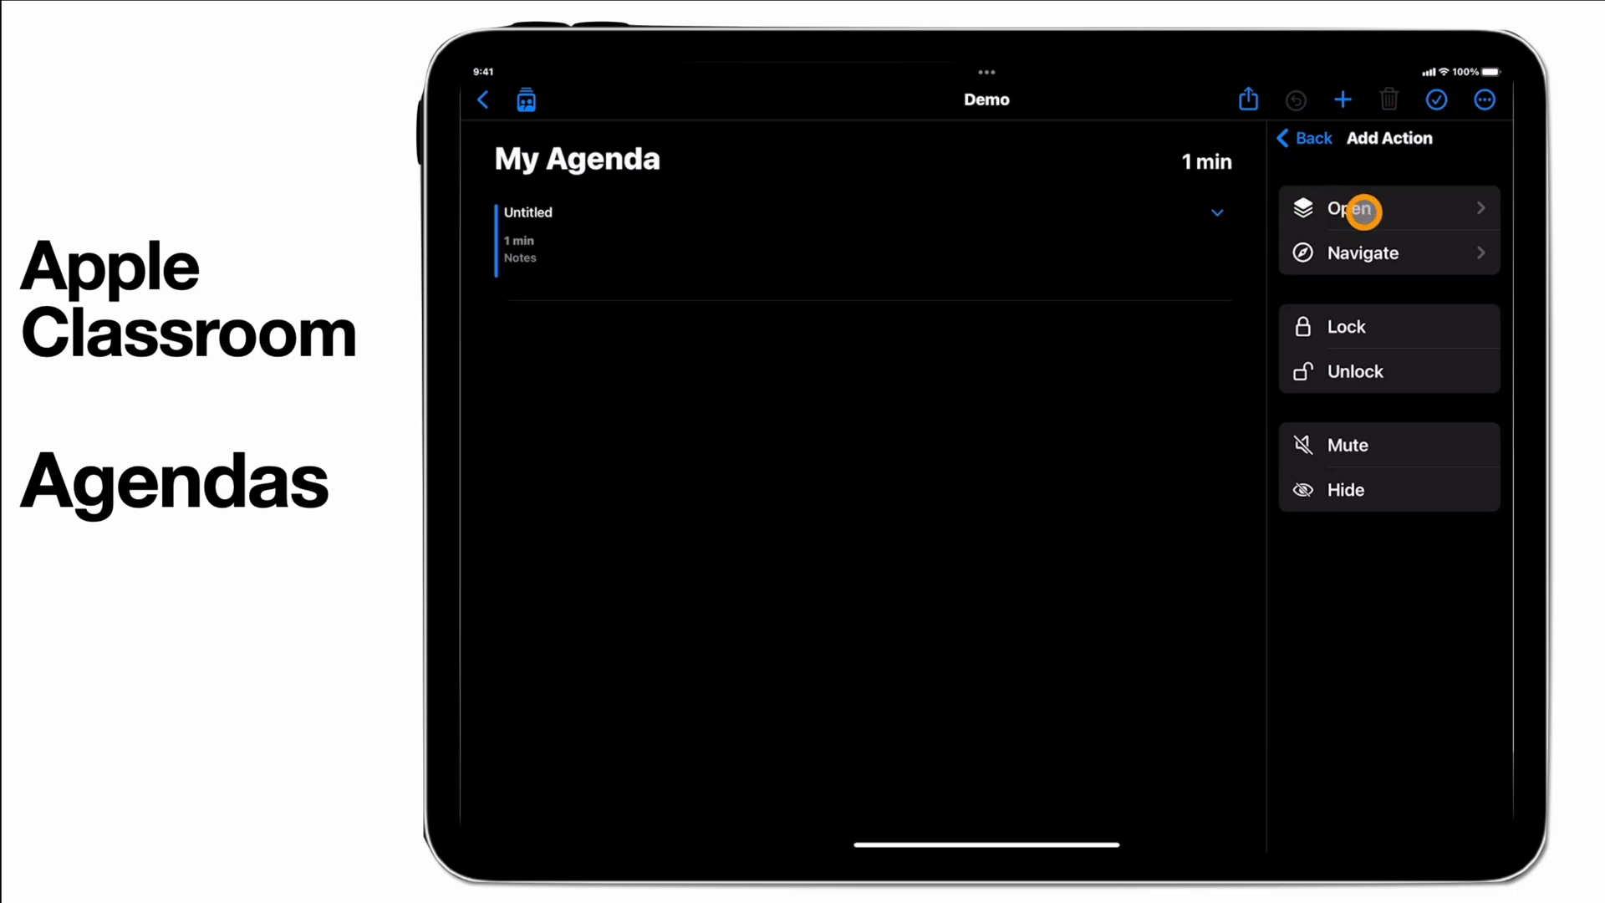
{"action": "left_click", "coordinate": [1349, 209]}
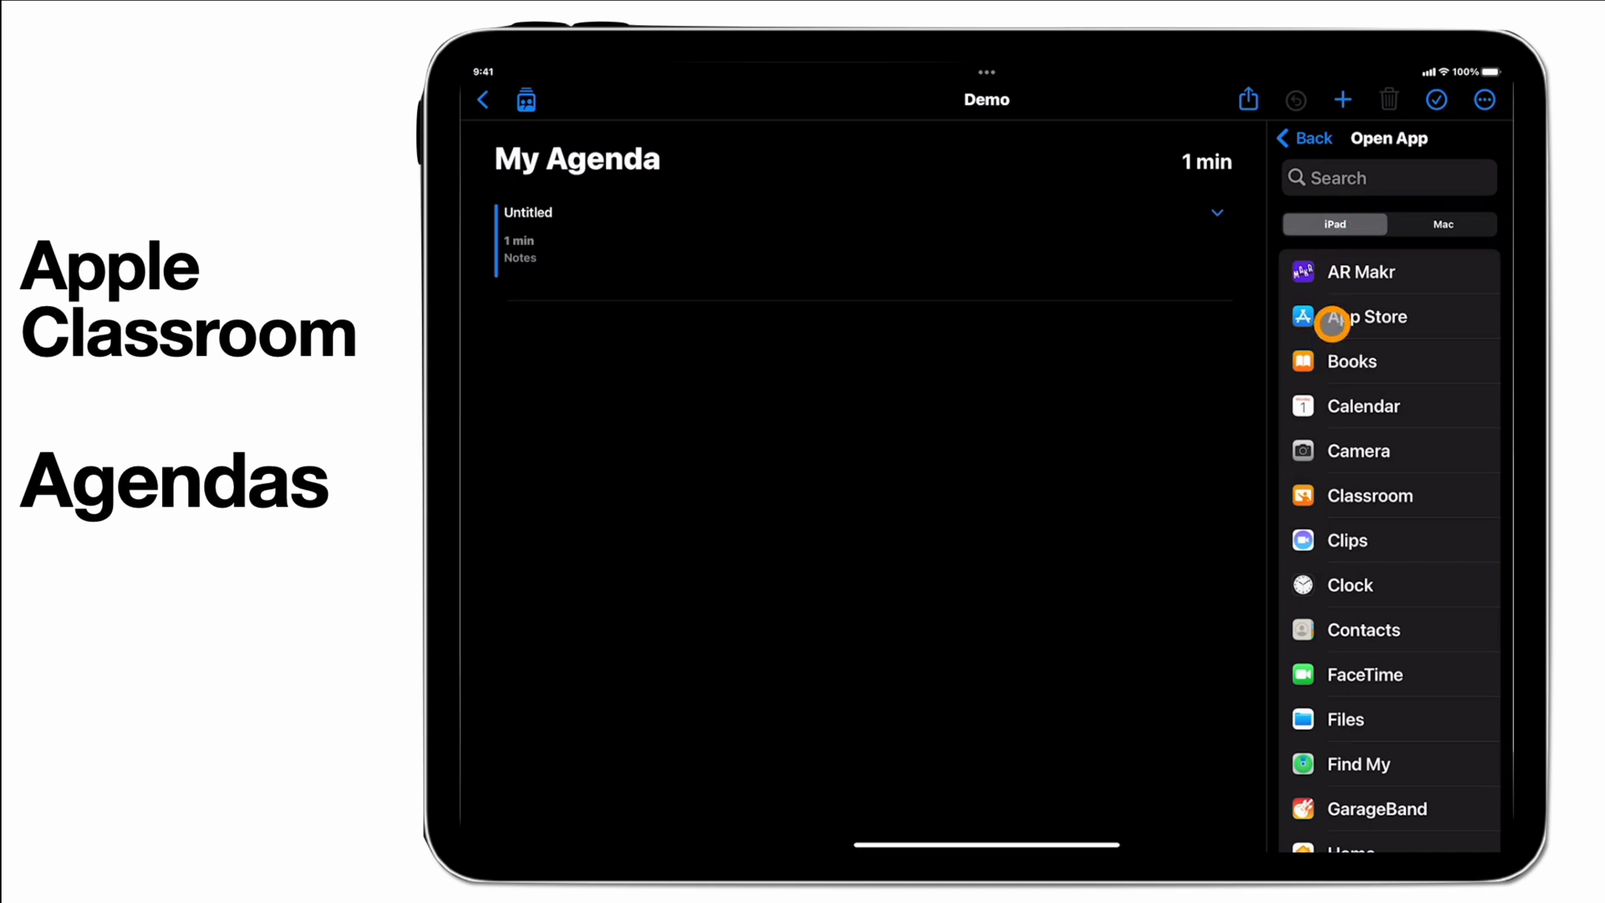
{"action": "left_click", "coordinate": [1304, 138]}
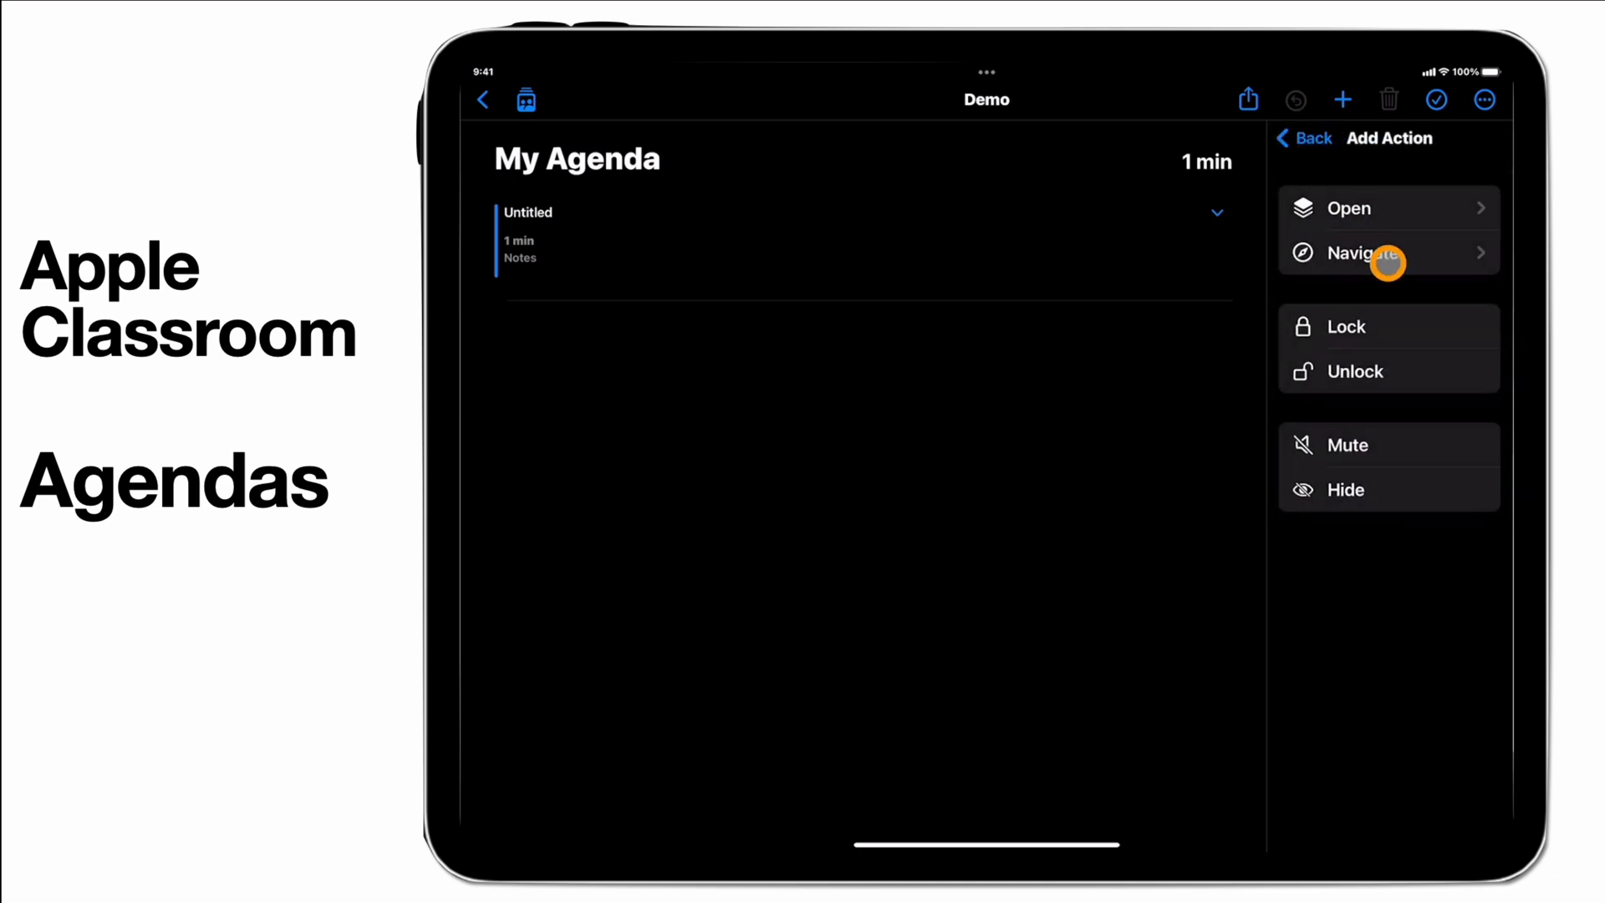
{"action": "left_click", "coordinate": [1362, 252]}
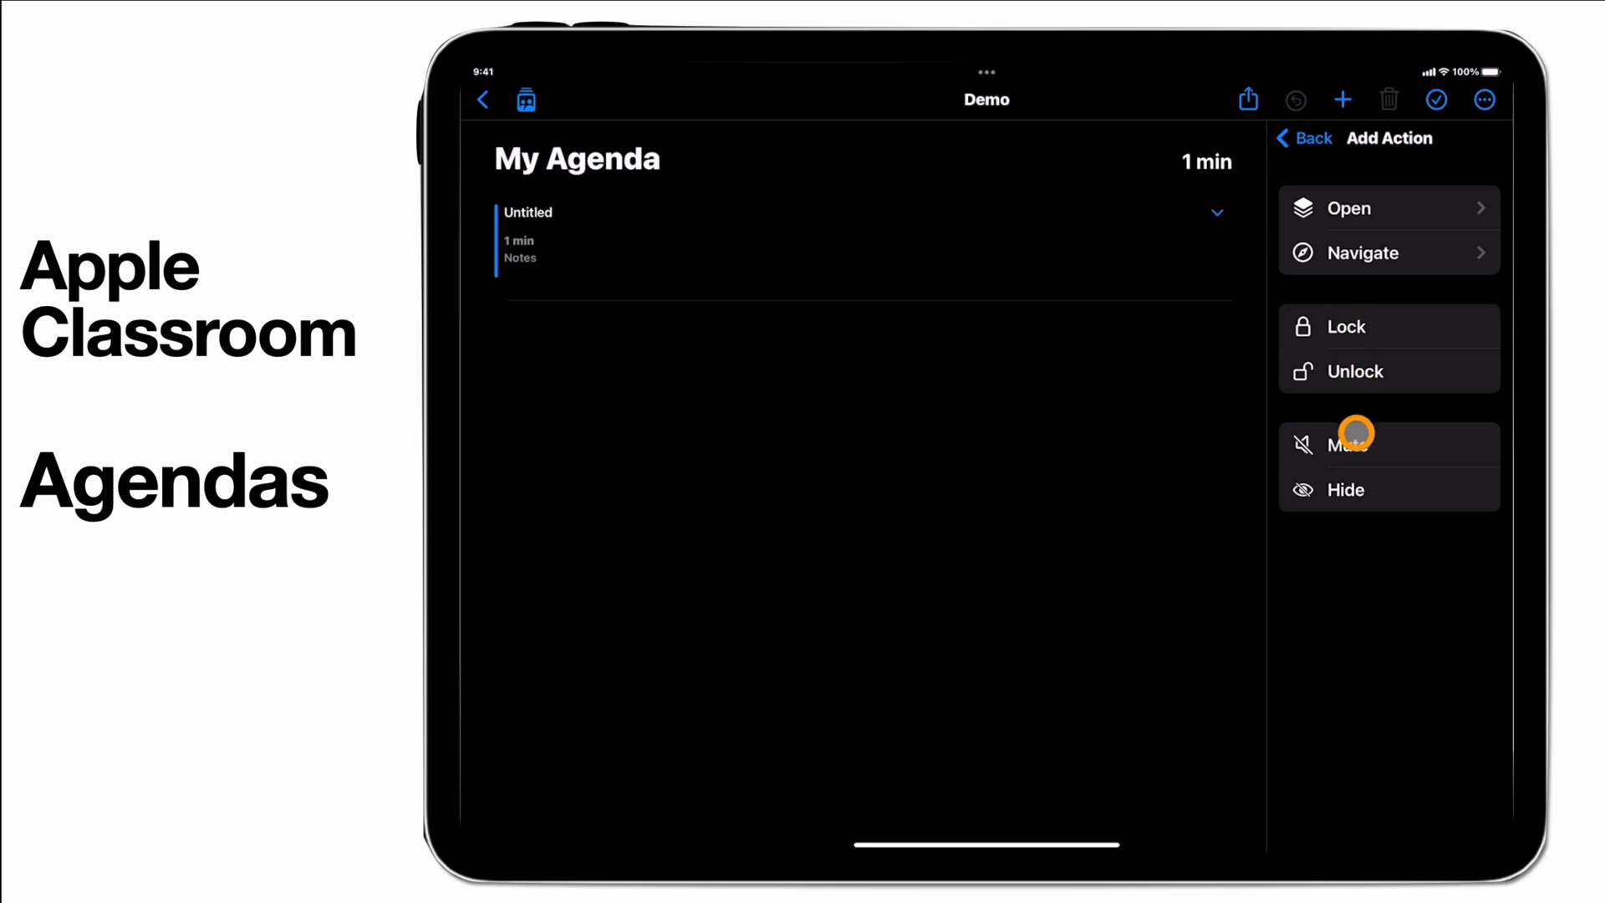
{"action": "mouse_move", "coordinate": [1354, 484]}
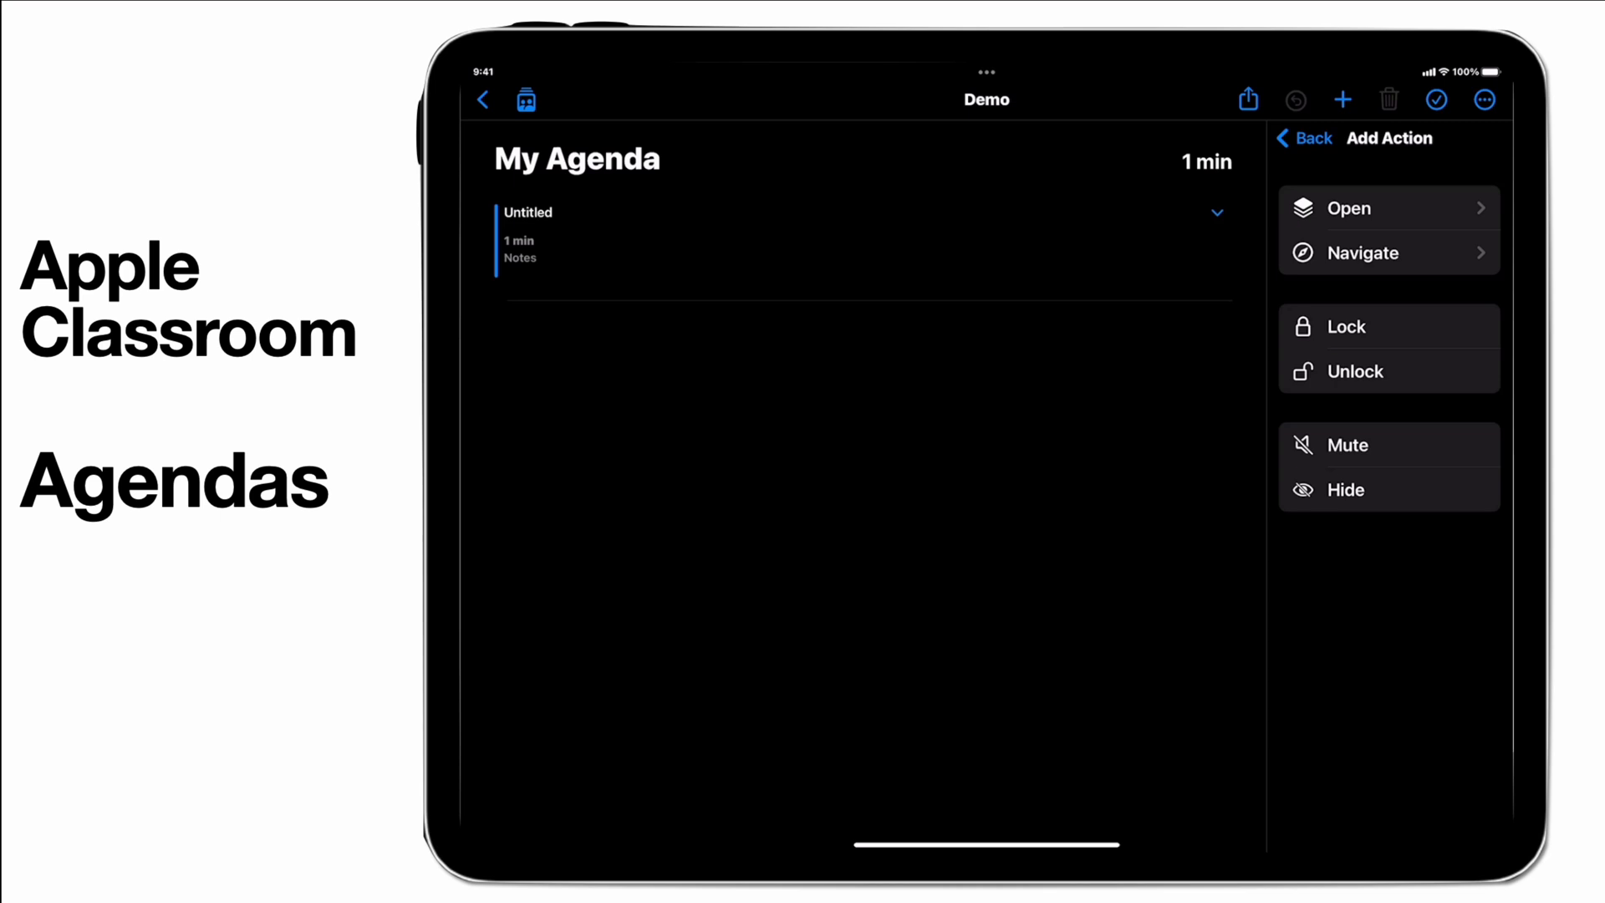
Step: Make the activity 'Quiet Research', 5 minutes, alerting when it ends, with Auto-Advance on
{"action": "left_click", "coordinate": [769, 228]}
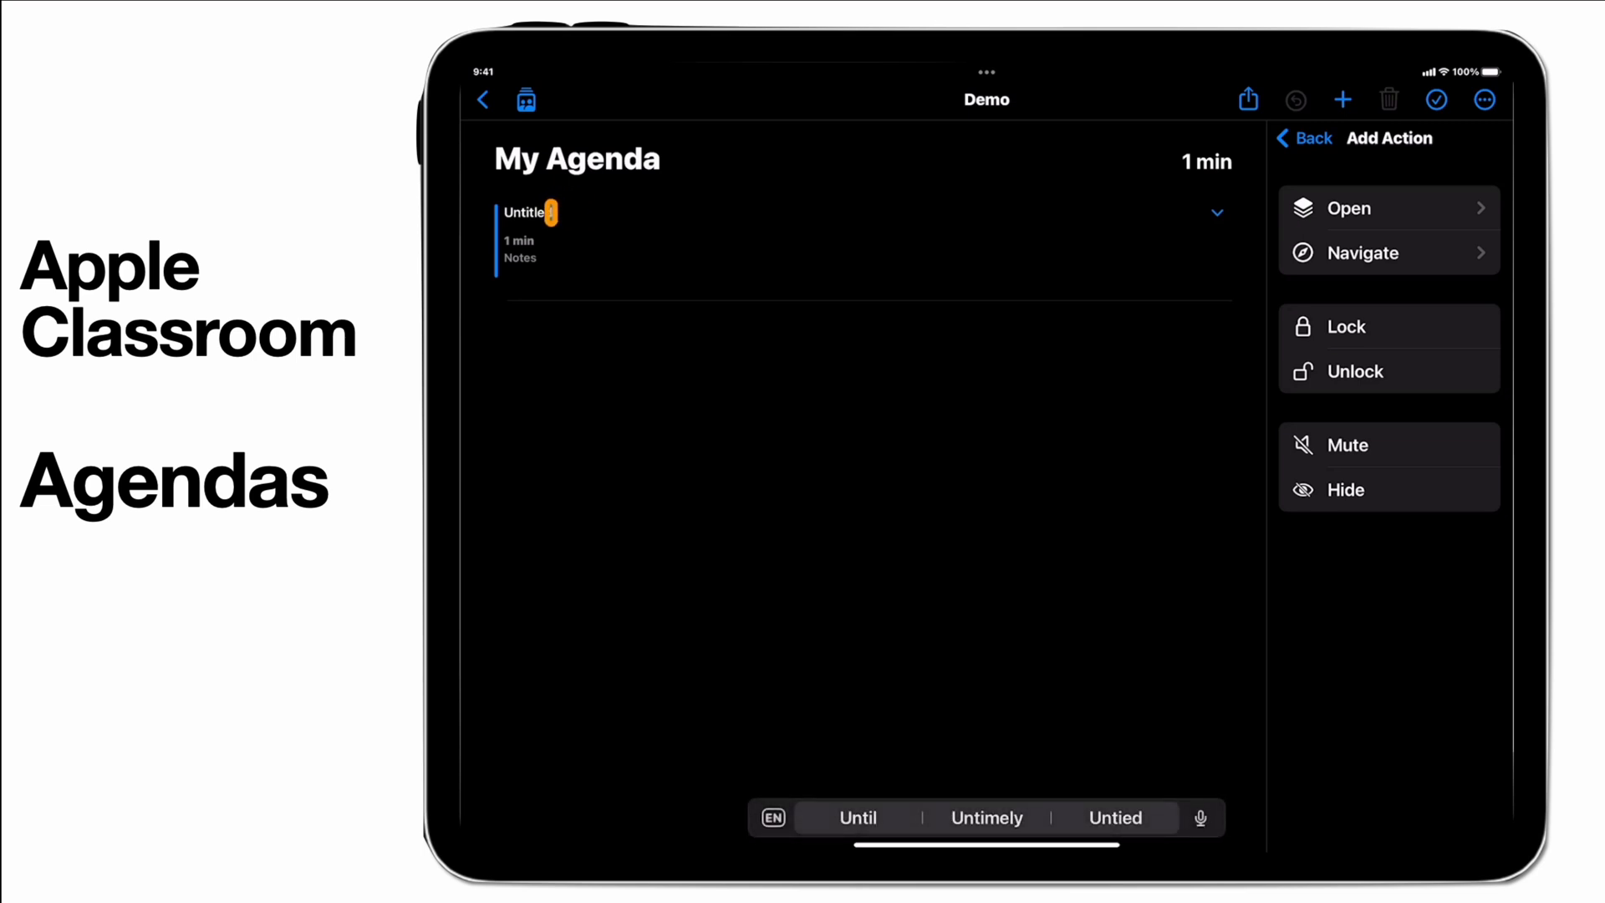
{"action": "left_click", "coordinate": [1347, 208]}
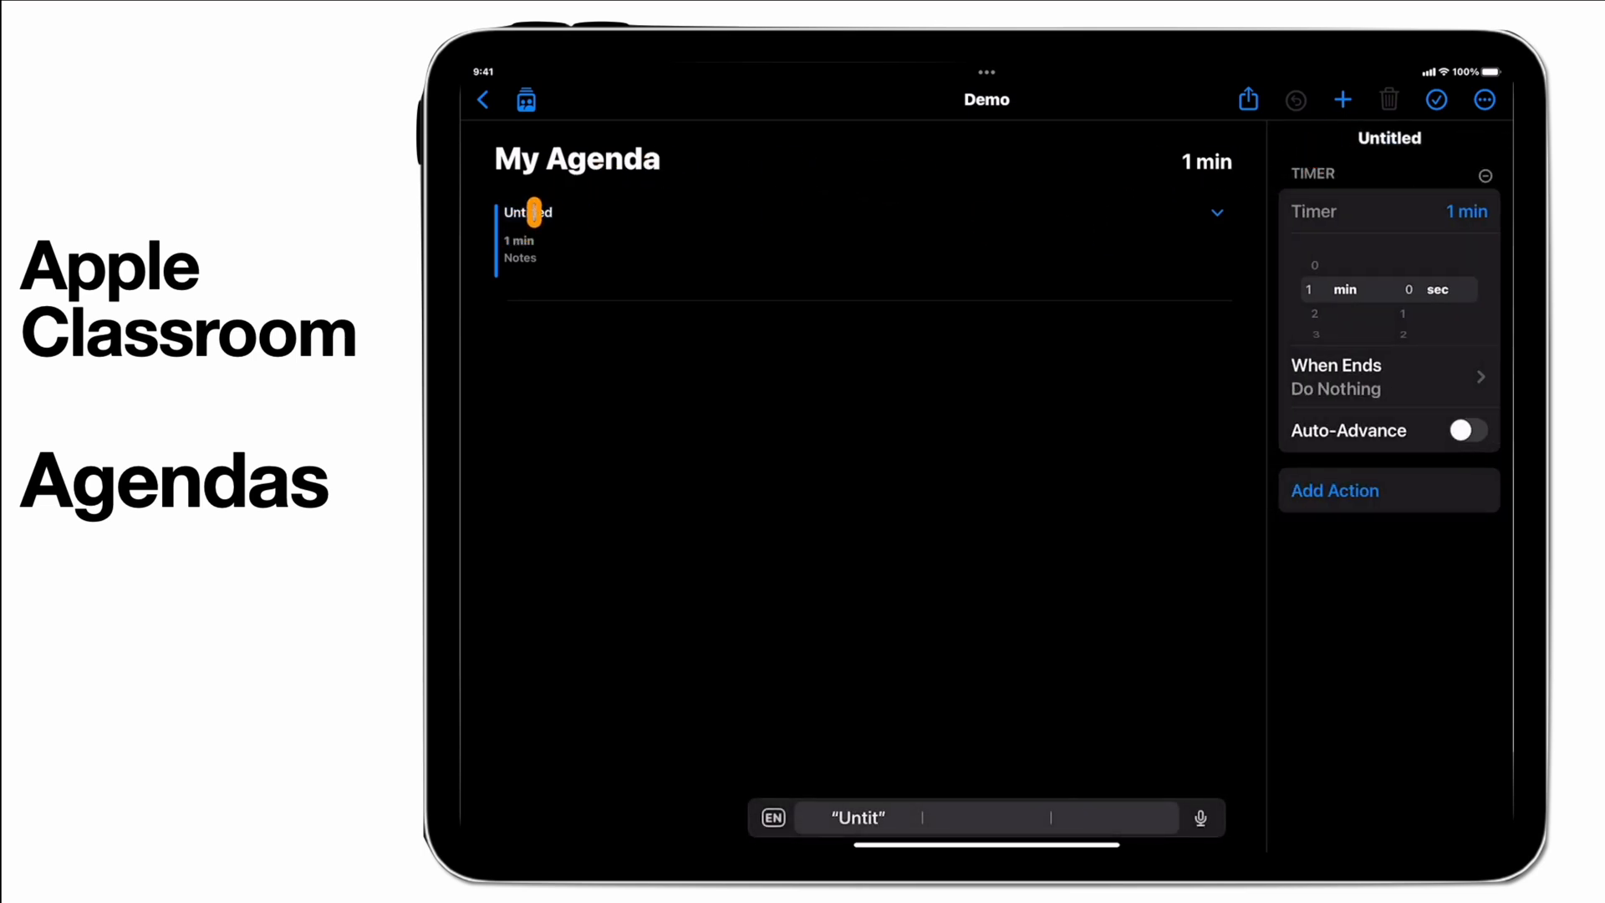
{"action": "type", "text": "Quiet Re"}
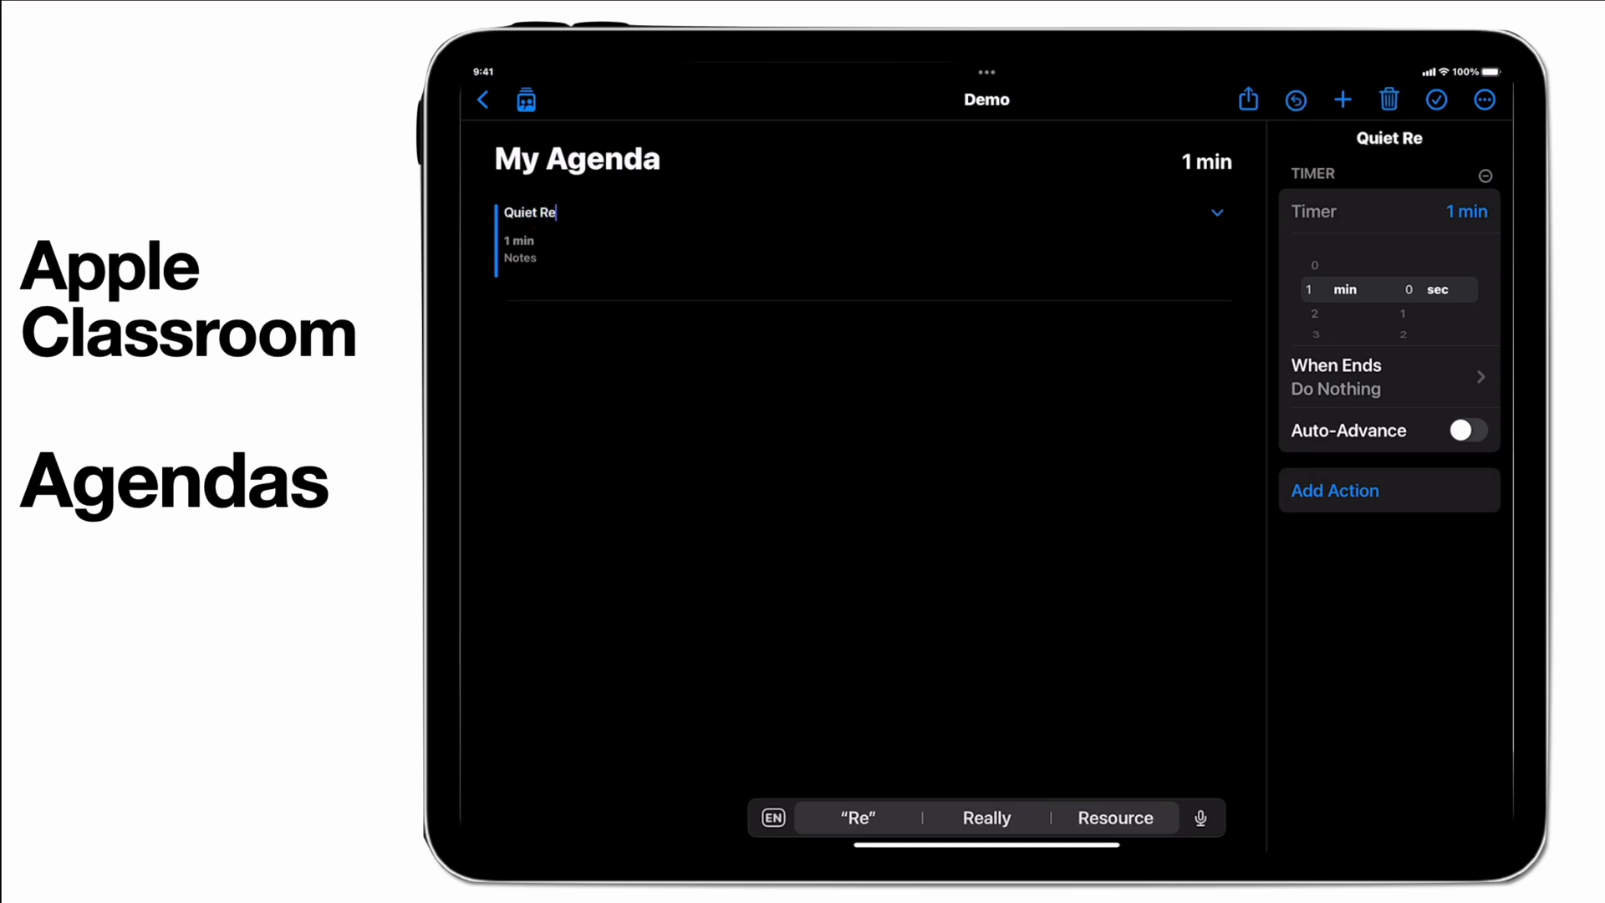
{"action": "type", "text": "search"}
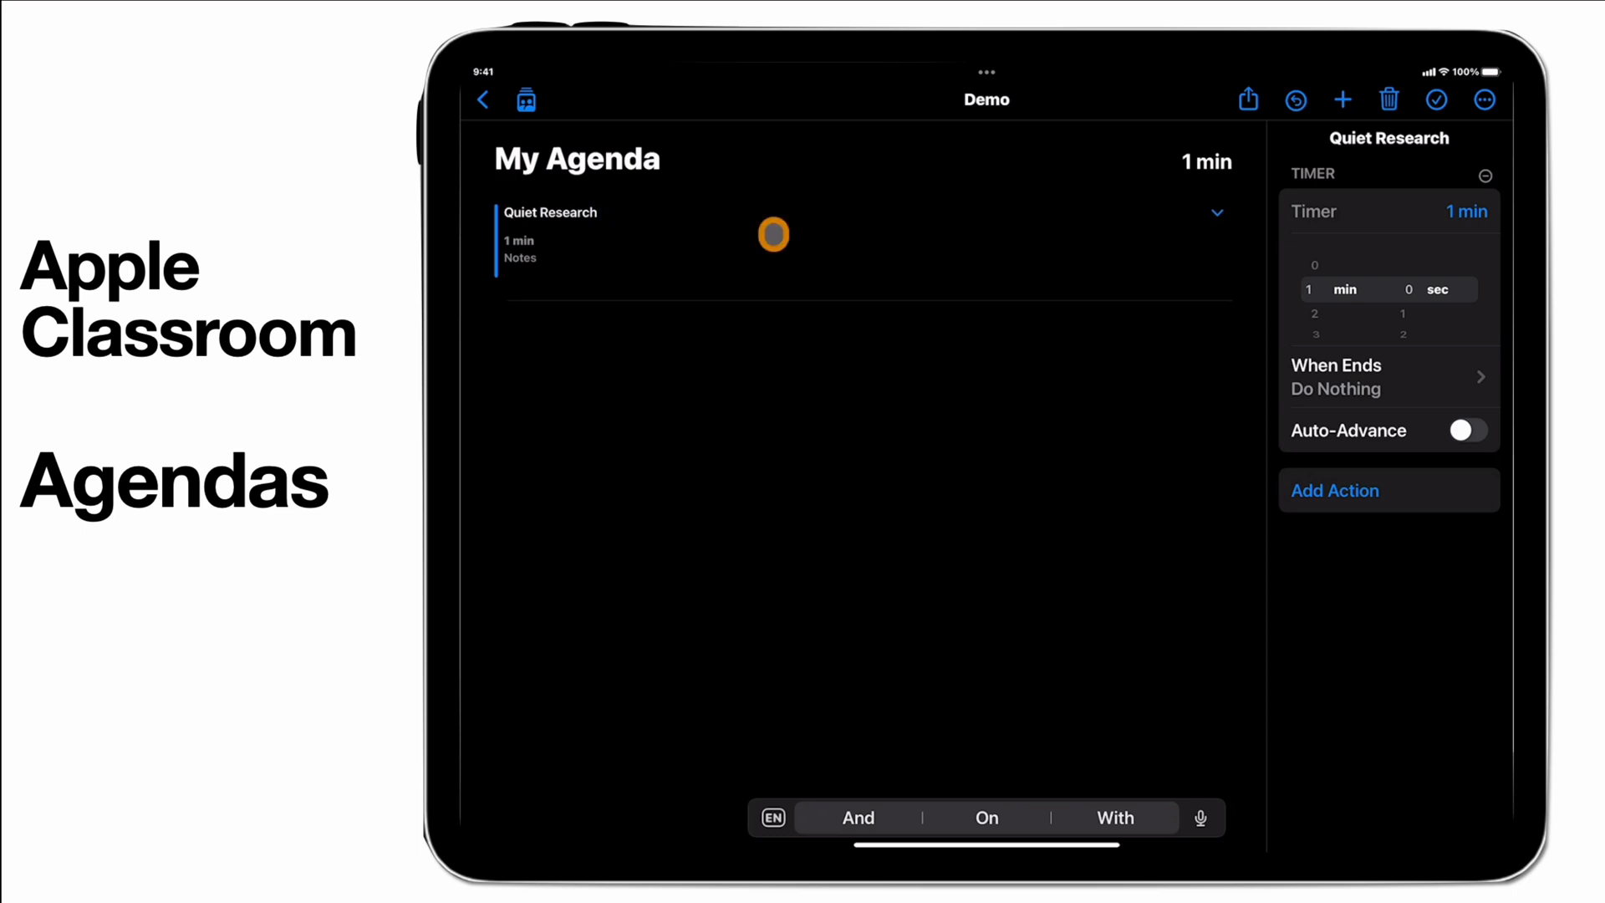
{"action": "scroll", "scroll_direction": "down", "scroll_amount": 3}
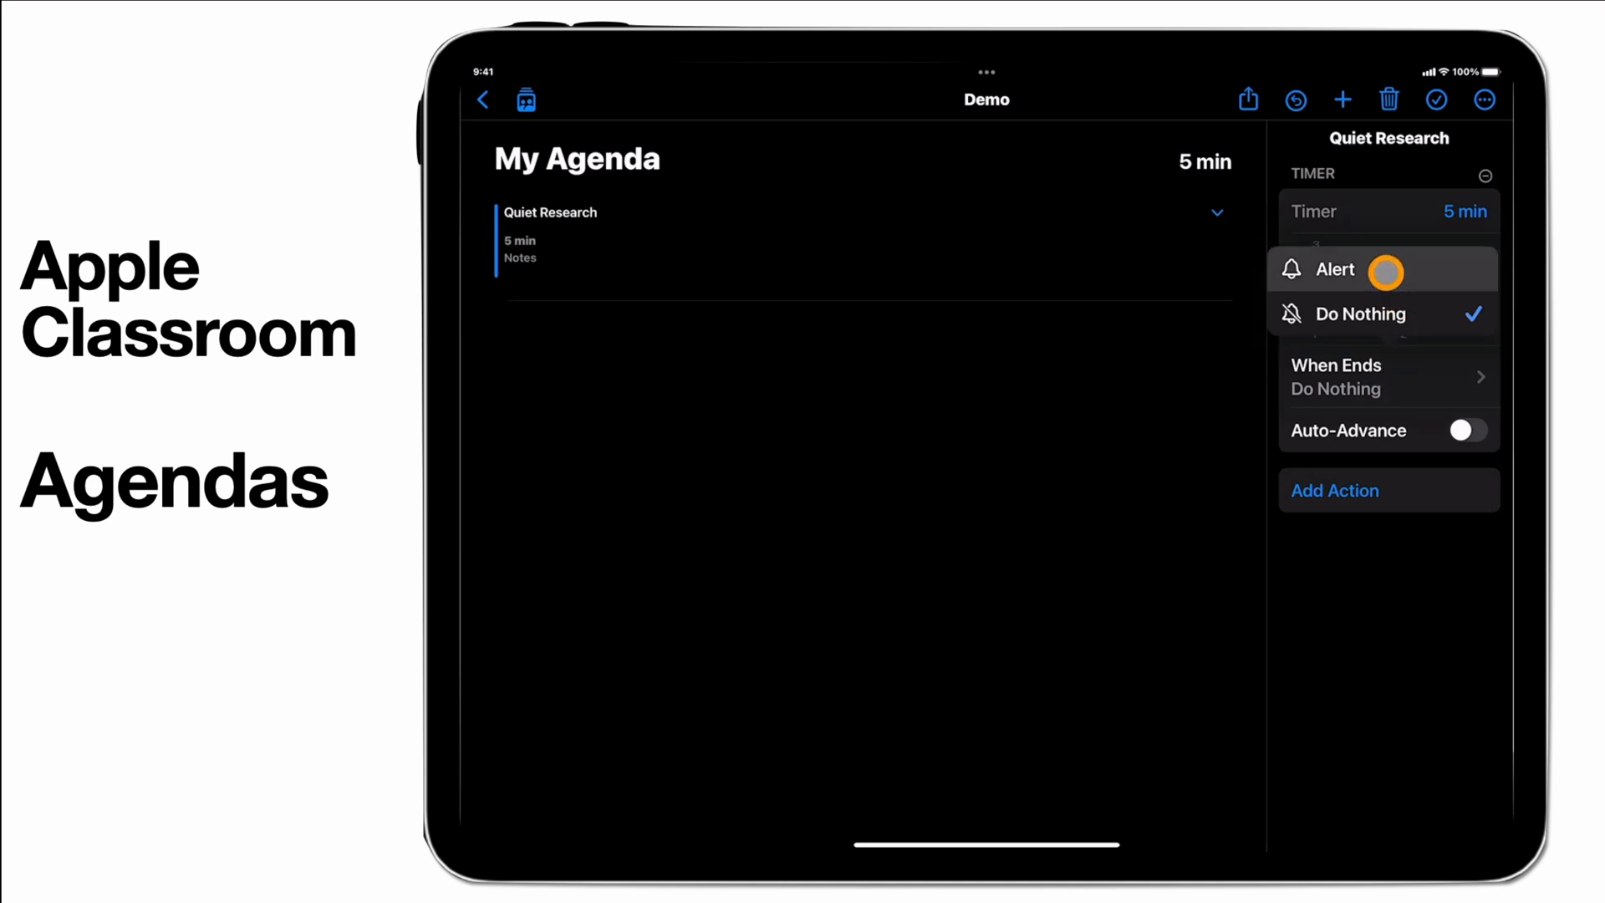
{"action": "left_click", "coordinate": [1332, 269]}
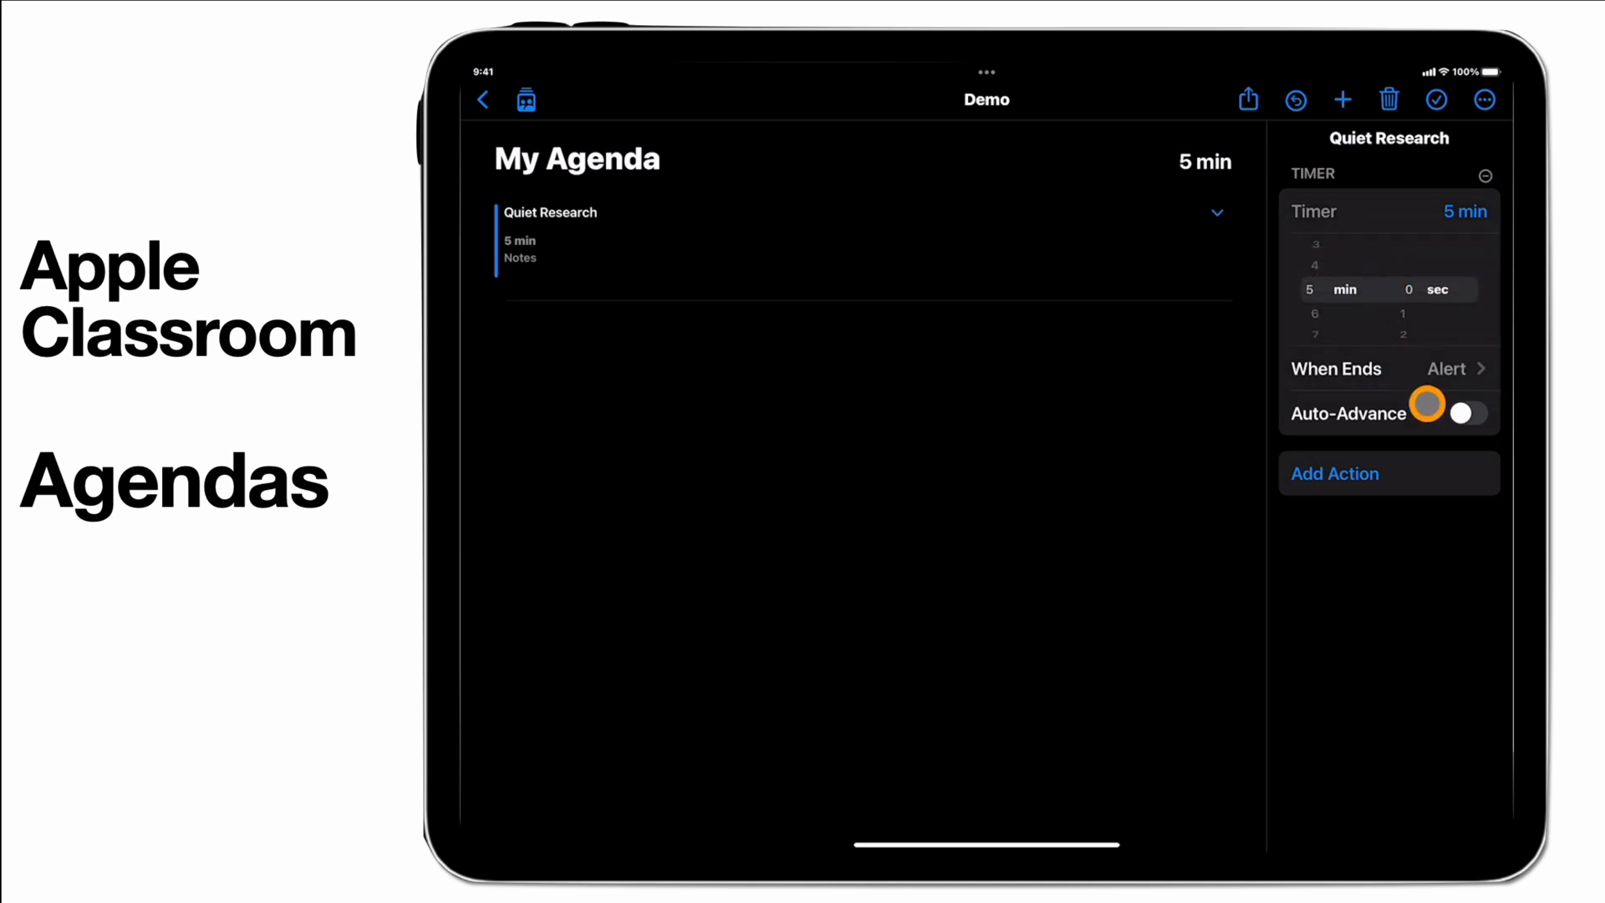
{"action": "left_click", "coordinate": [1465, 412]}
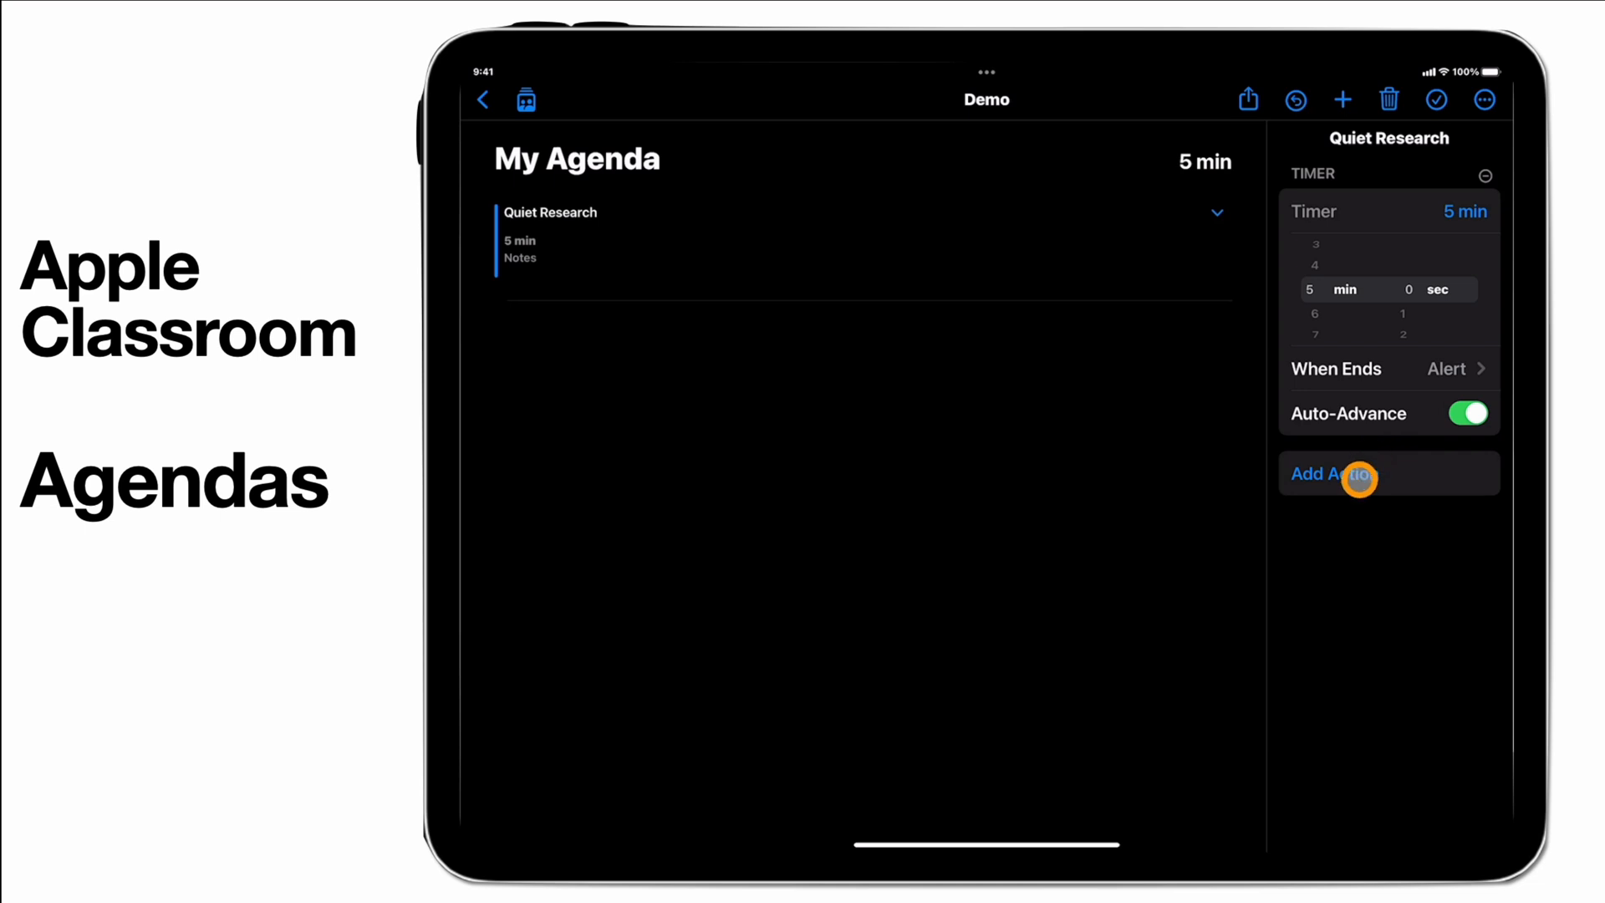
Step: Add a navigate action to the Learning Wales DCF bookmark in Ict, for All Students
{"action": "left_click", "coordinate": [1331, 473]}
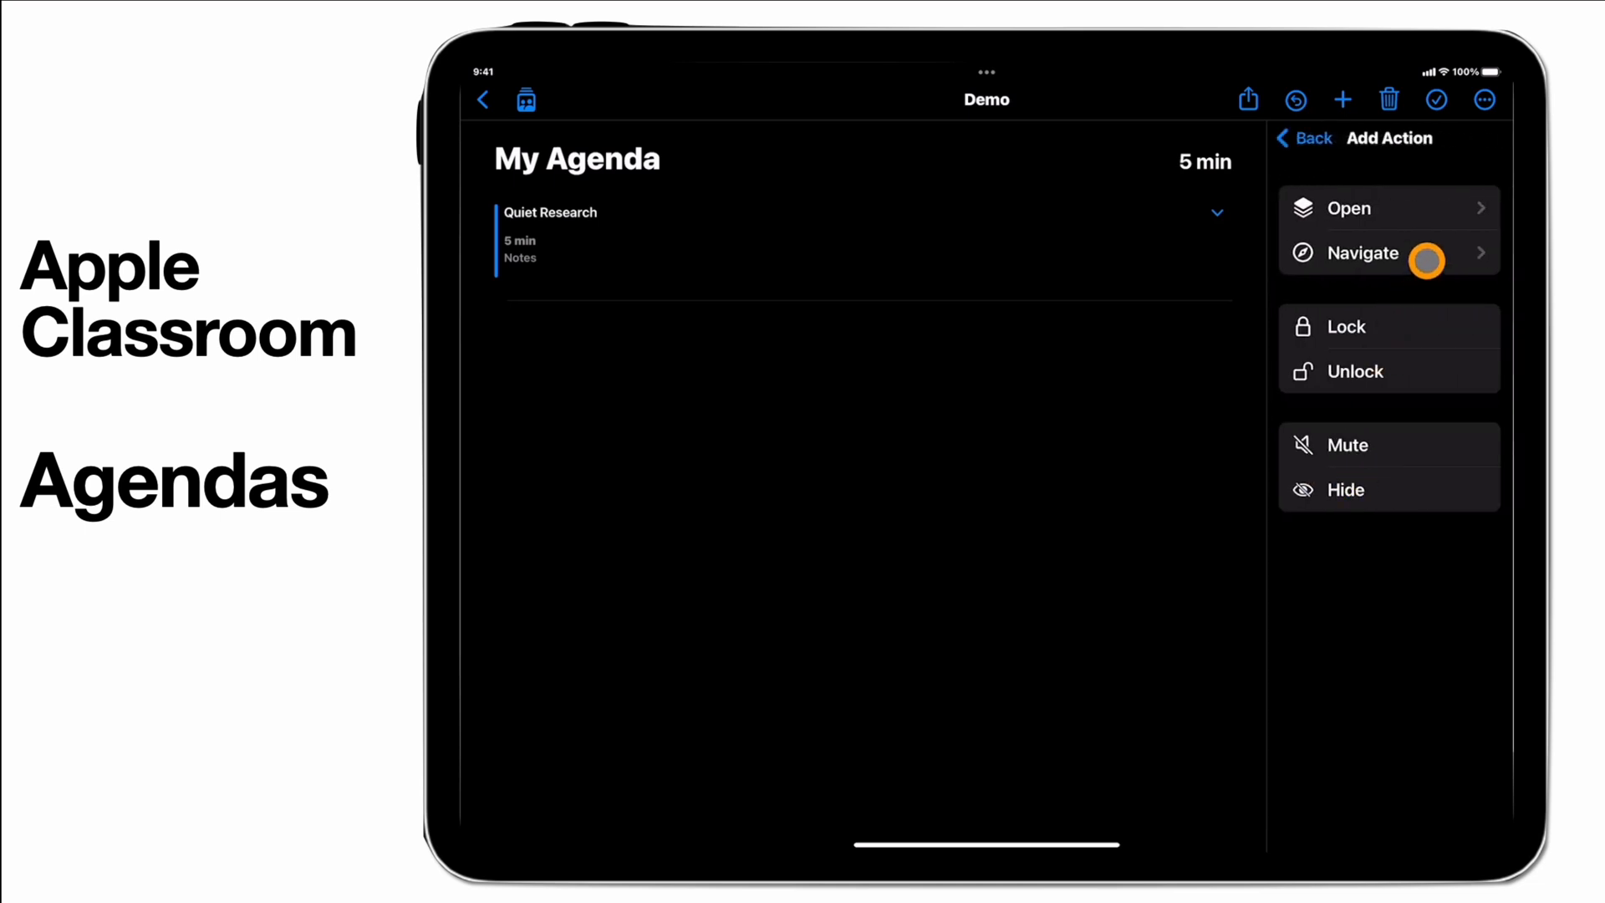
{"action": "left_click", "coordinate": [1387, 253]}
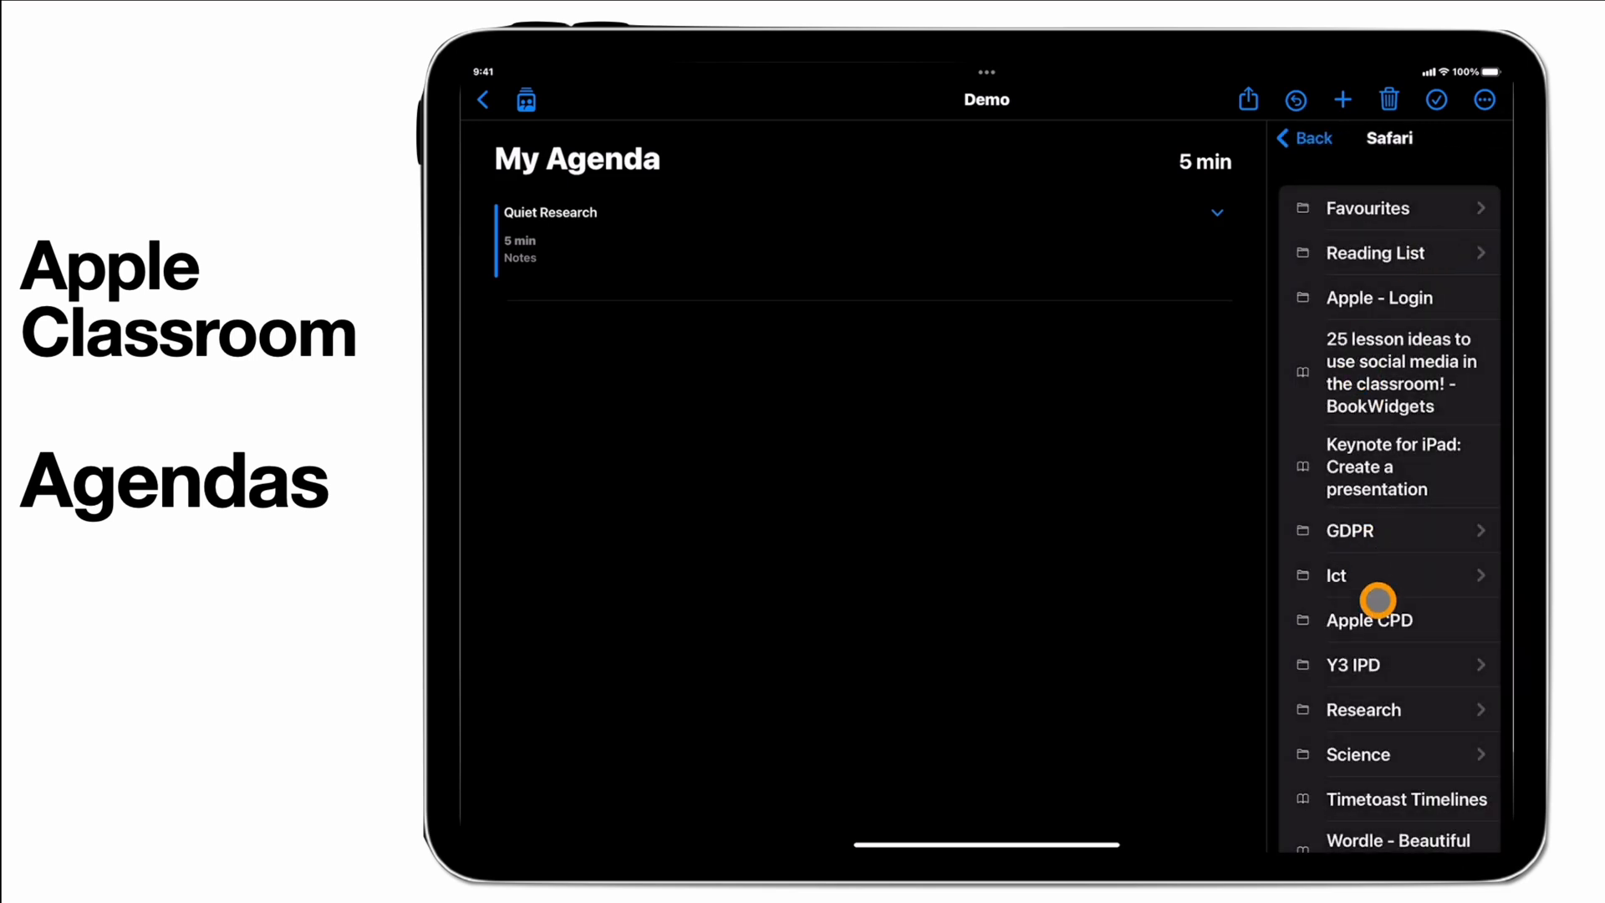
{"action": "left_click", "coordinate": [1336, 575]}
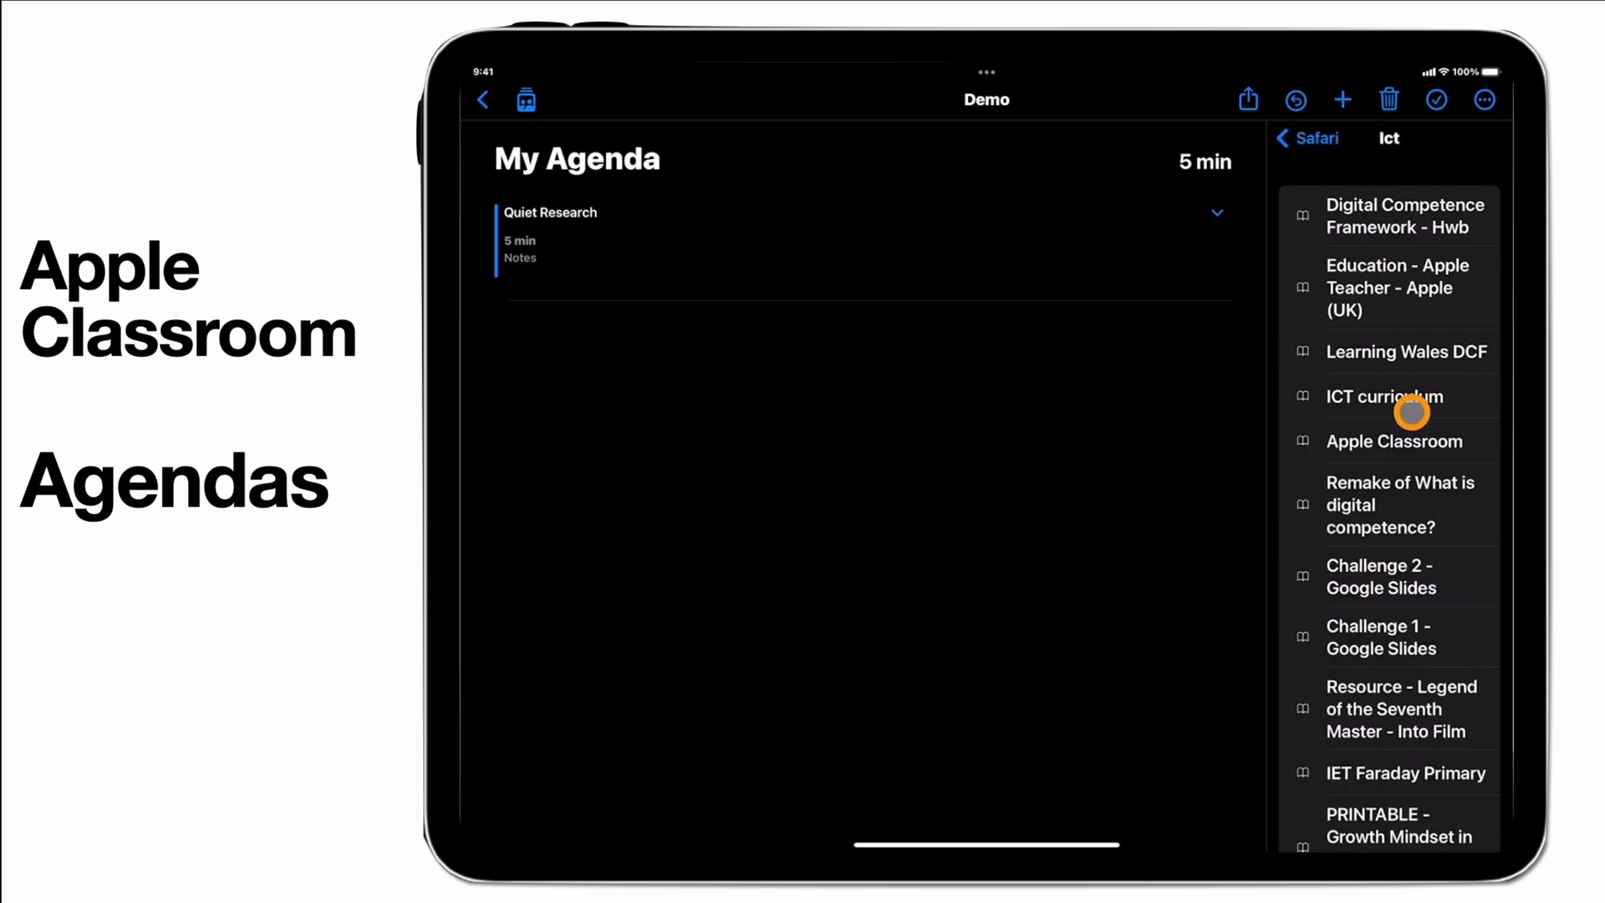
{"action": "mouse_move", "coordinate": [1403, 347]}
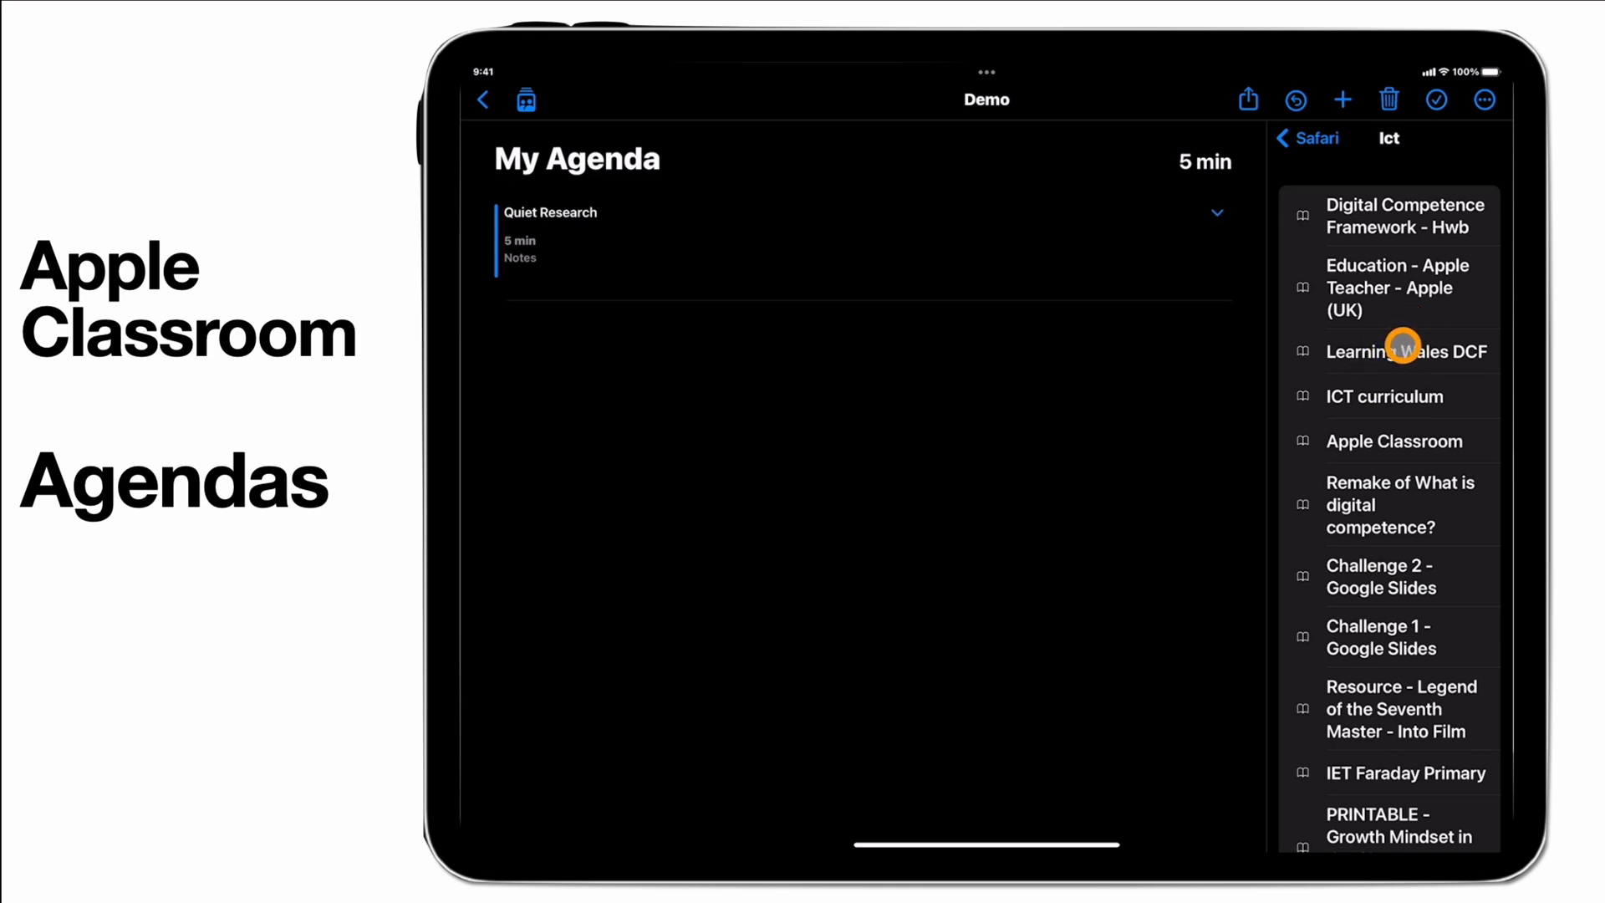
{"action": "left_click", "coordinate": [1406, 351]}
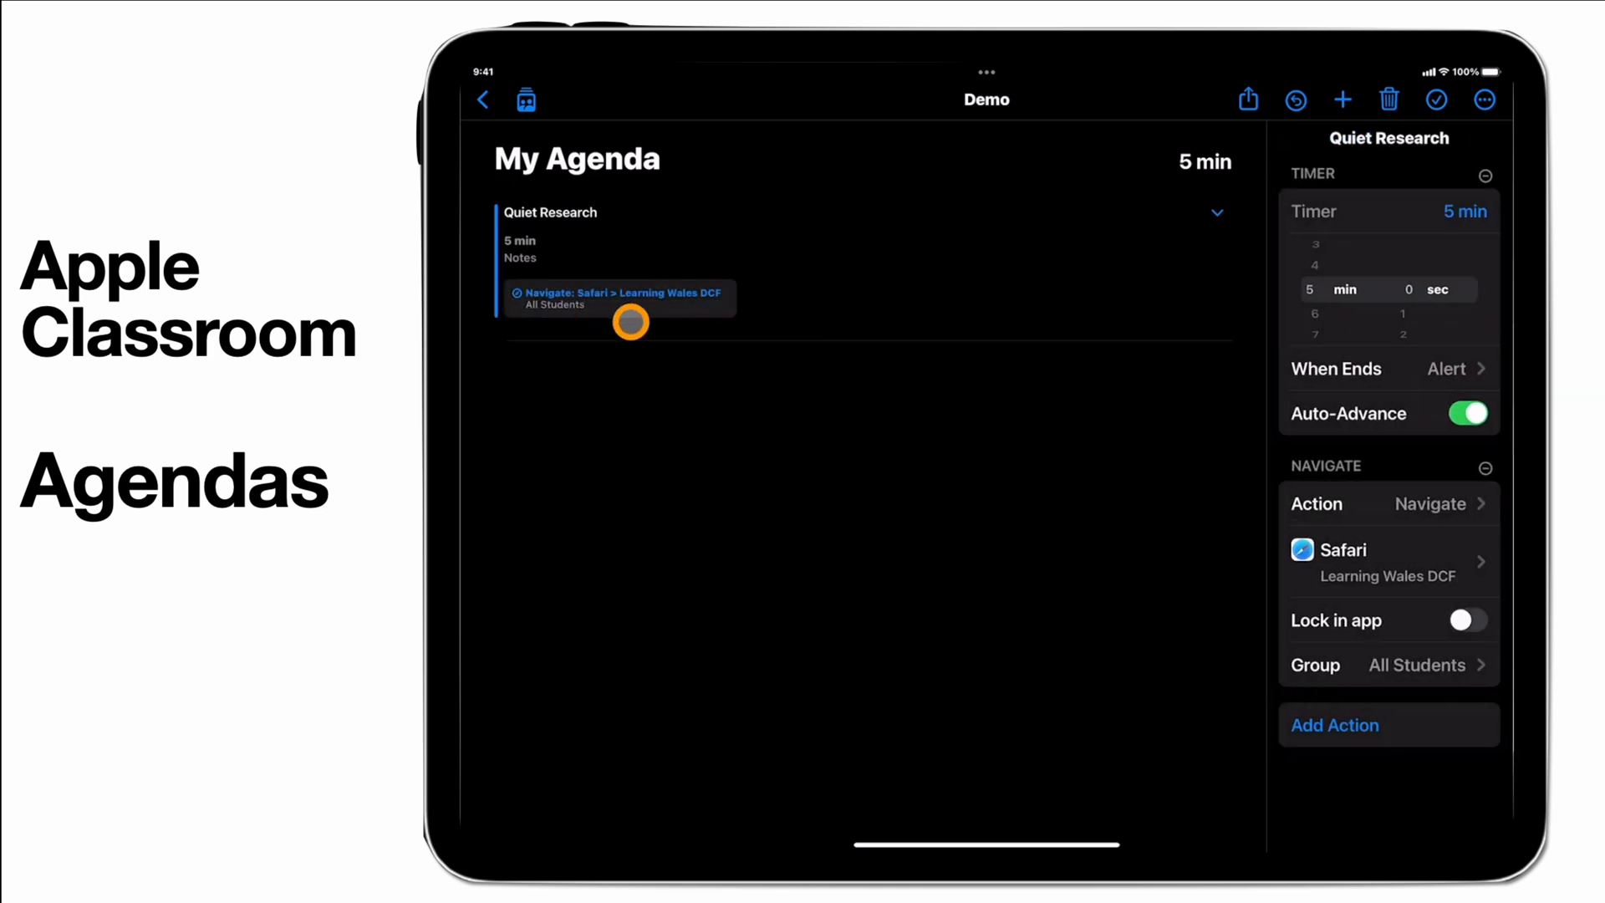
{"action": "mouse_move", "coordinate": [656, 296]}
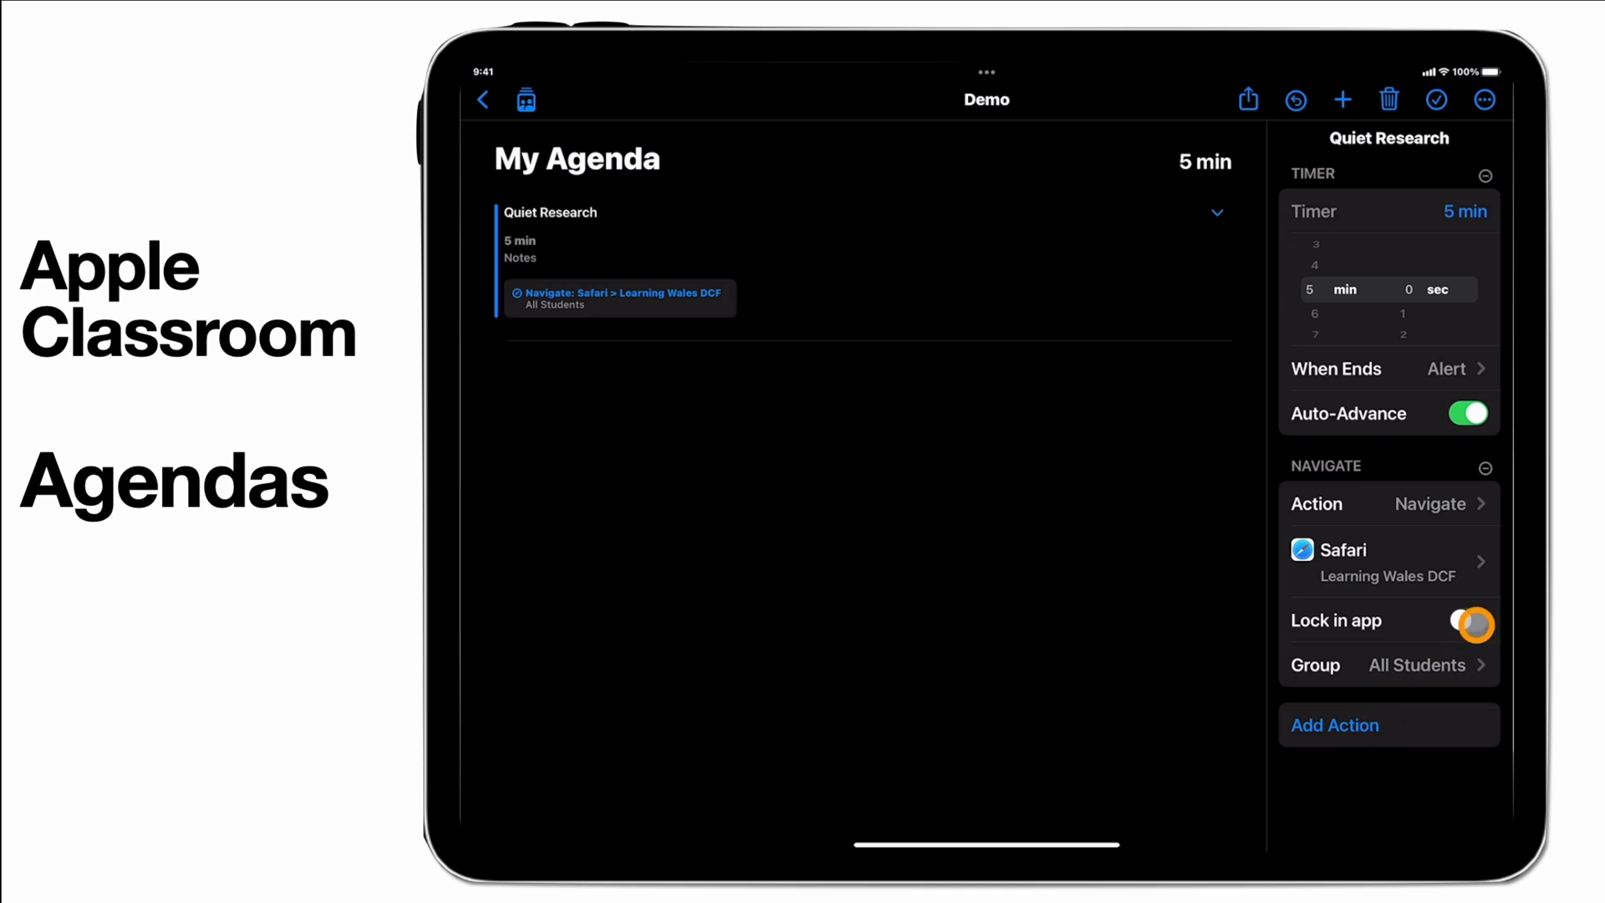
{"action": "left_click", "coordinate": [1473, 619]}
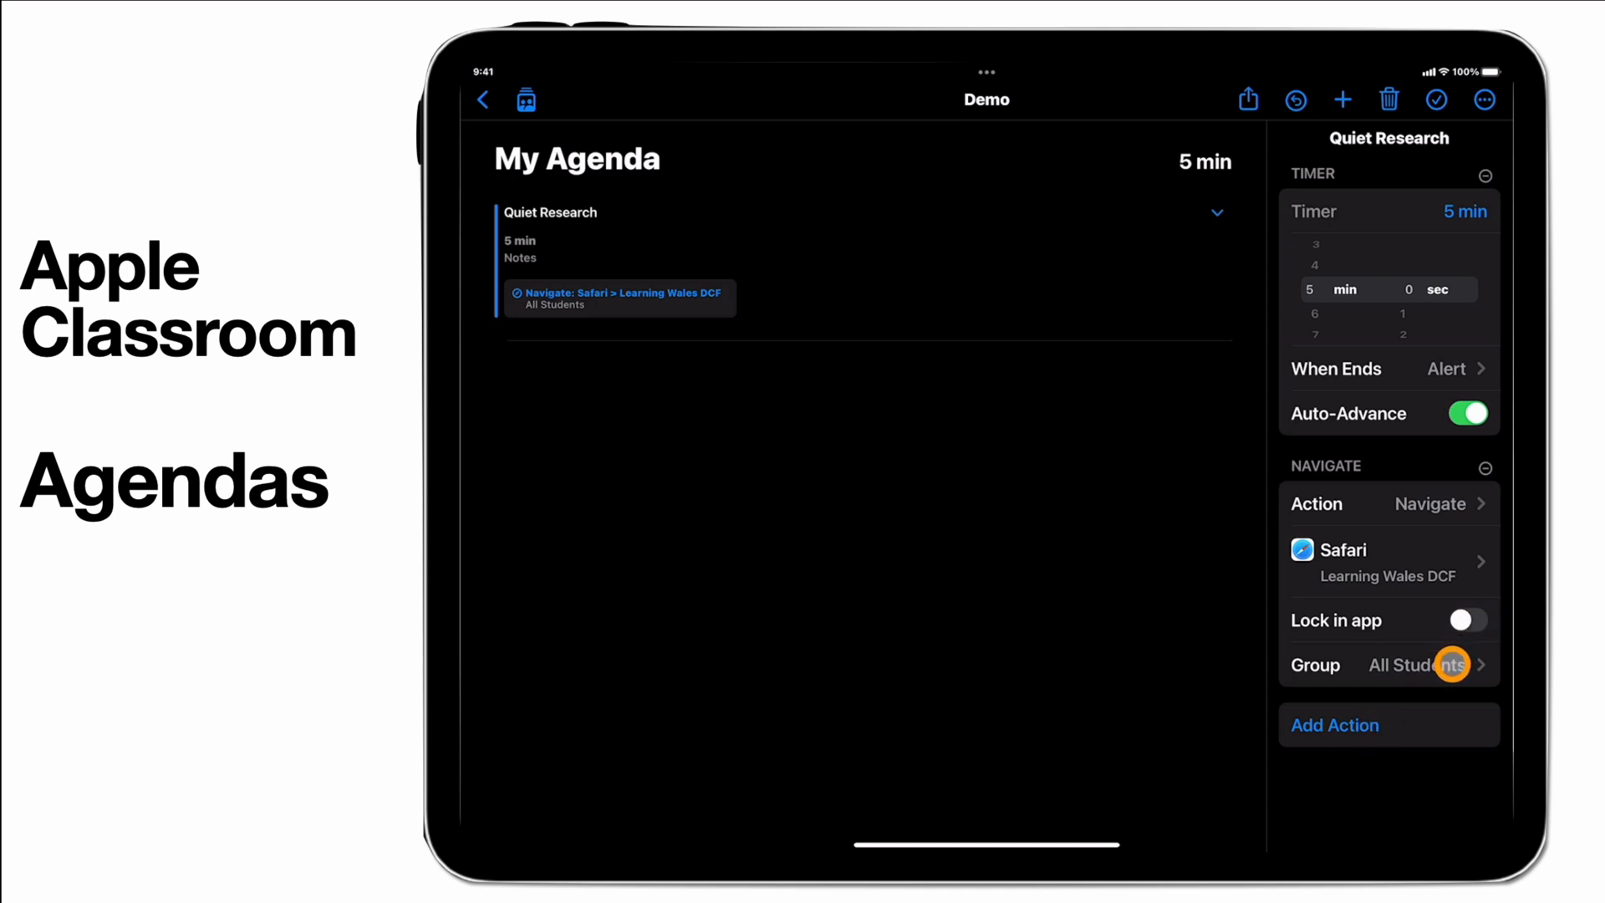
{"action": "left_click", "coordinate": [1335, 724]}
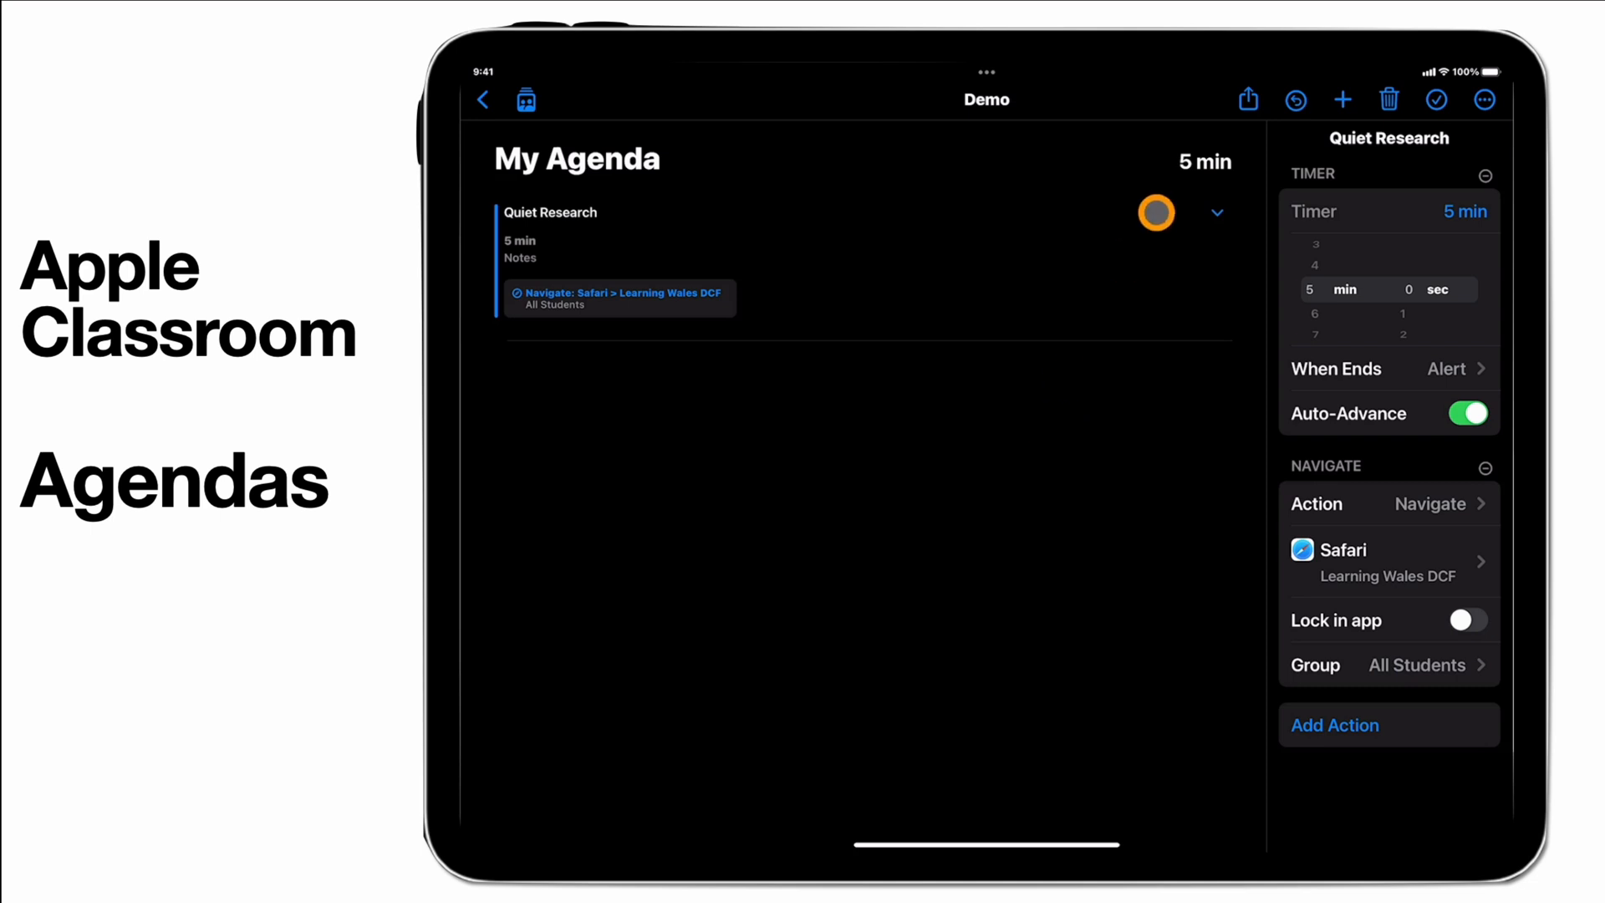
Step: Add a second agenda step named 'Focus', set to 2 minutes, with a Lock action
{"action": "left_click", "coordinate": [1342, 100]}
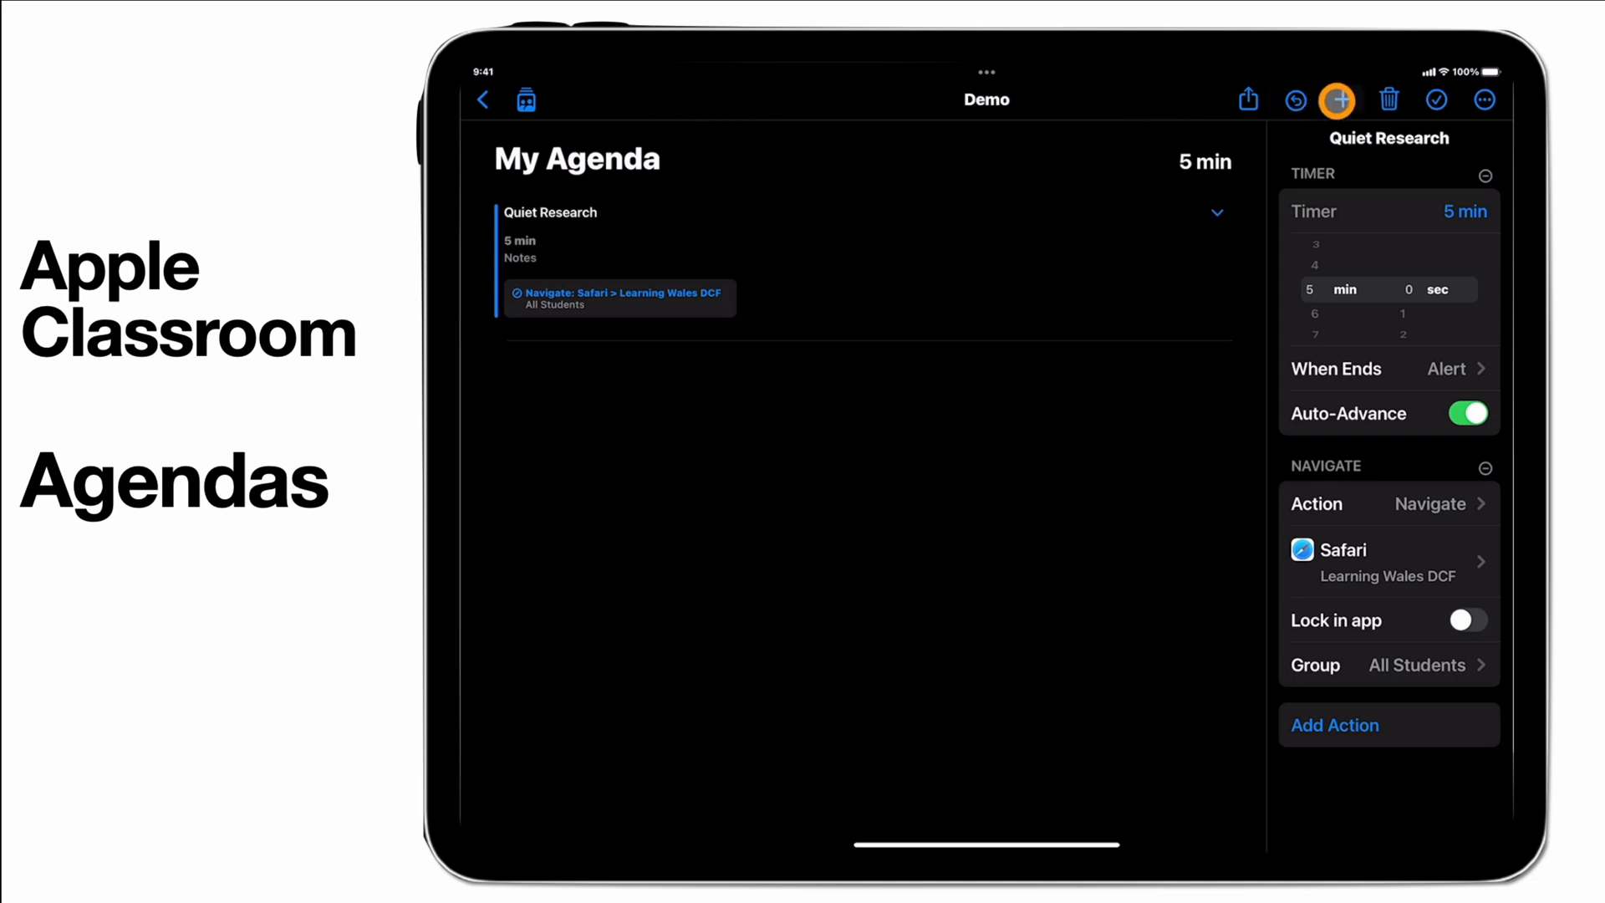
{"action": "left_click", "coordinate": [1336, 99]}
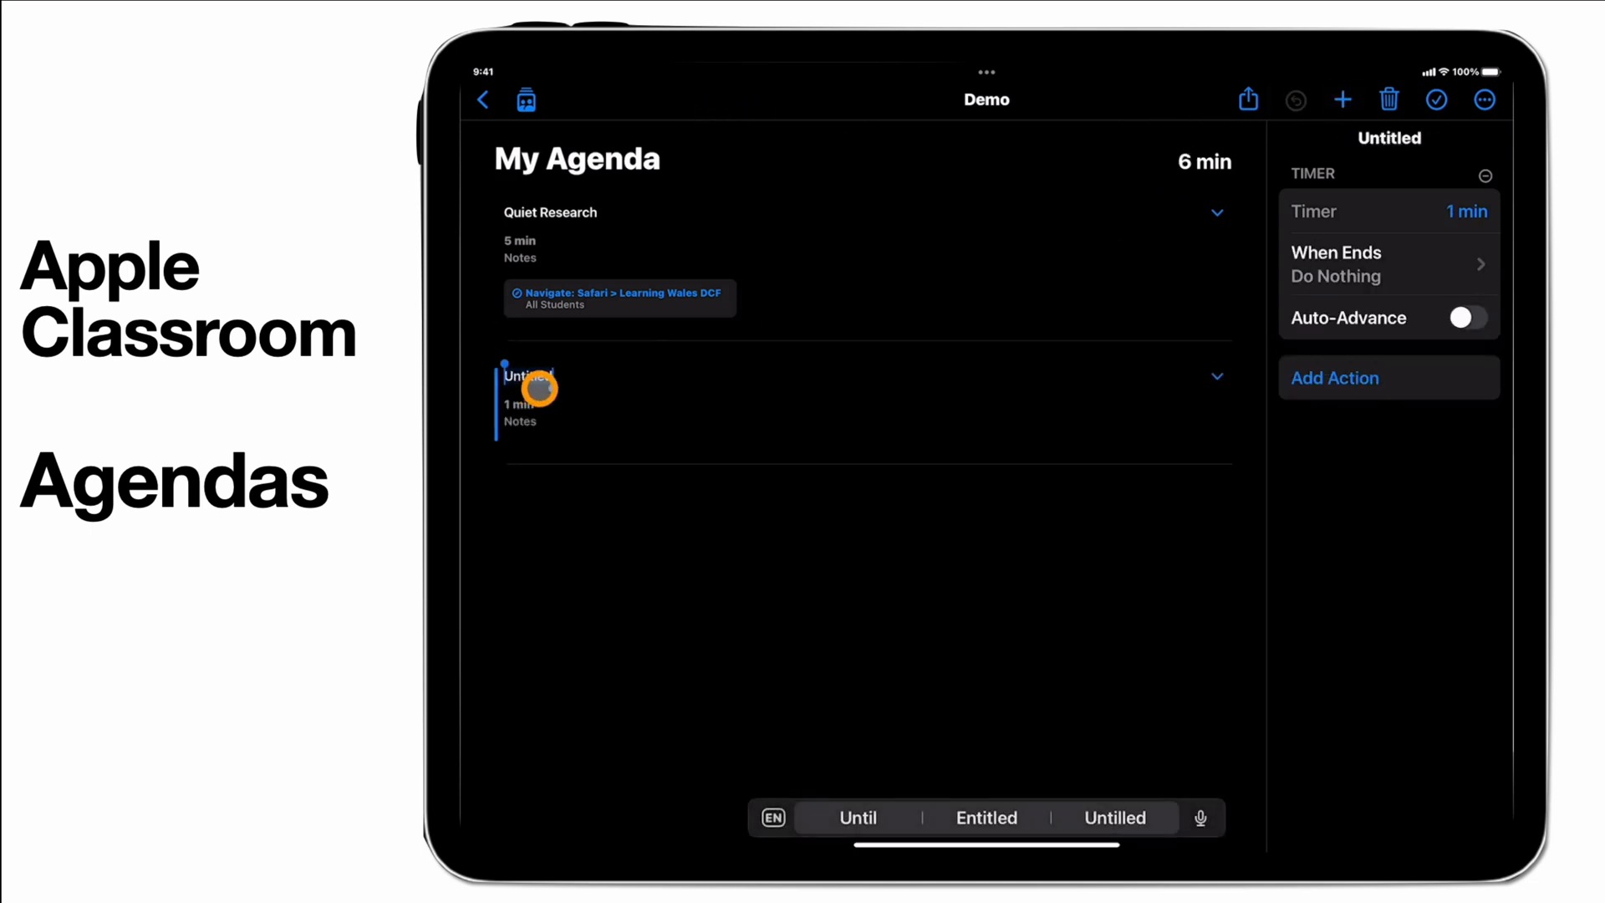
{"action": "type", "text": "Focus"}
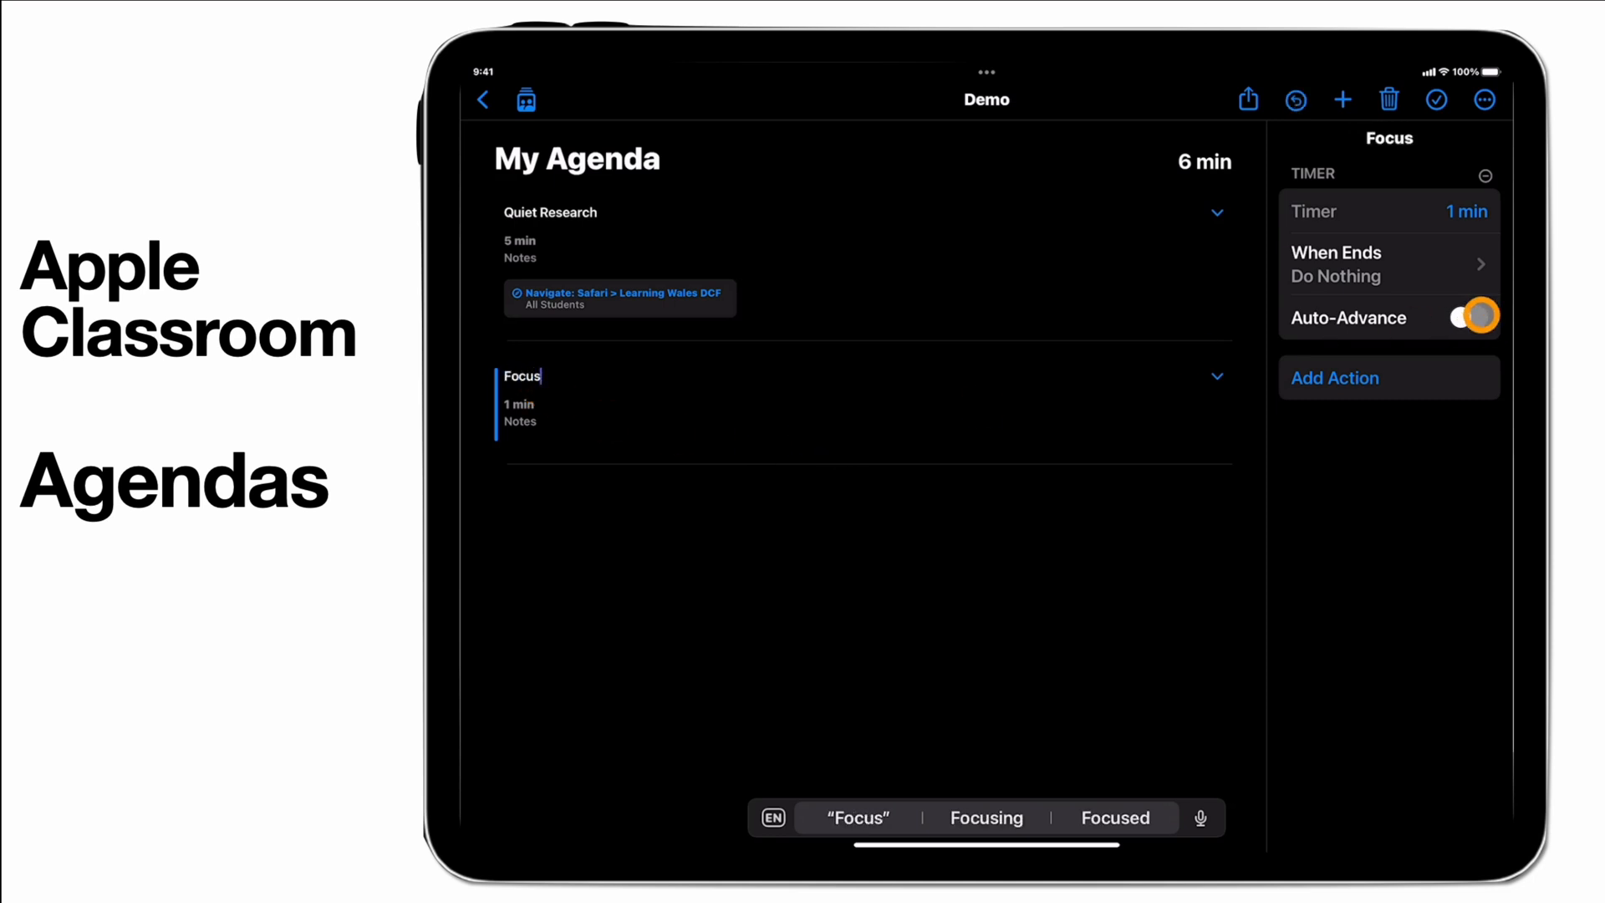
{"action": "left_click", "coordinate": [1336, 260]}
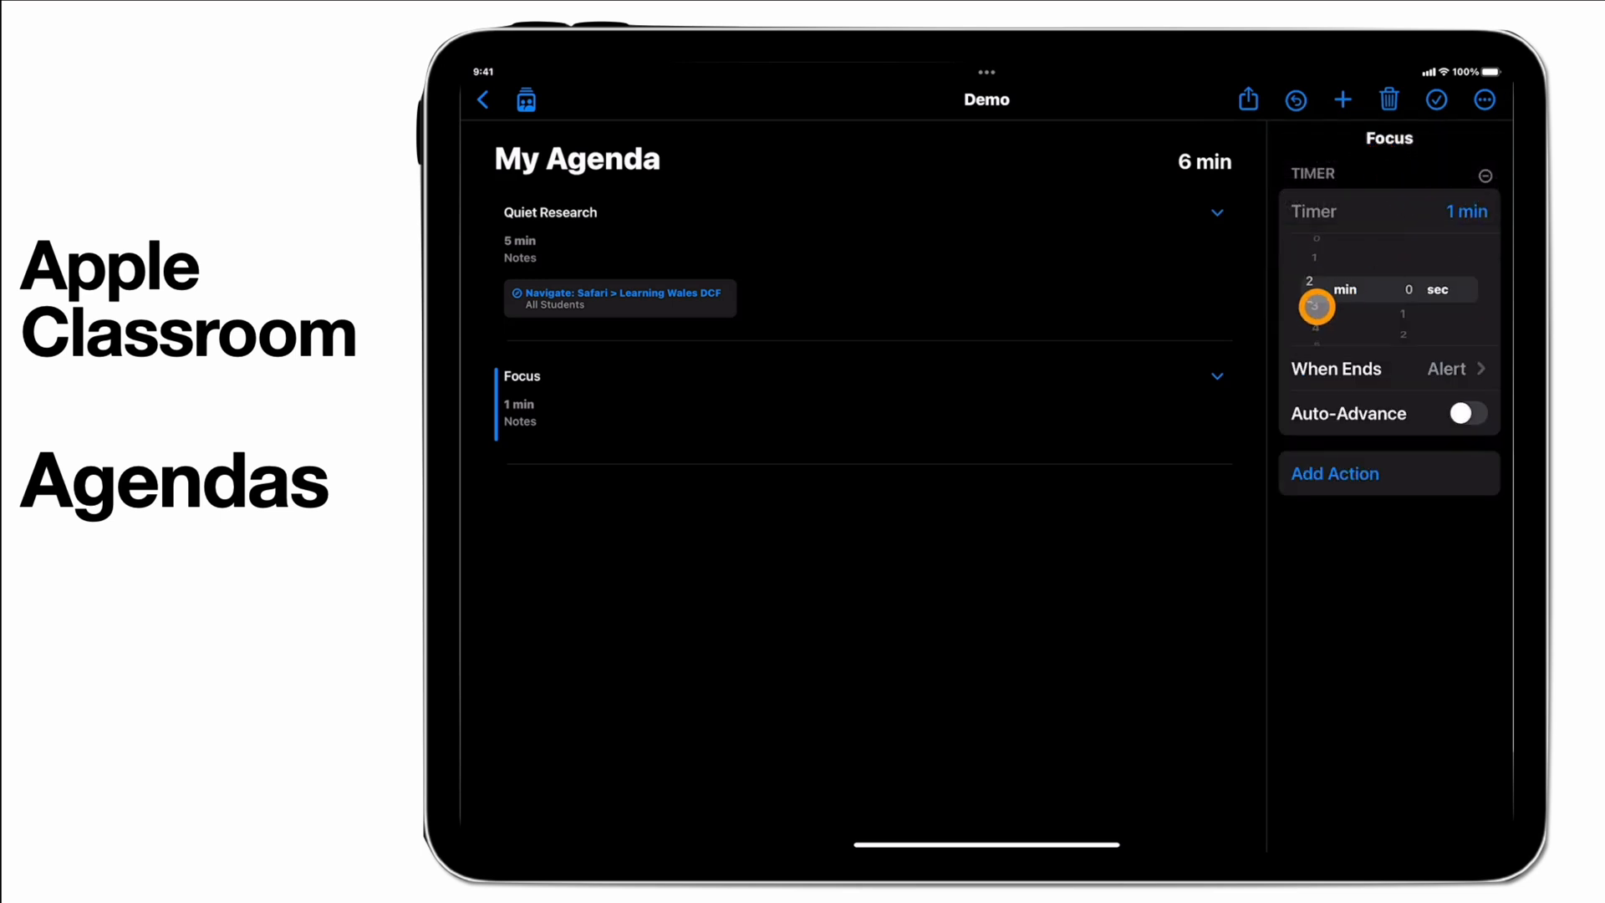
{"action": "scroll", "scroll_direction": "down", "scroll_amount": 3}
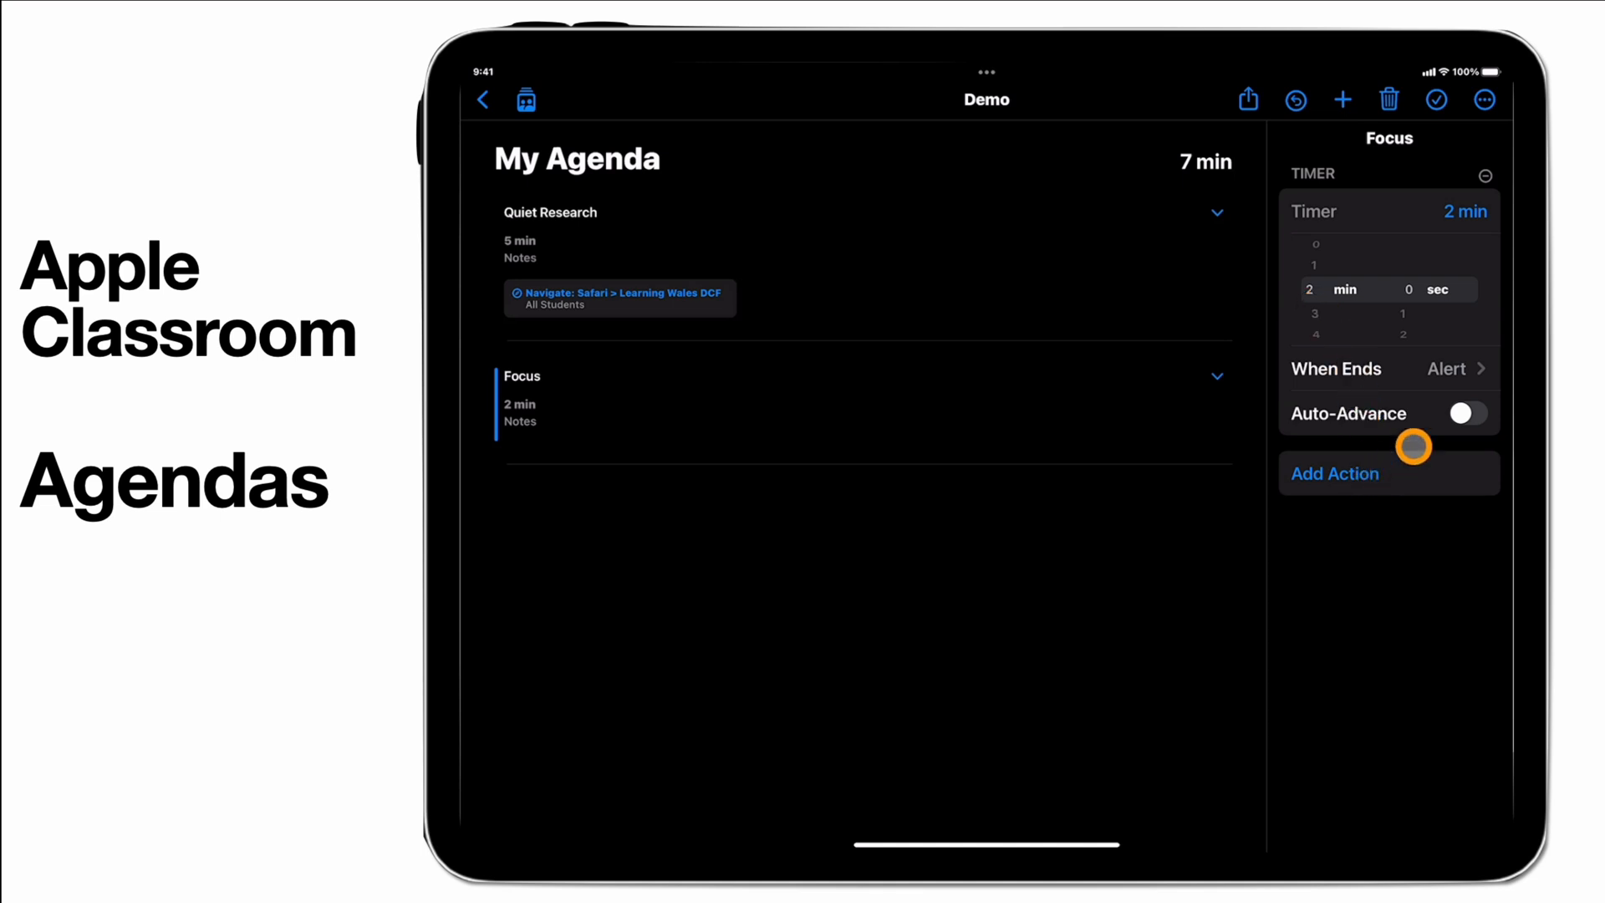
{"action": "left_click", "coordinate": [1335, 473]}
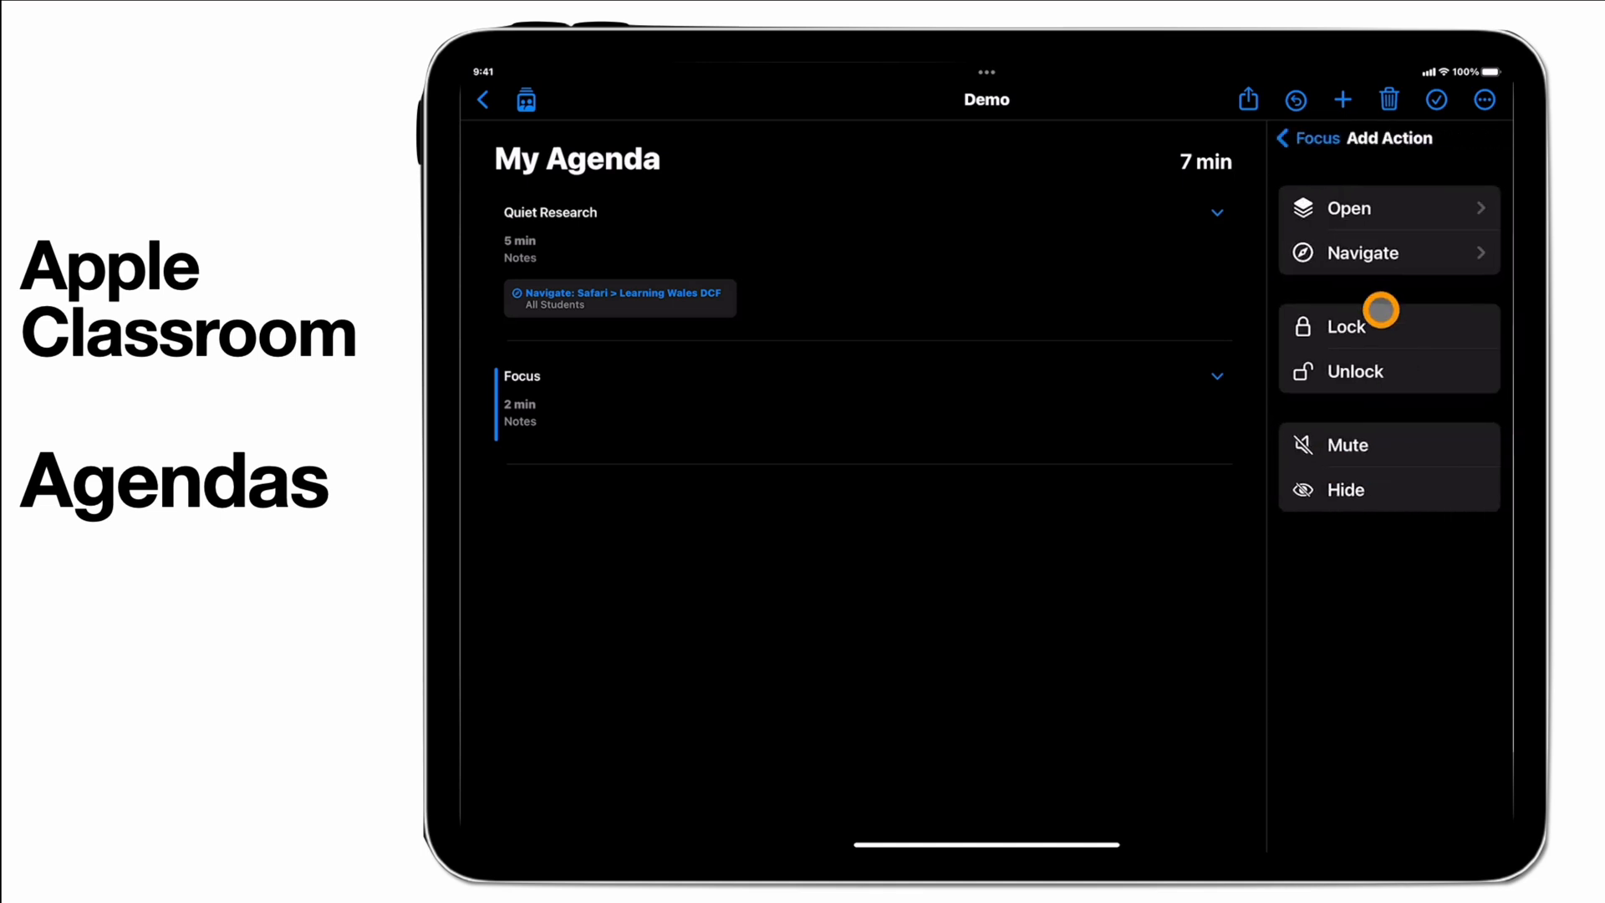
{"action": "left_click", "coordinate": [1347, 326]}
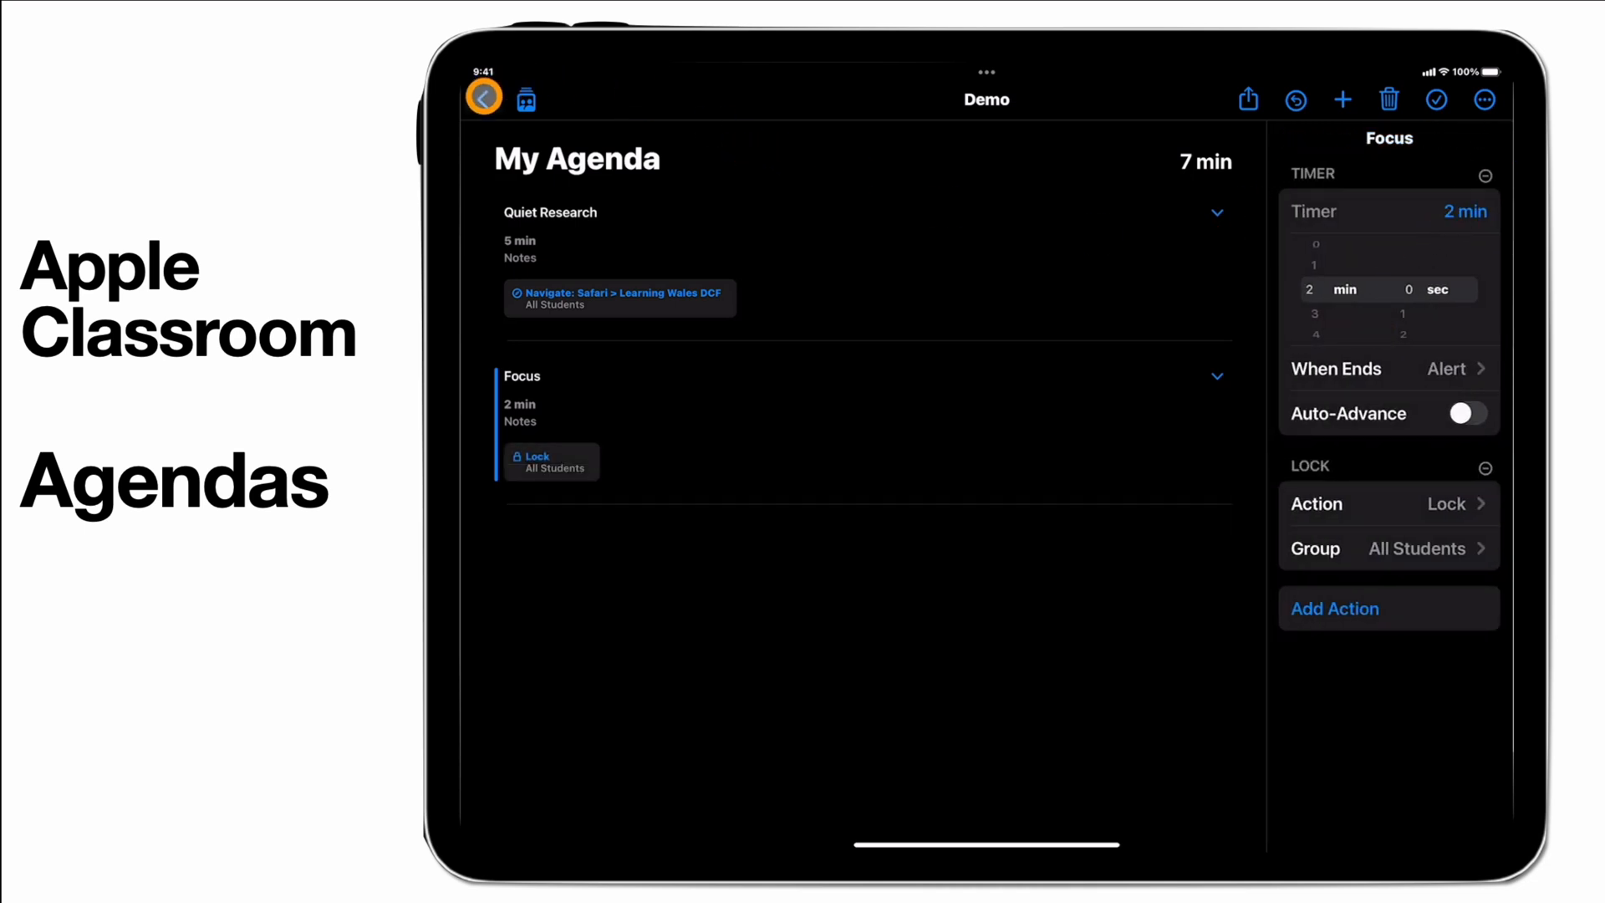
Step: Leave the Demo agenda and return to Classes
{"action": "left_click", "coordinate": [483, 99]}
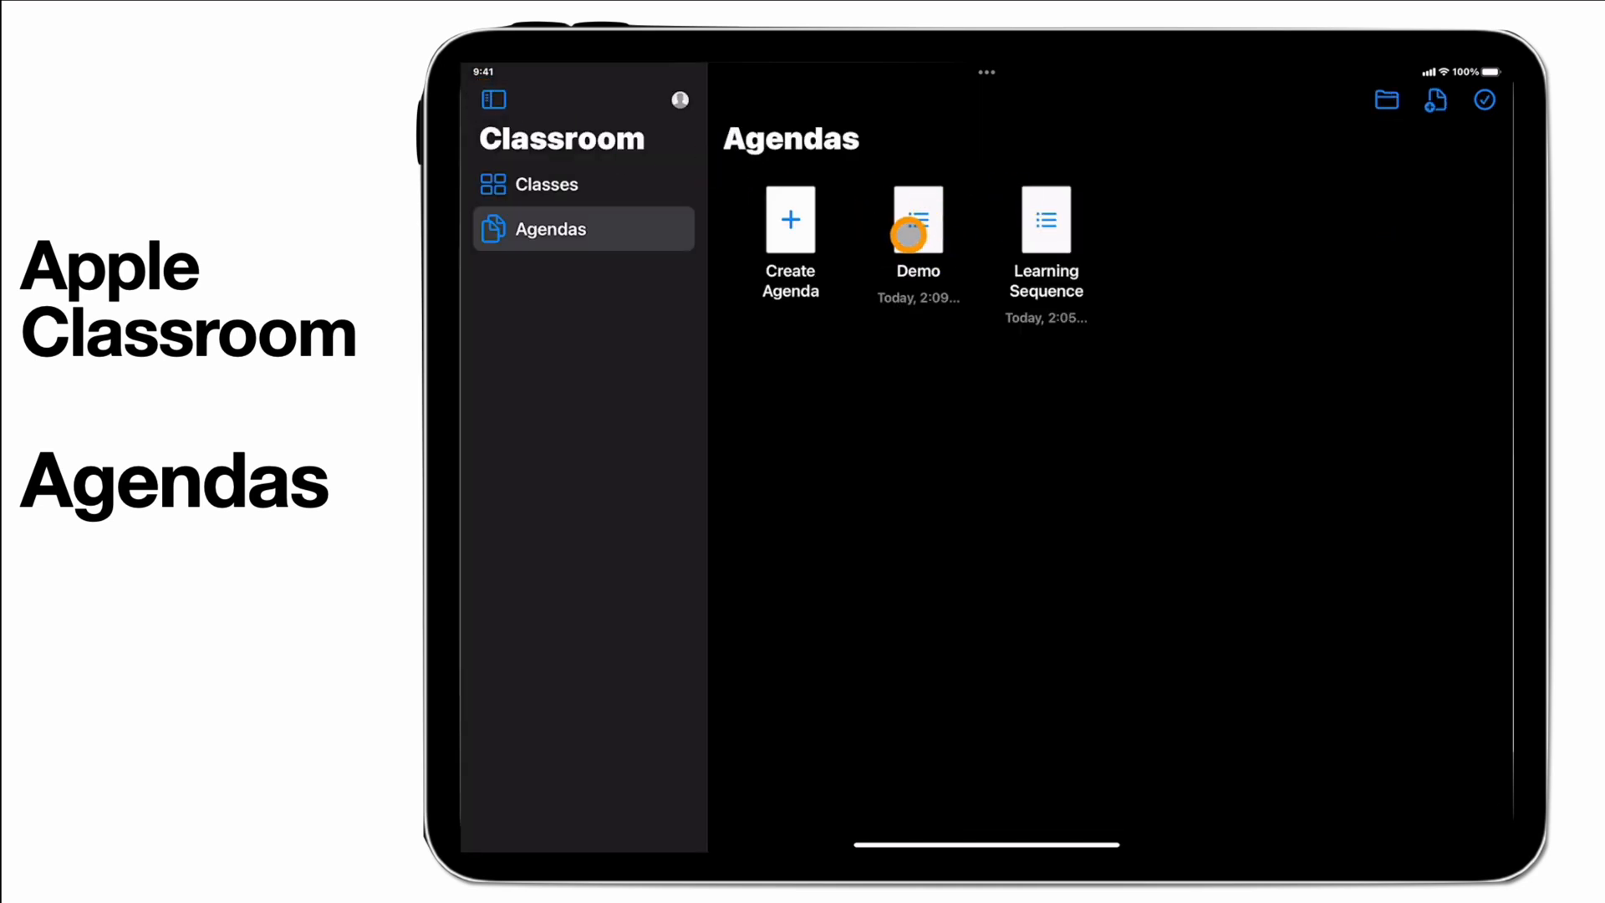
{"action": "left_click", "coordinate": [547, 184]}
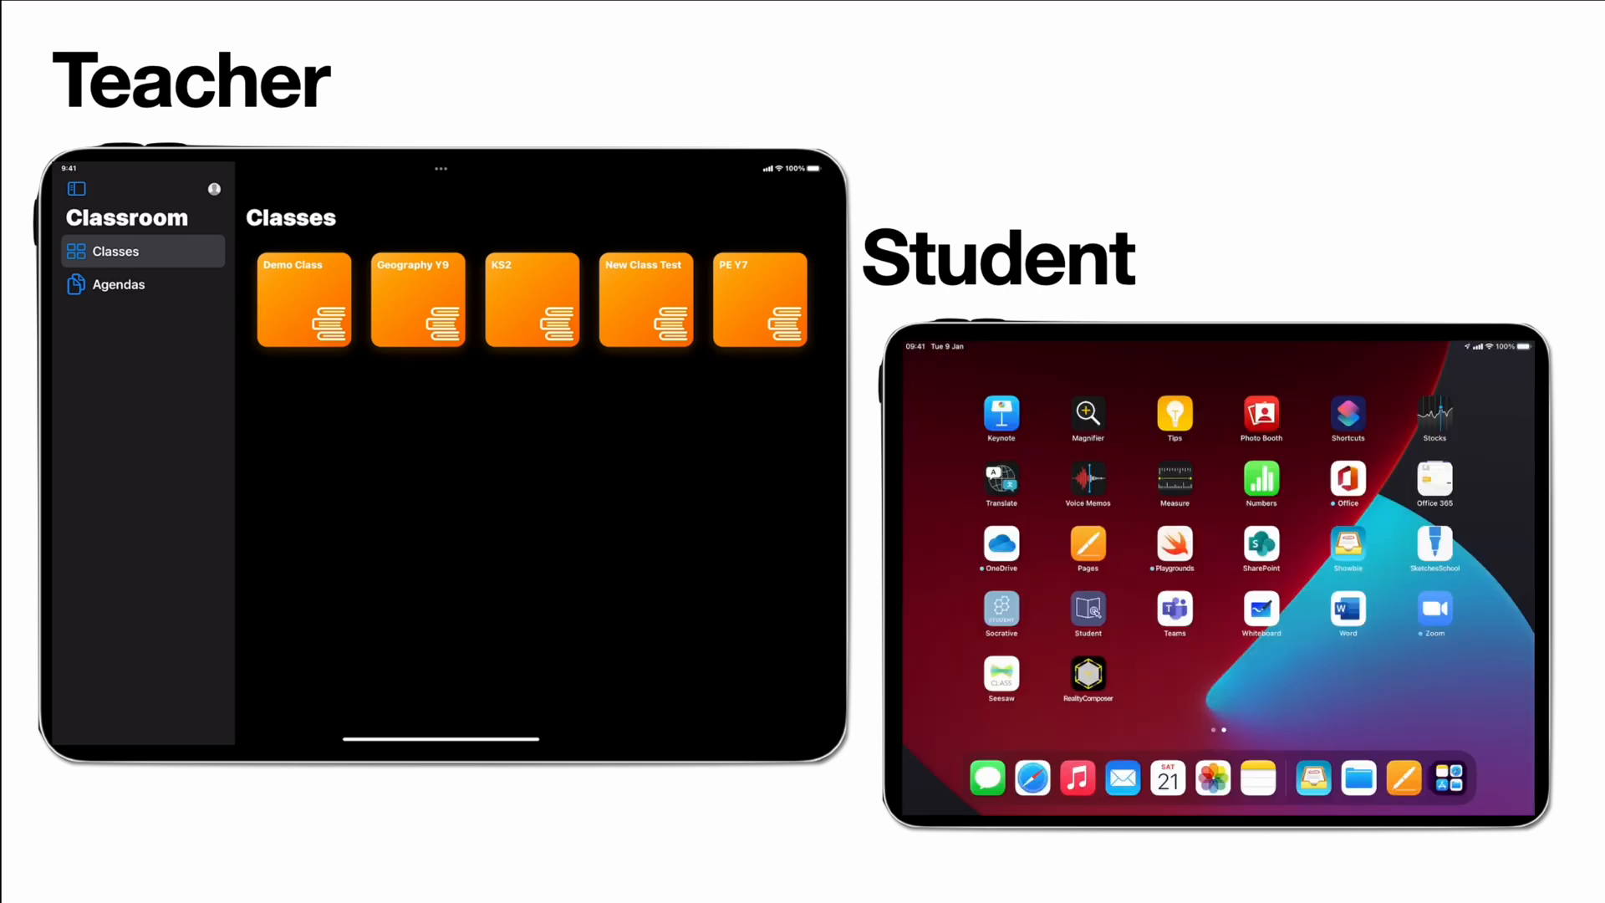
Step: Open Demo Class and load the Demo agenda from its agenda panel
{"action": "left_click", "coordinate": [303, 300]}
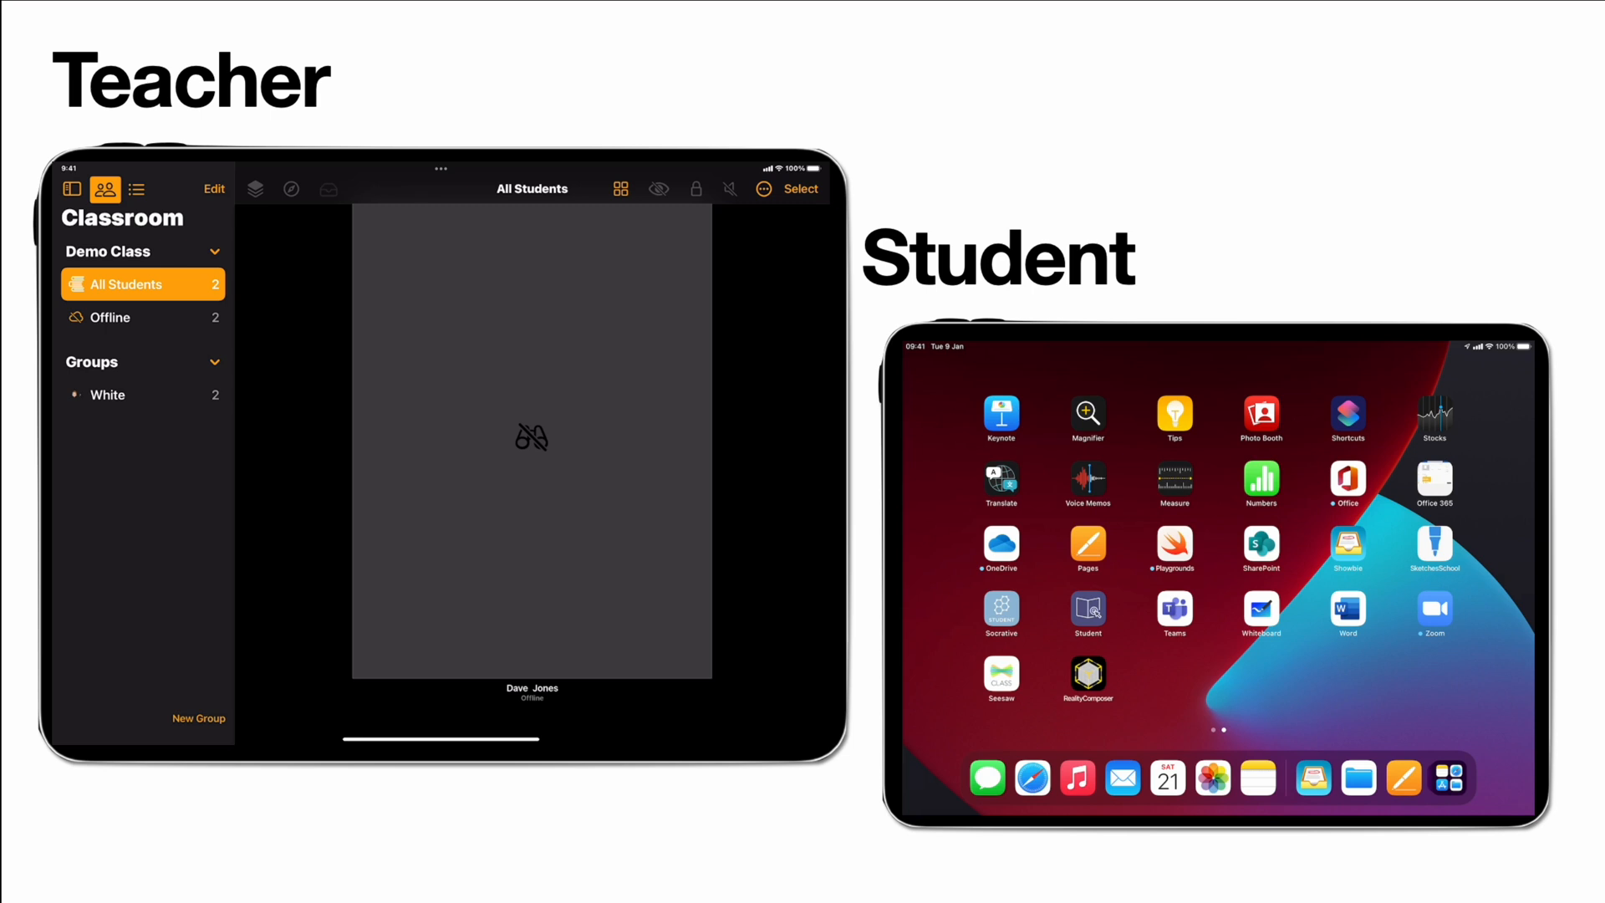
{"action": "left_click", "coordinate": [146, 189]}
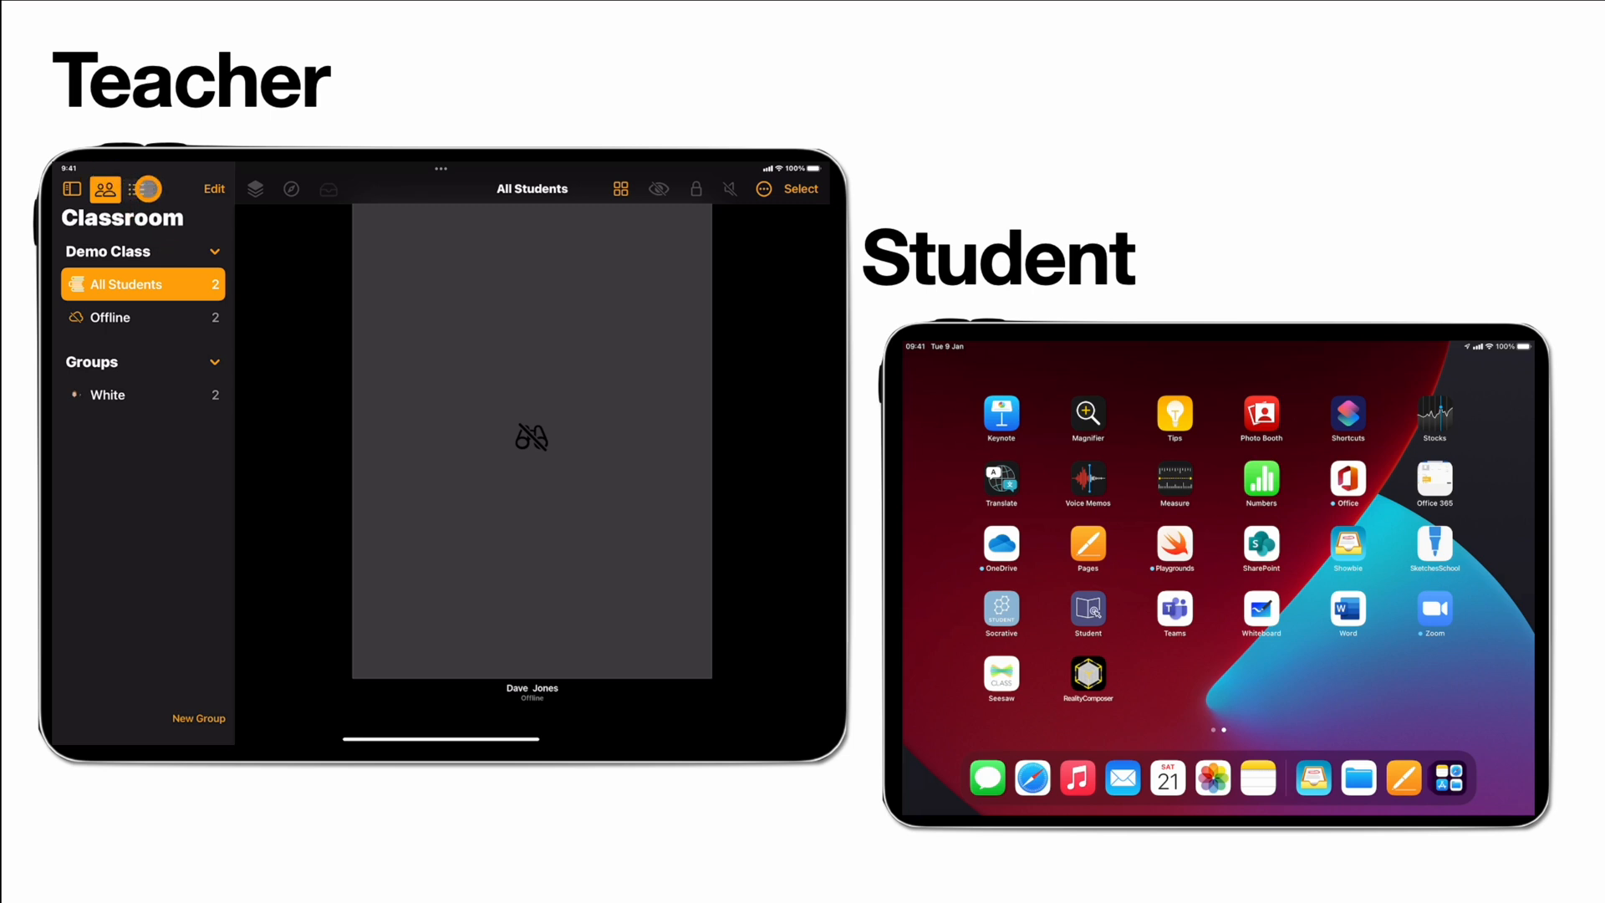
{"action": "left_click", "coordinate": [142, 188]}
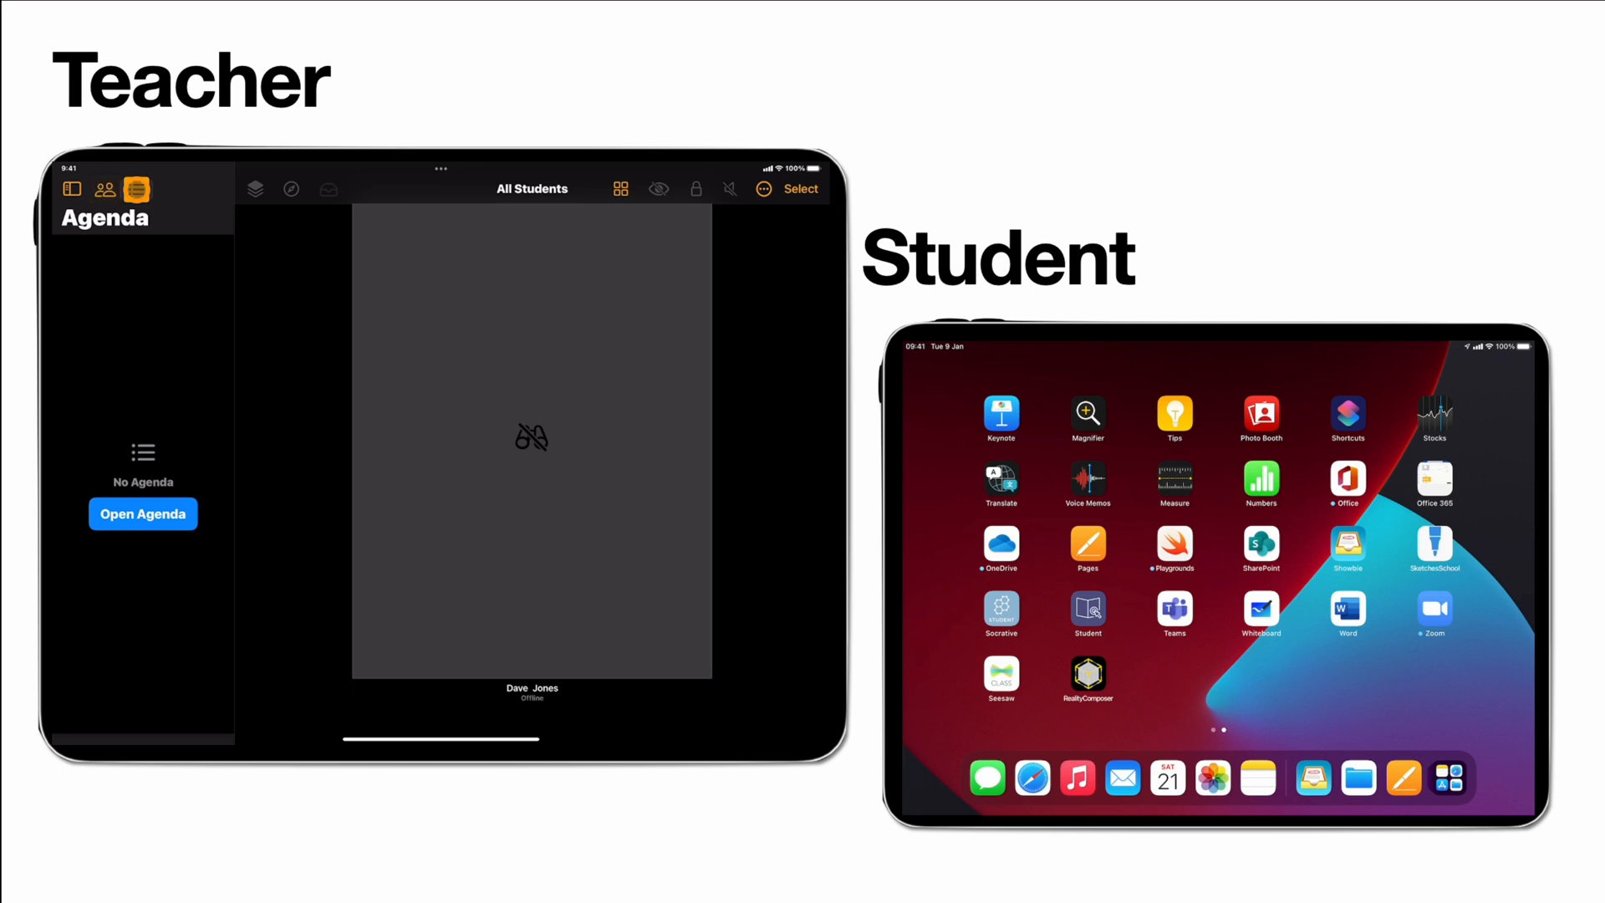
{"action": "left_click", "coordinate": [142, 512]}
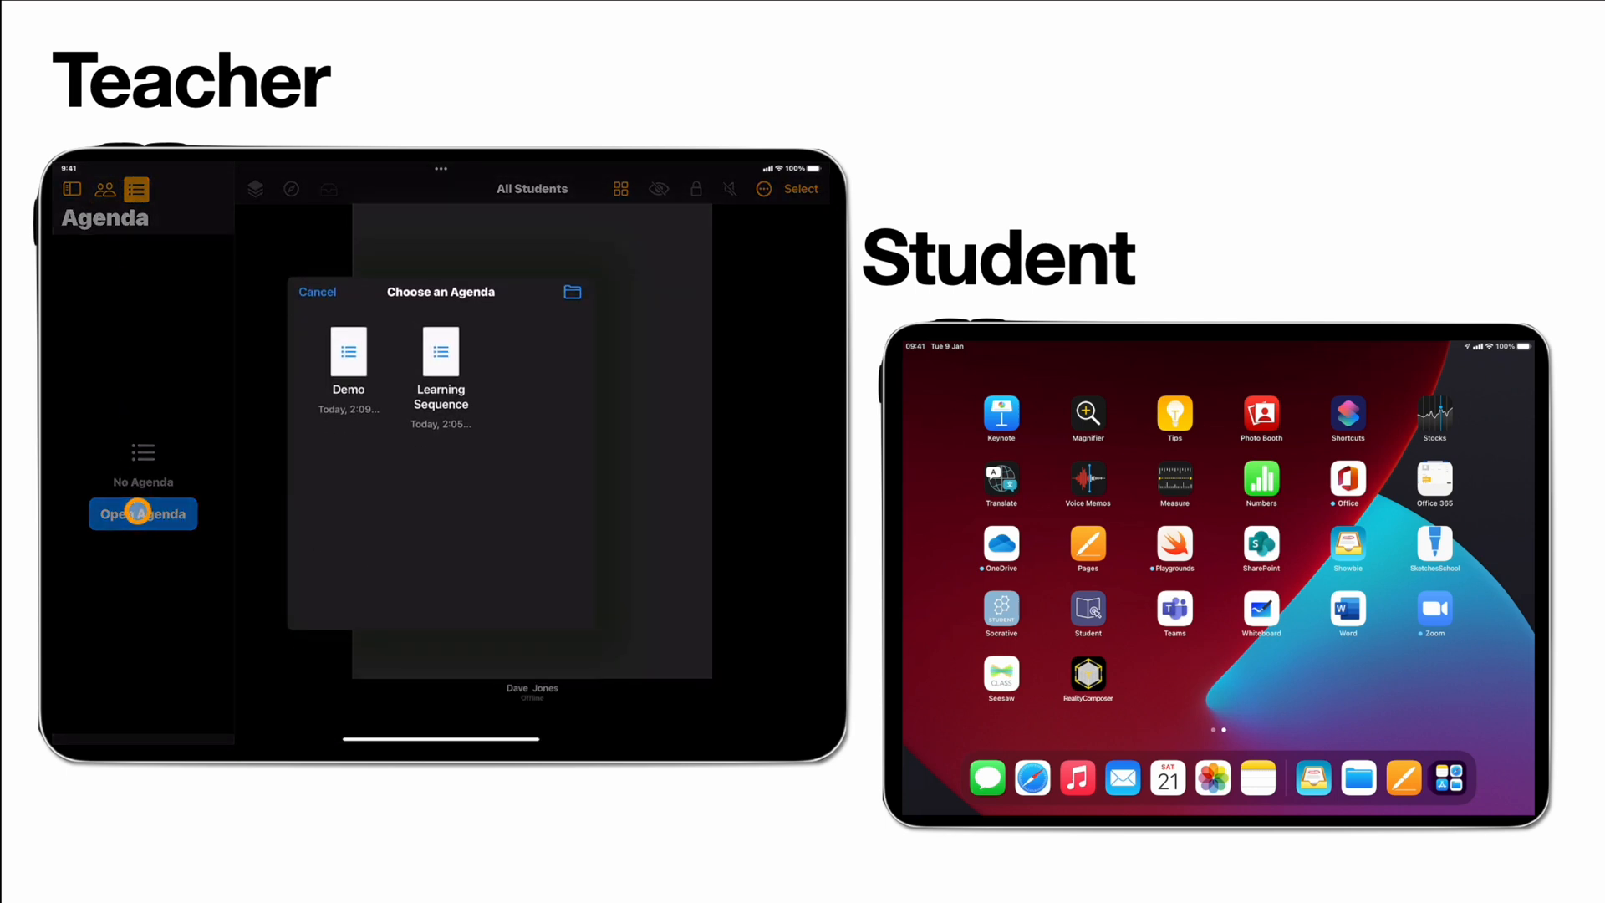
{"action": "left_click", "coordinate": [348, 351]}
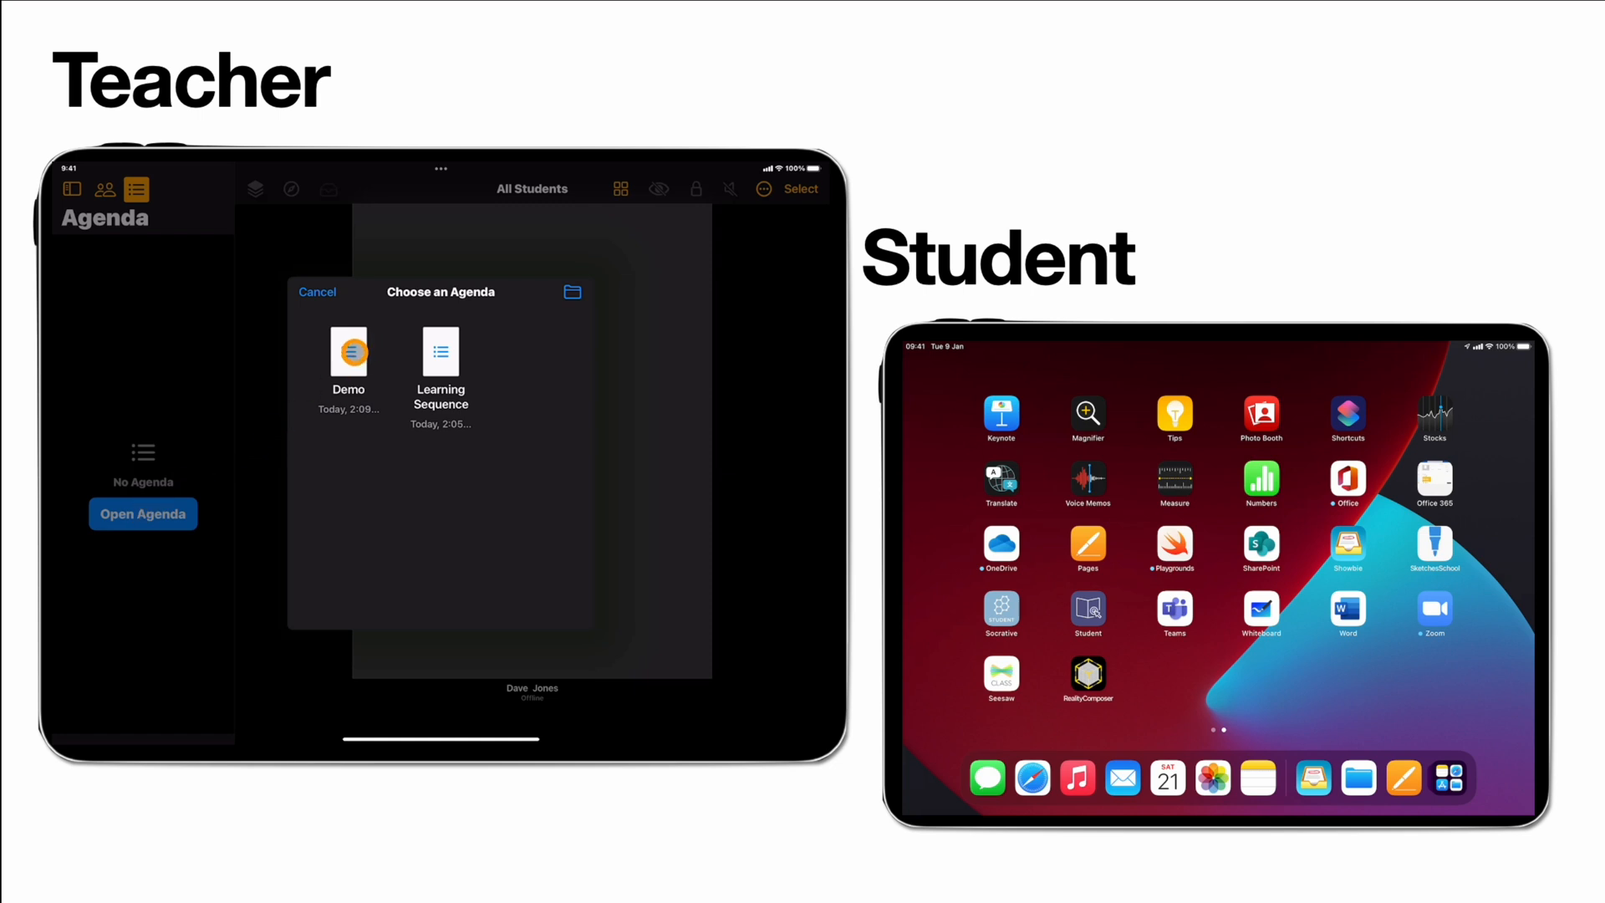
{"action": "left_click", "coordinate": [350, 352]}
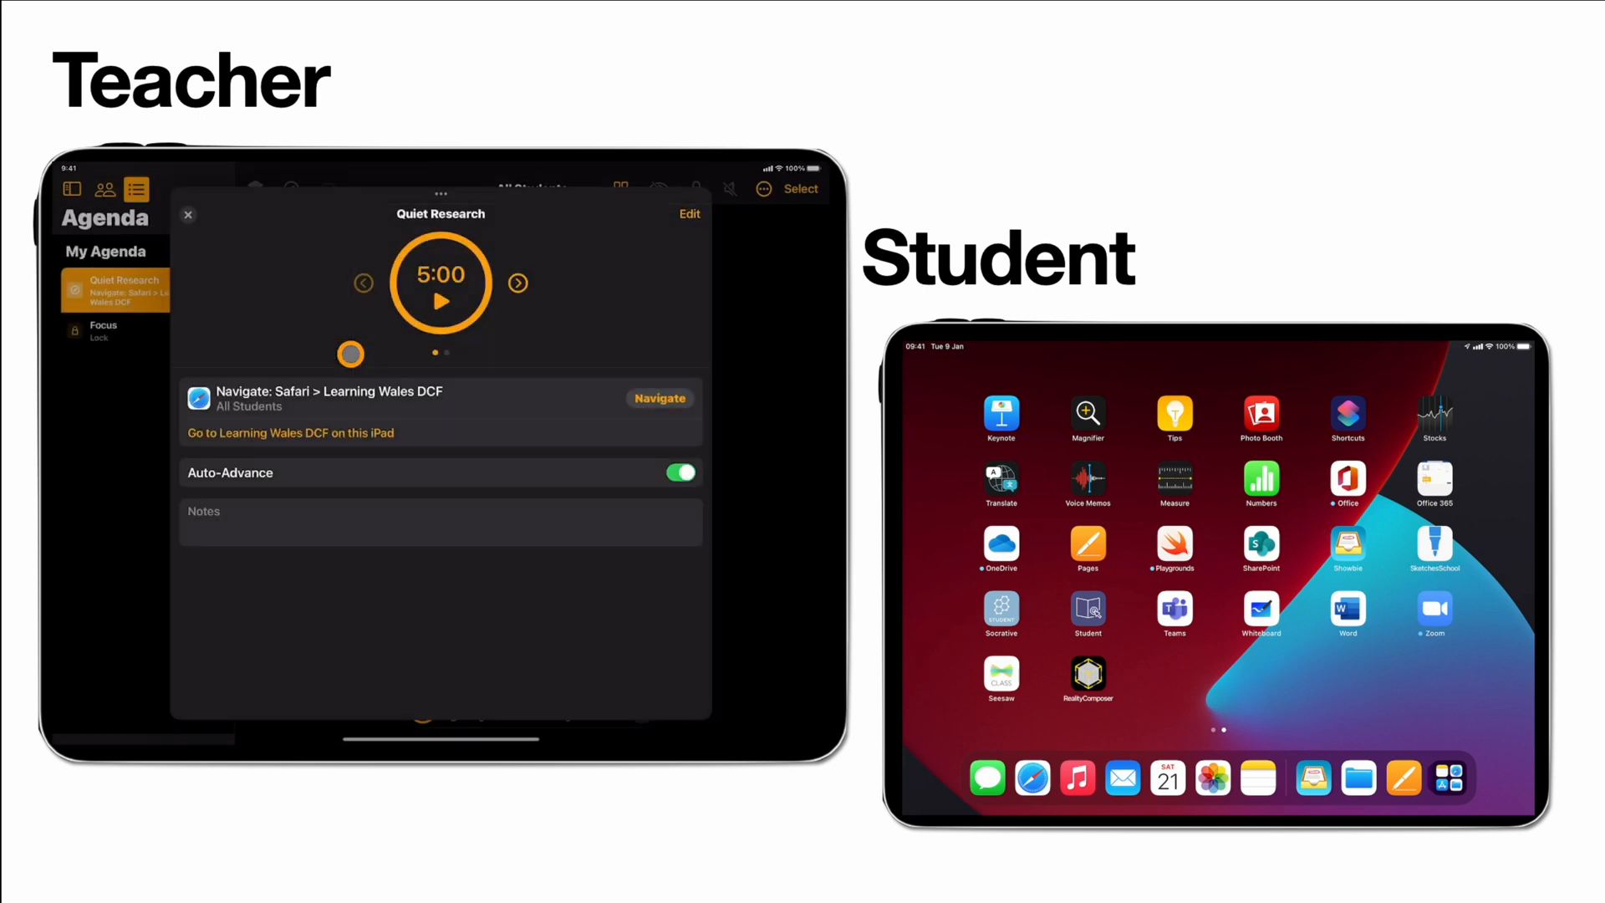
Step: Send students to the Learning Wales DCF page, dismiss the confirmation and close the step card
{"action": "left_click", "coordinate": [441, 302]}
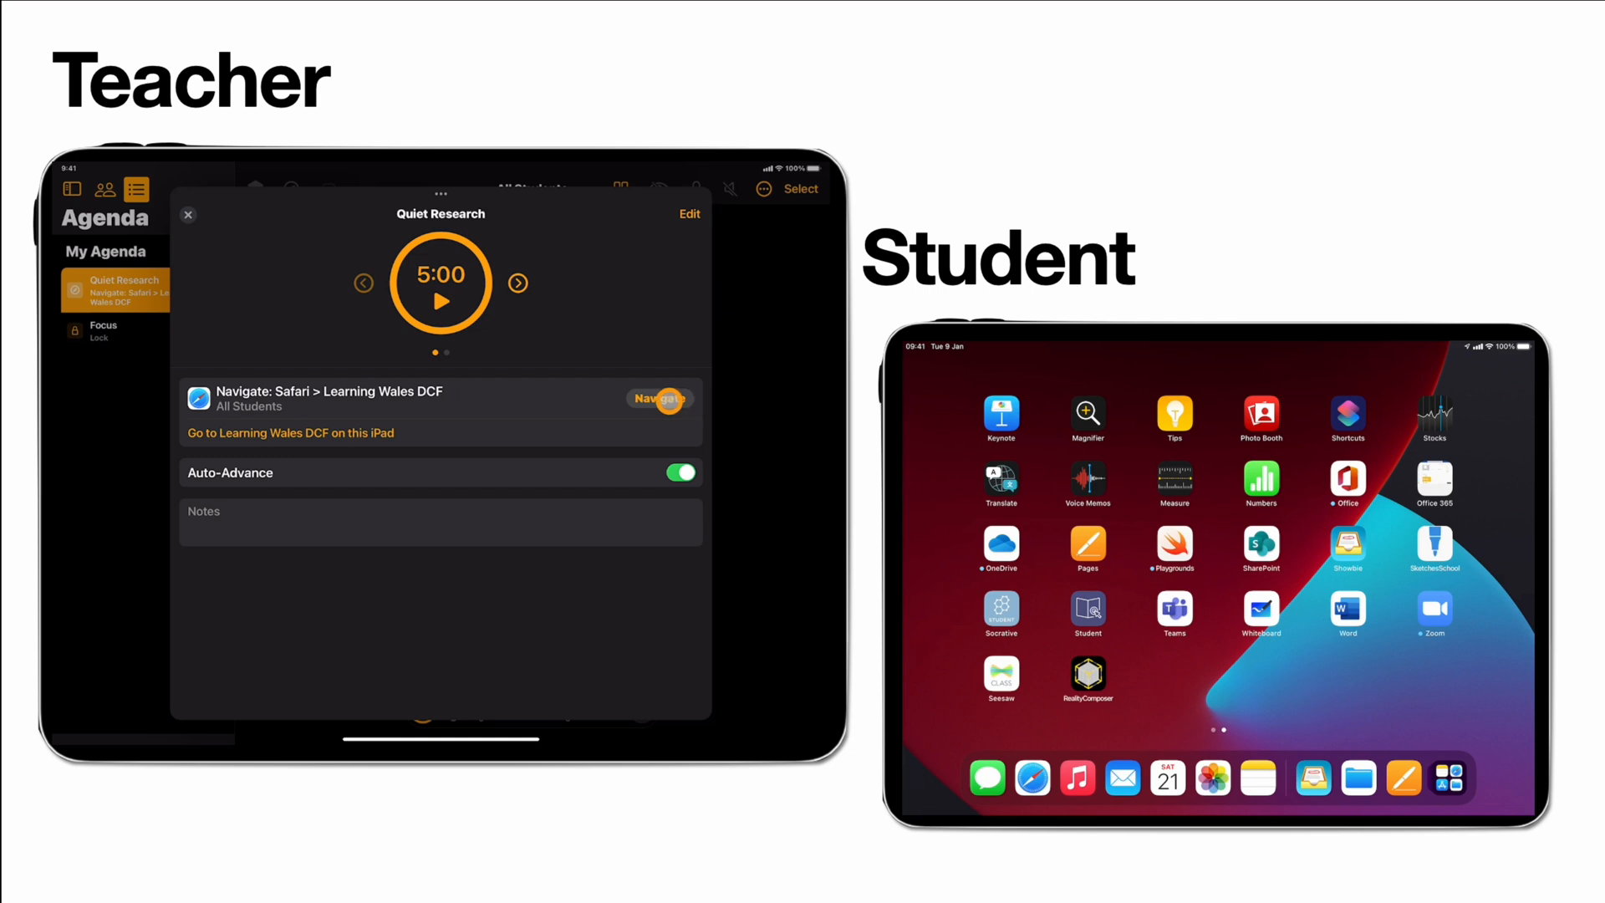
{"action": "left_click", "coordinate": [660, 400]}
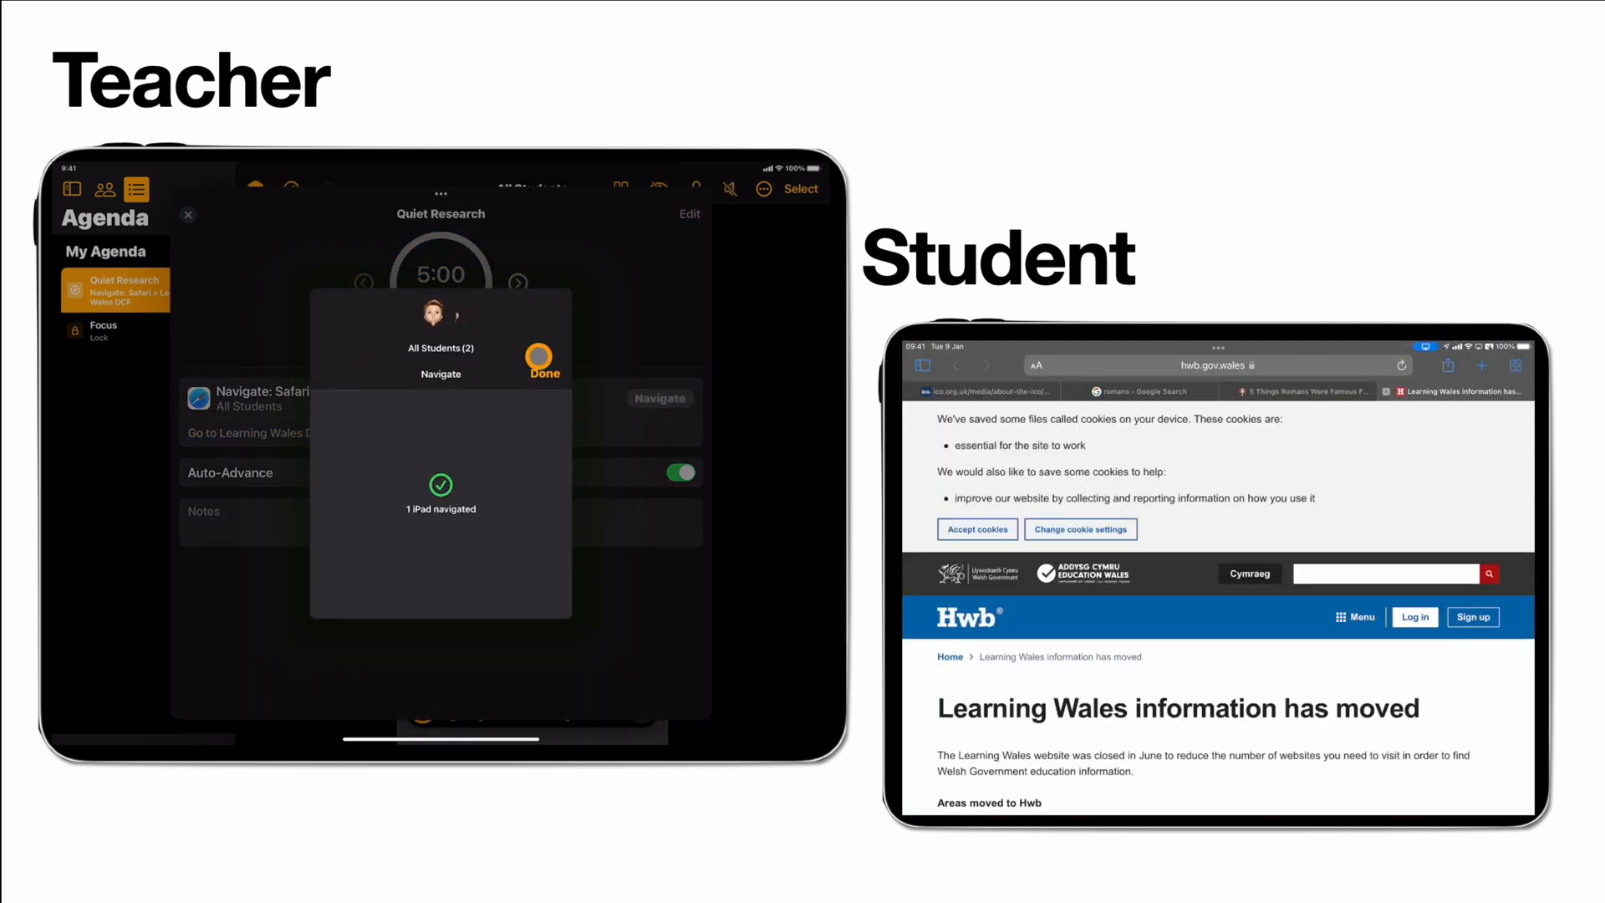
{"action": "left_click", "coordinate": [543, 366]}
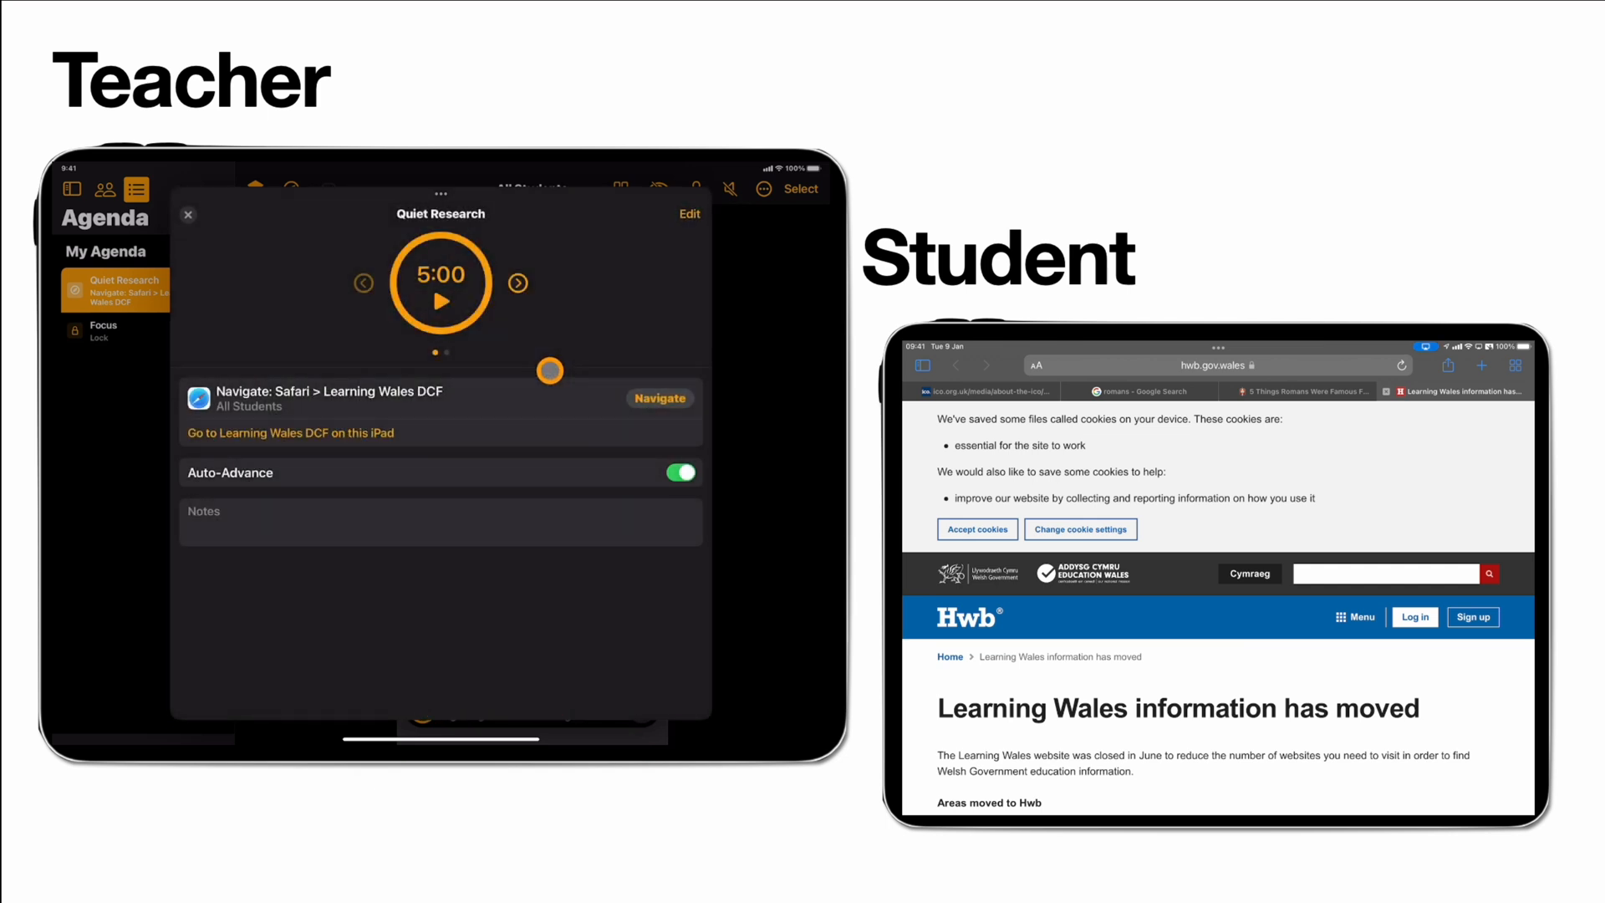
{"action": "left_click", "coordinate": [442, 301]}
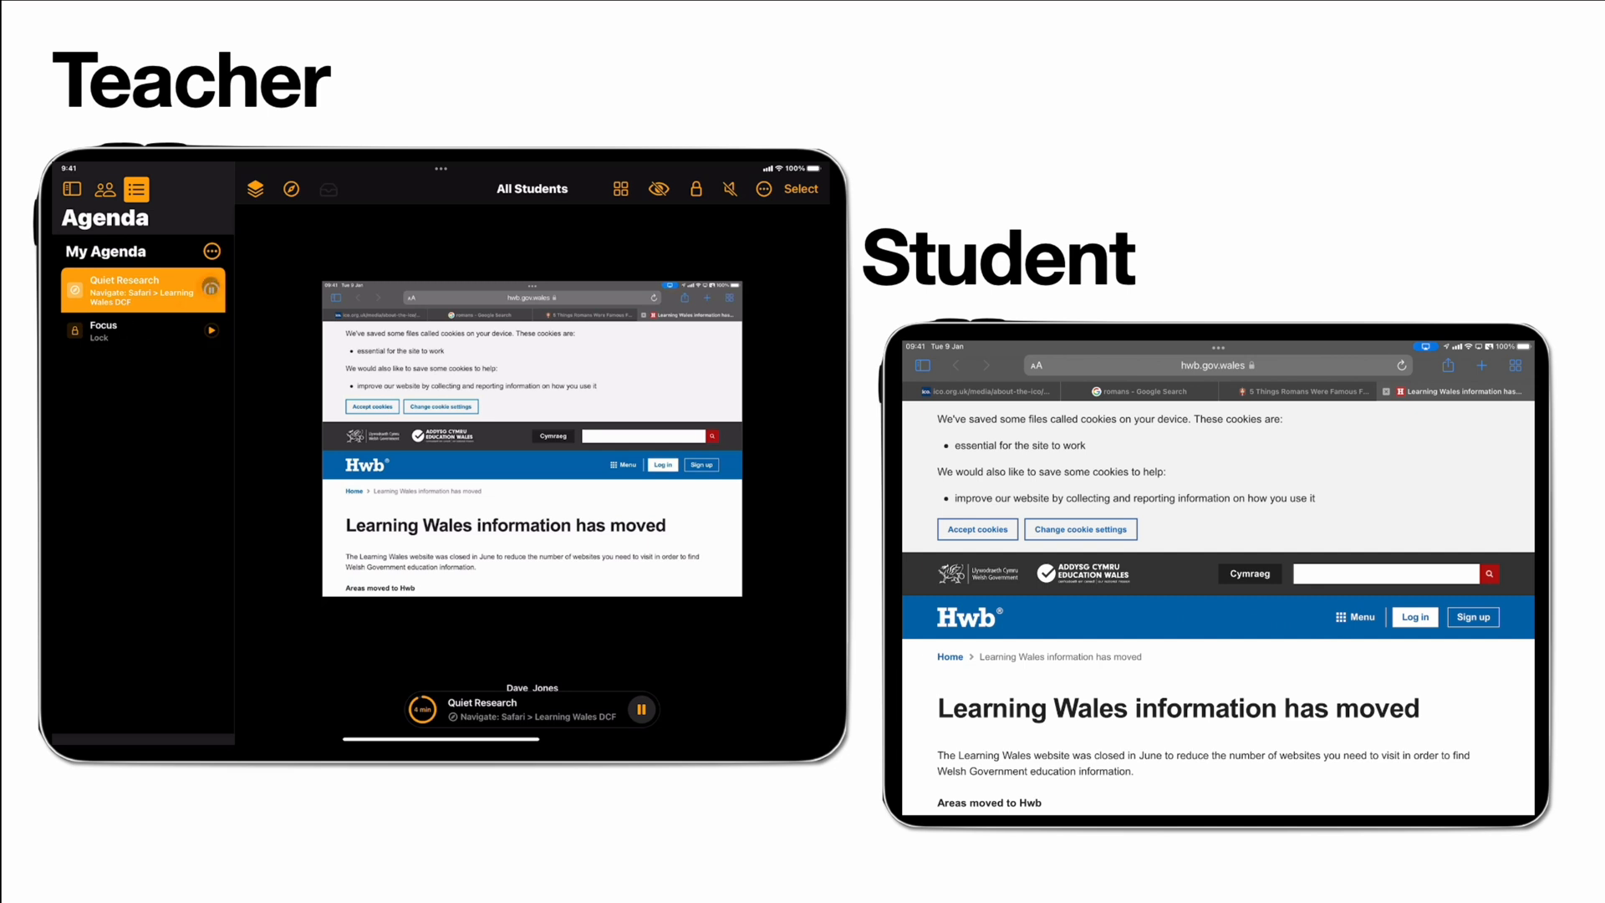
Step: Start the Focus step in the agenda sidebar, beginning its two-minute countdown
{"action": "left_click", "coordinate": [642, 708]}
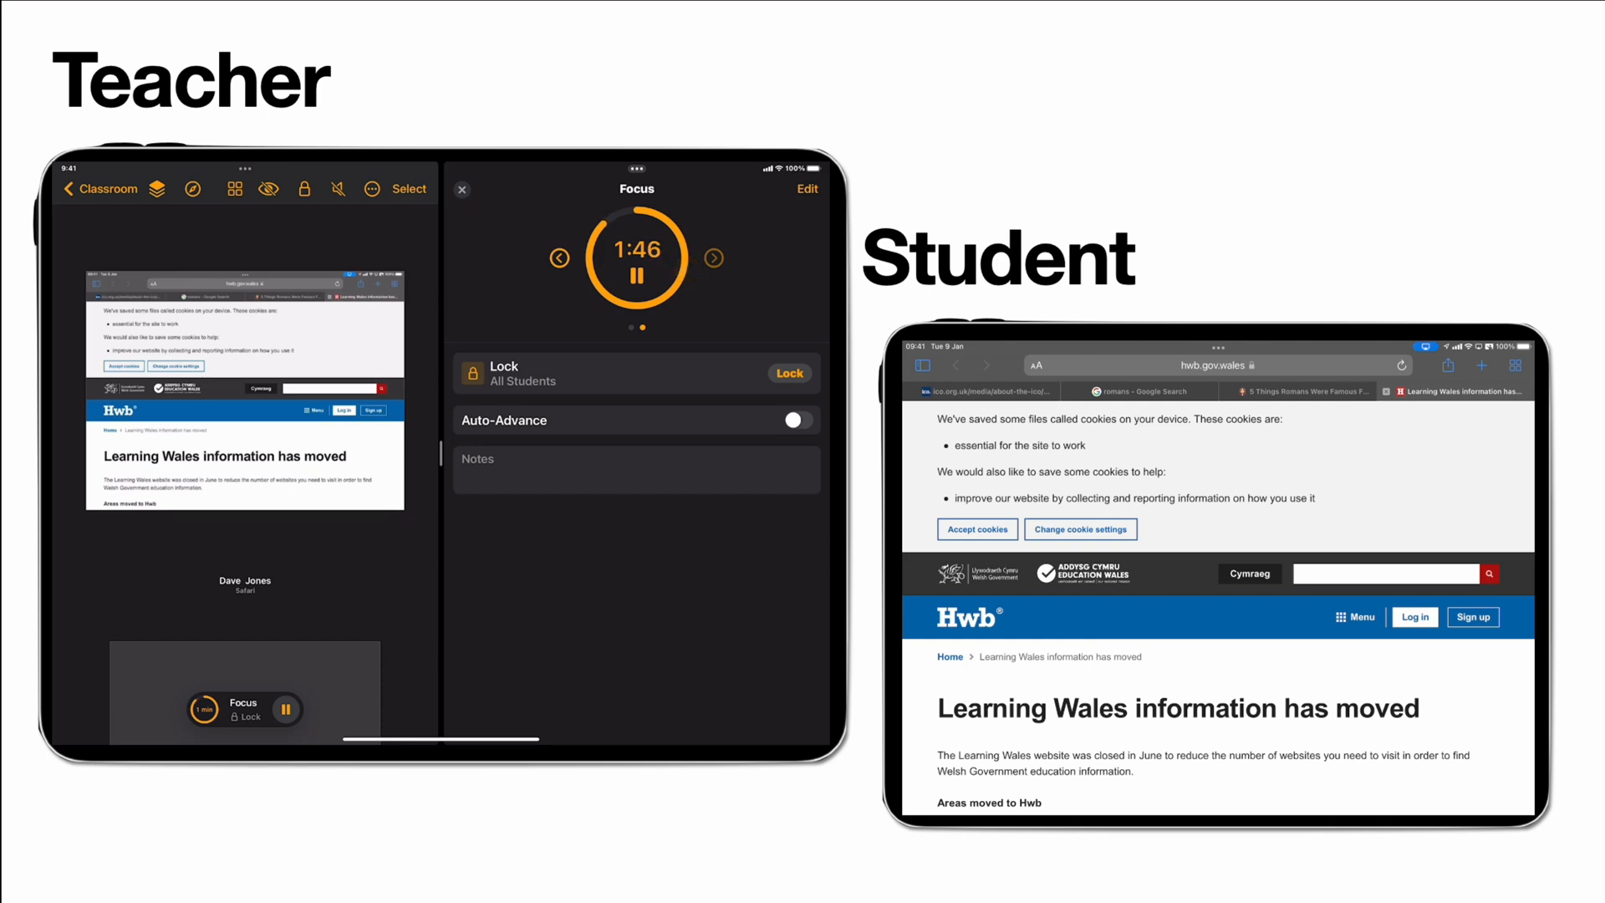
Step: Lock all student iPads using the Focus step's Lock action, leaving the timer running
{"action": "left_click", "coordinate": [790, 371]}
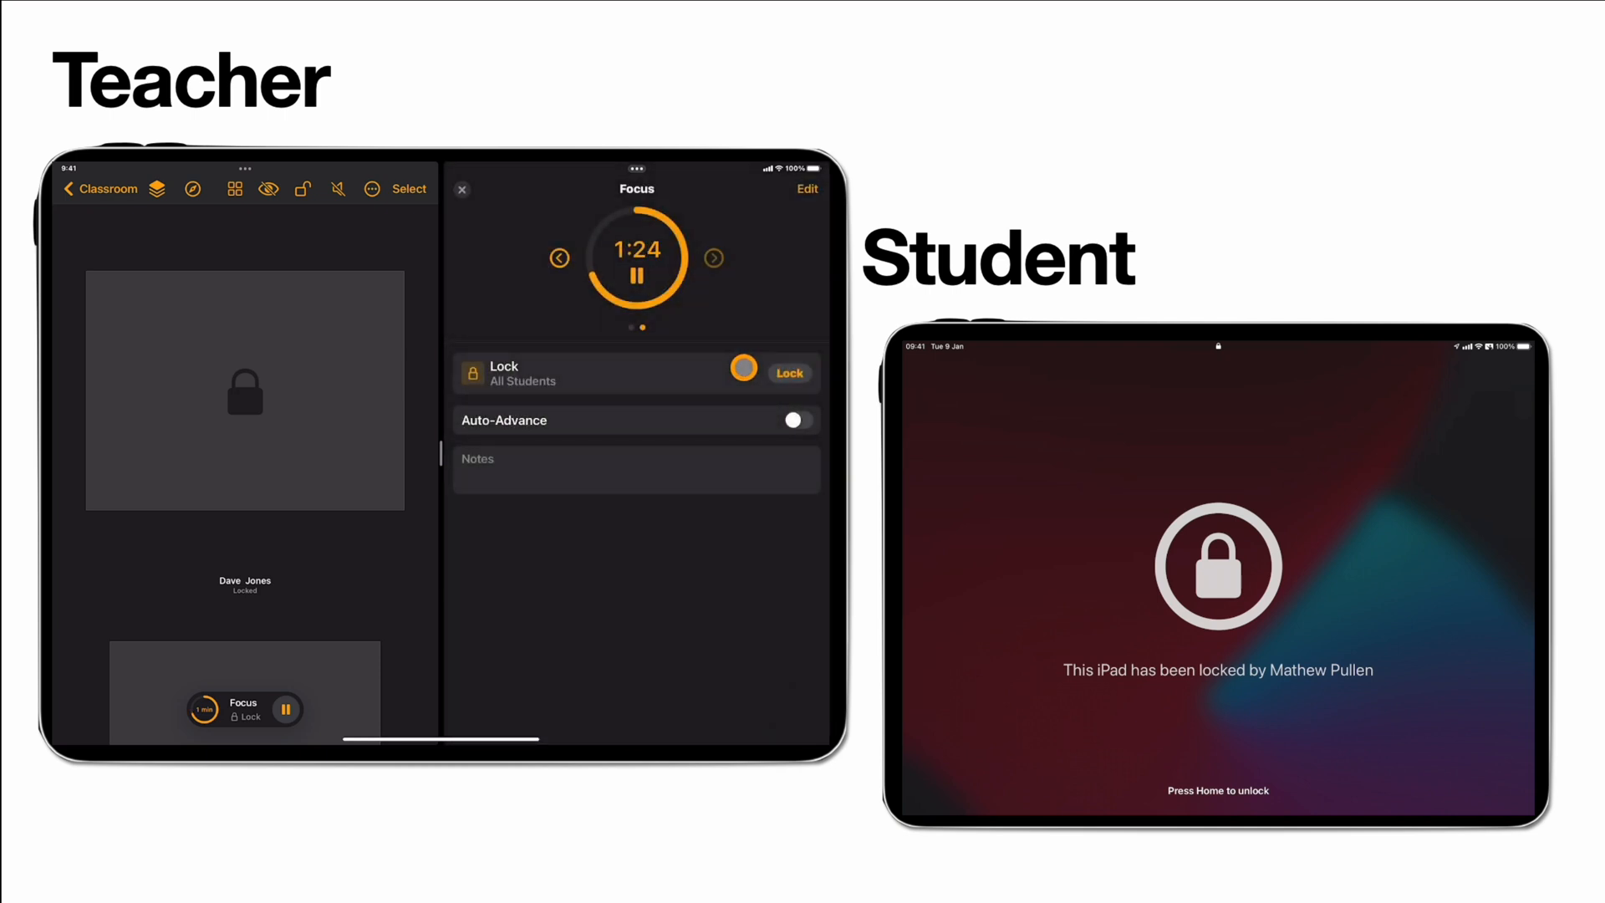
{"action": "left_click", "coordinate": [744, 369]}
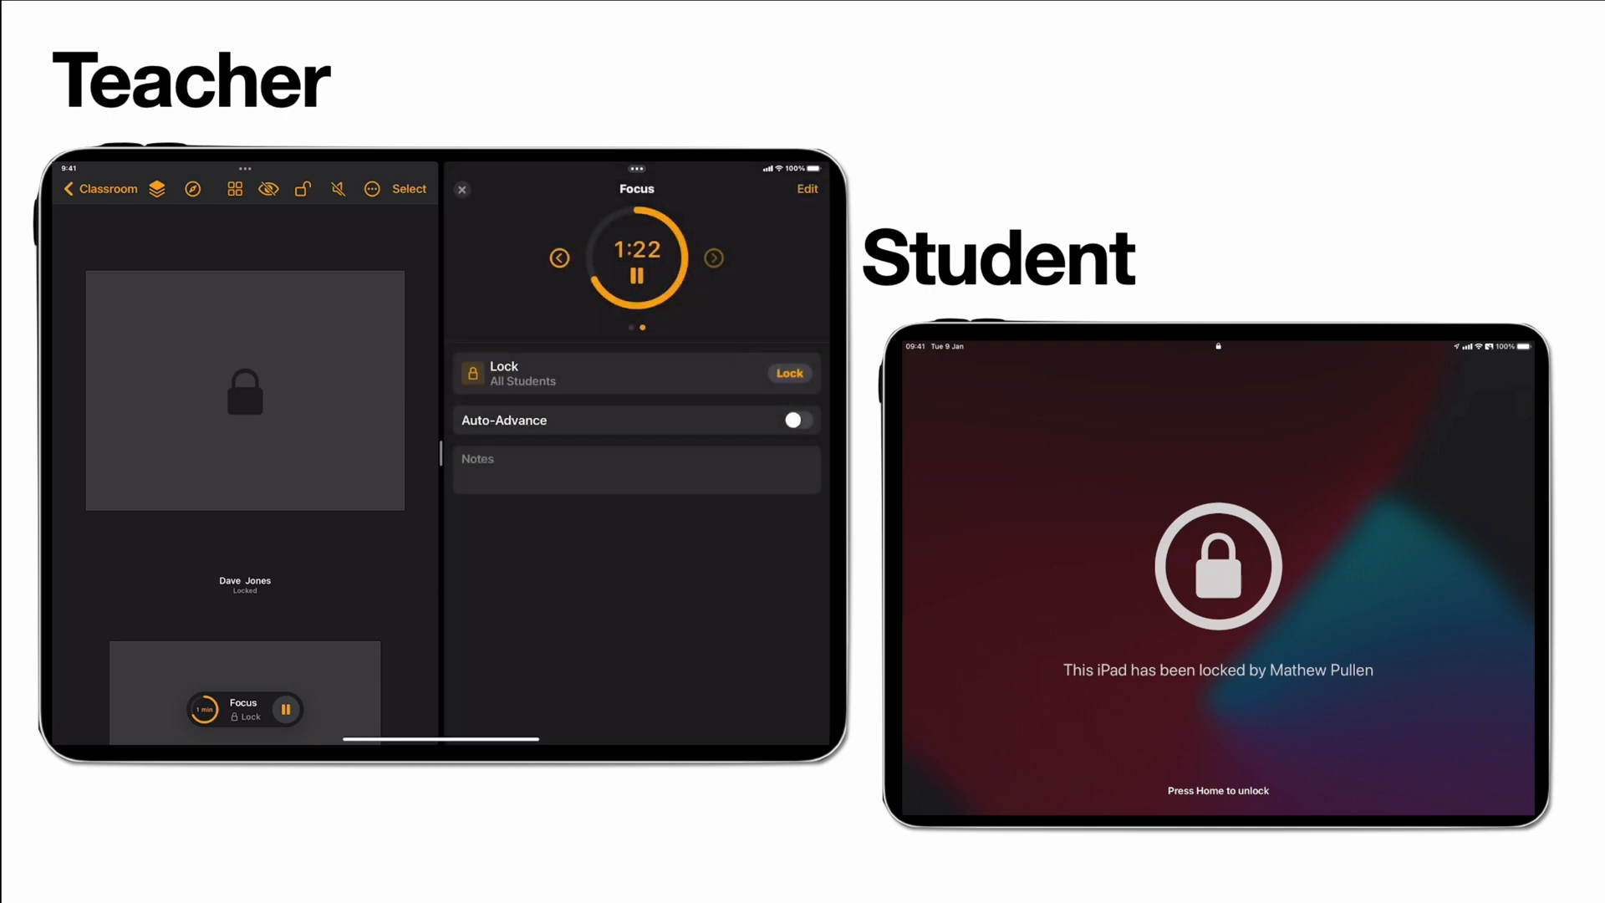